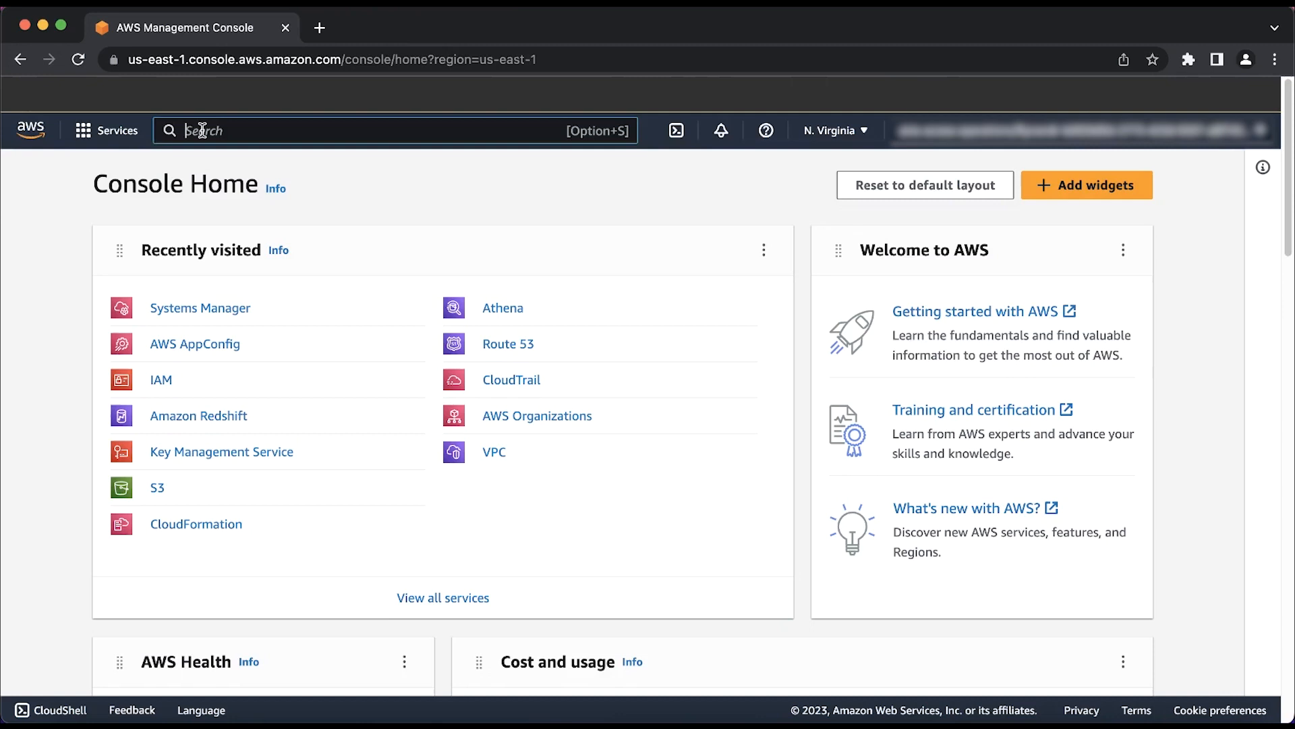
Step: Search the console for 'AppConfig' and launch the AWS AppConfig service
type("Ap")
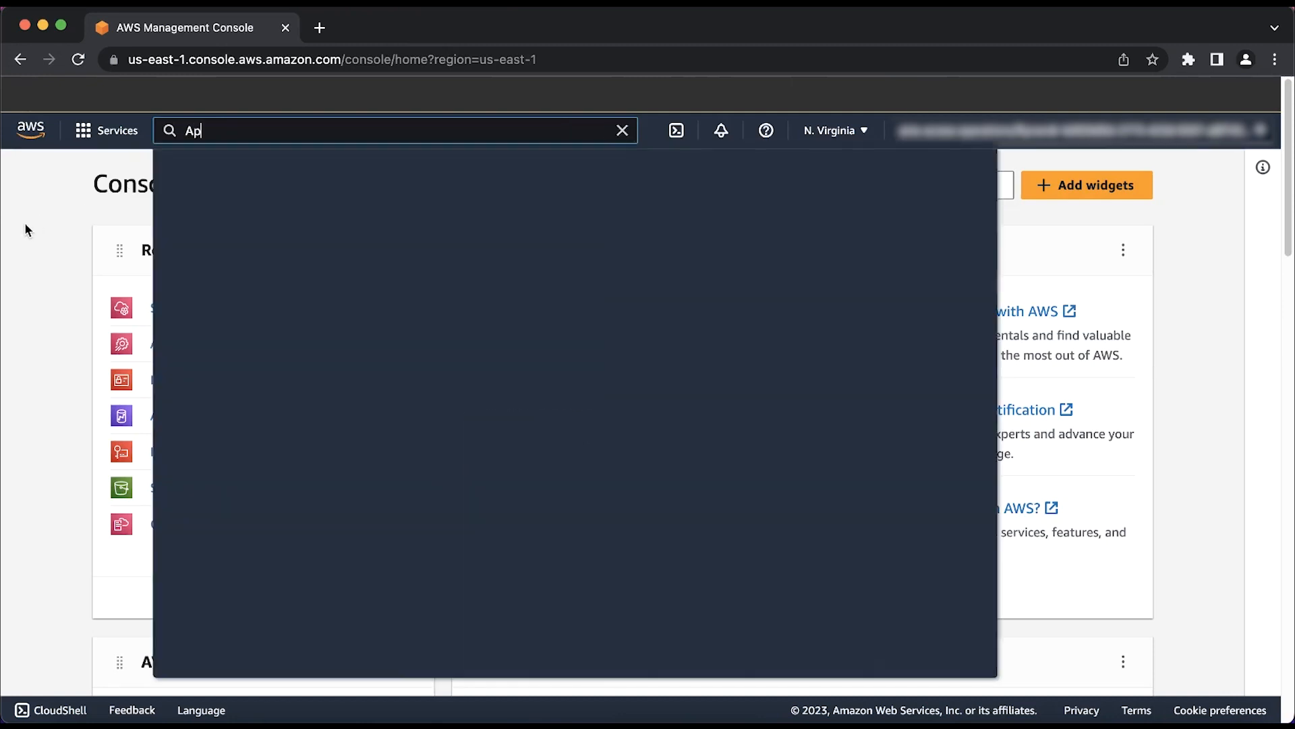
type("pConfig")
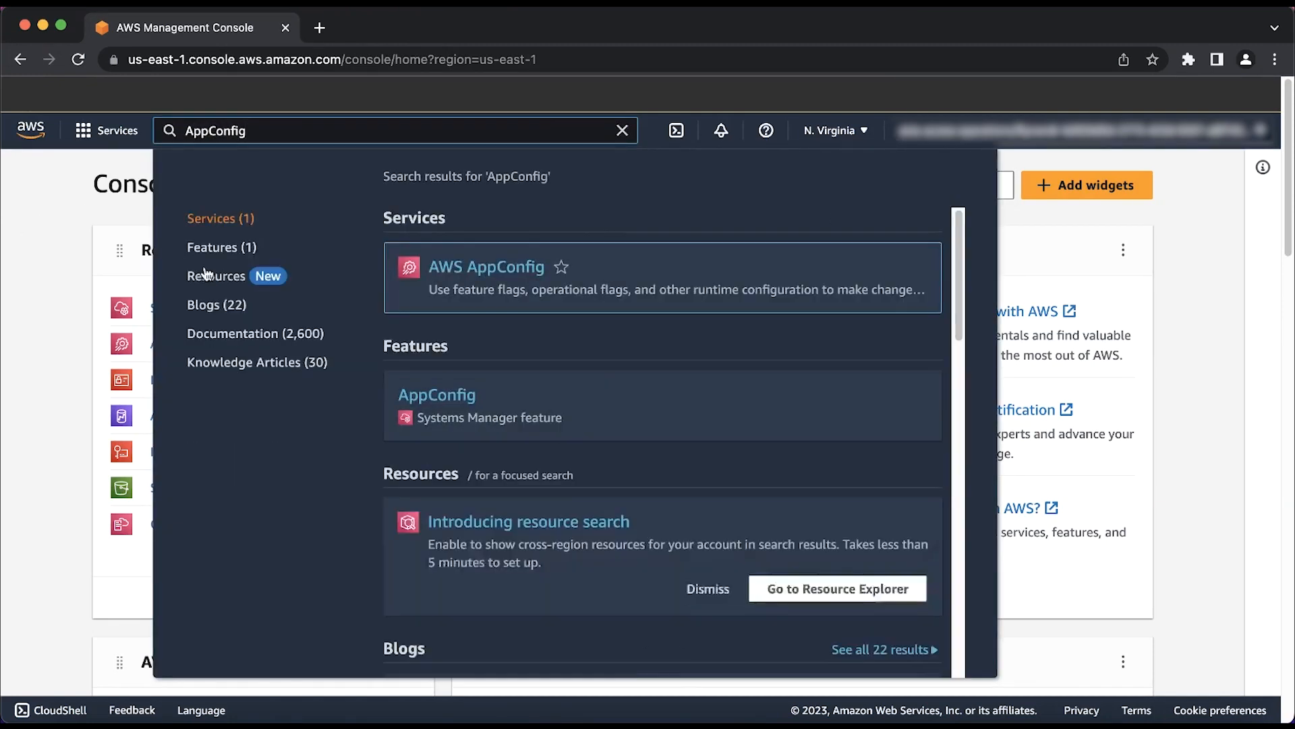
left_click(486, 266)
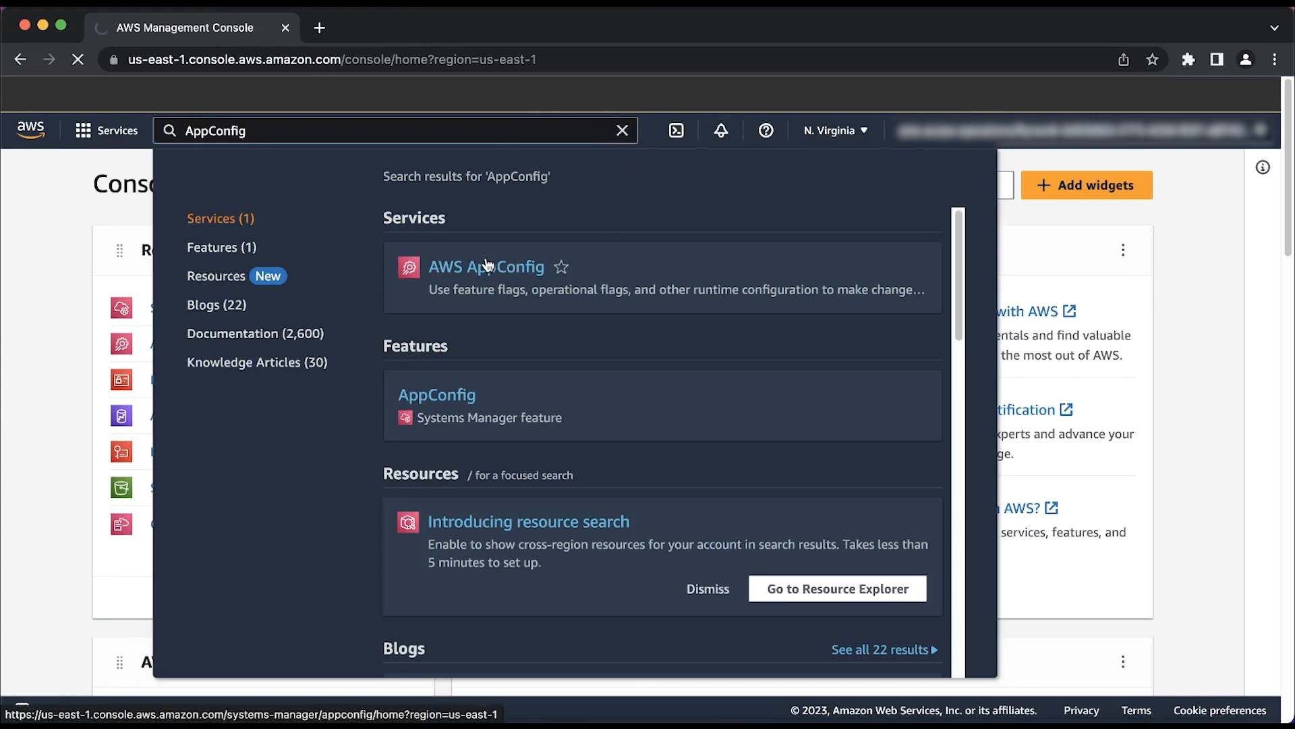
left_click(487, 266)
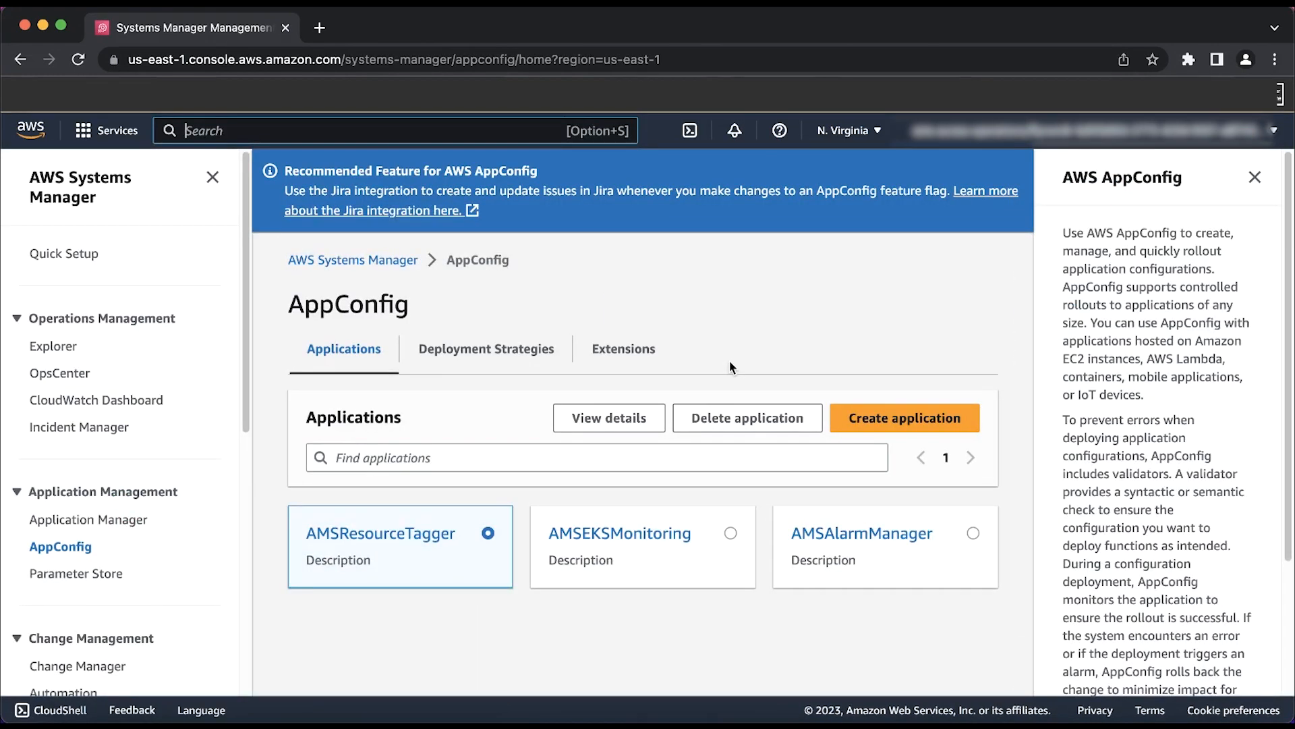
mouse_move(874, 136)
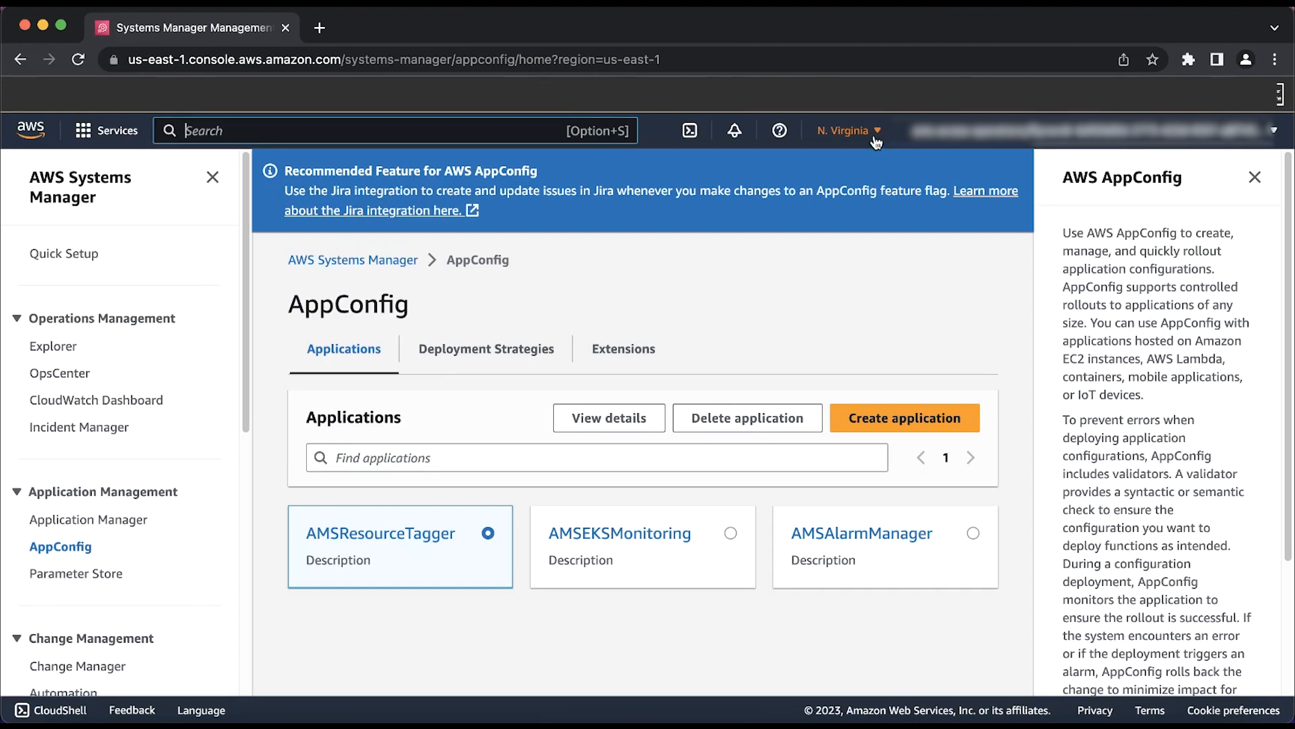
left_click(847, 131)
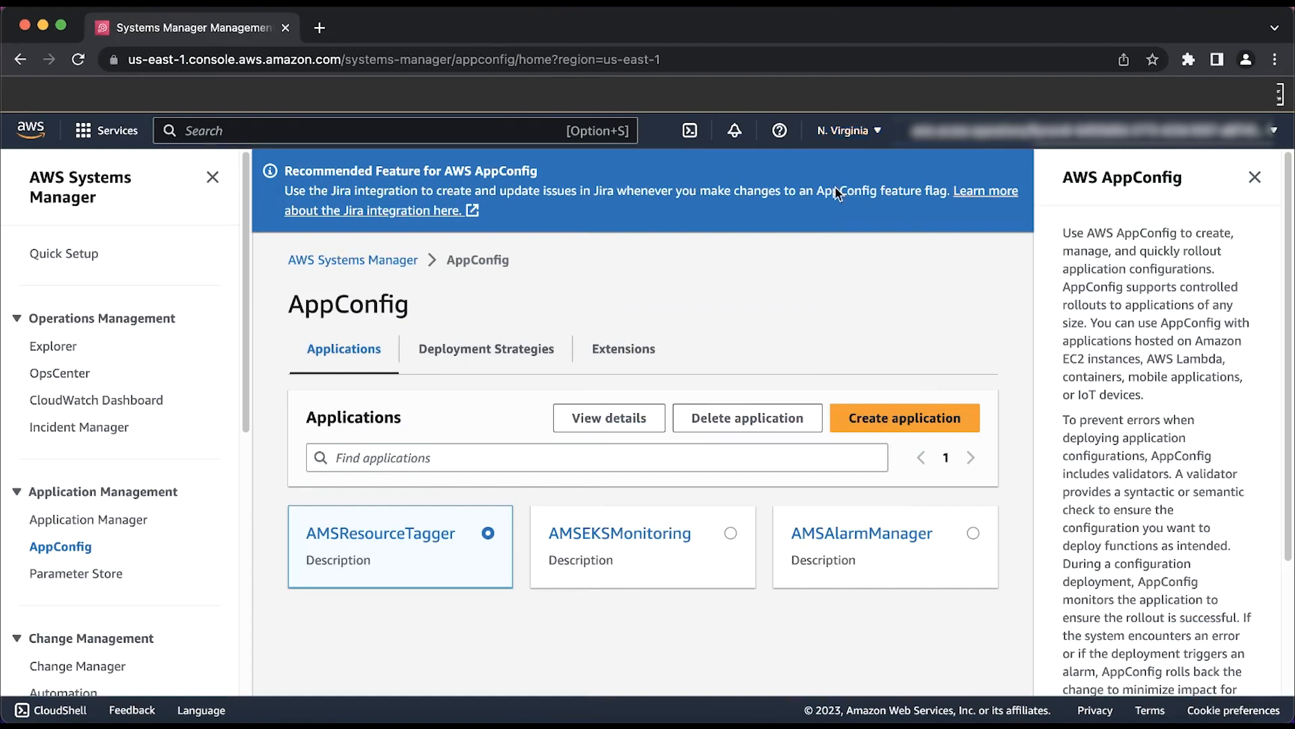
mouse_move(785, 248)
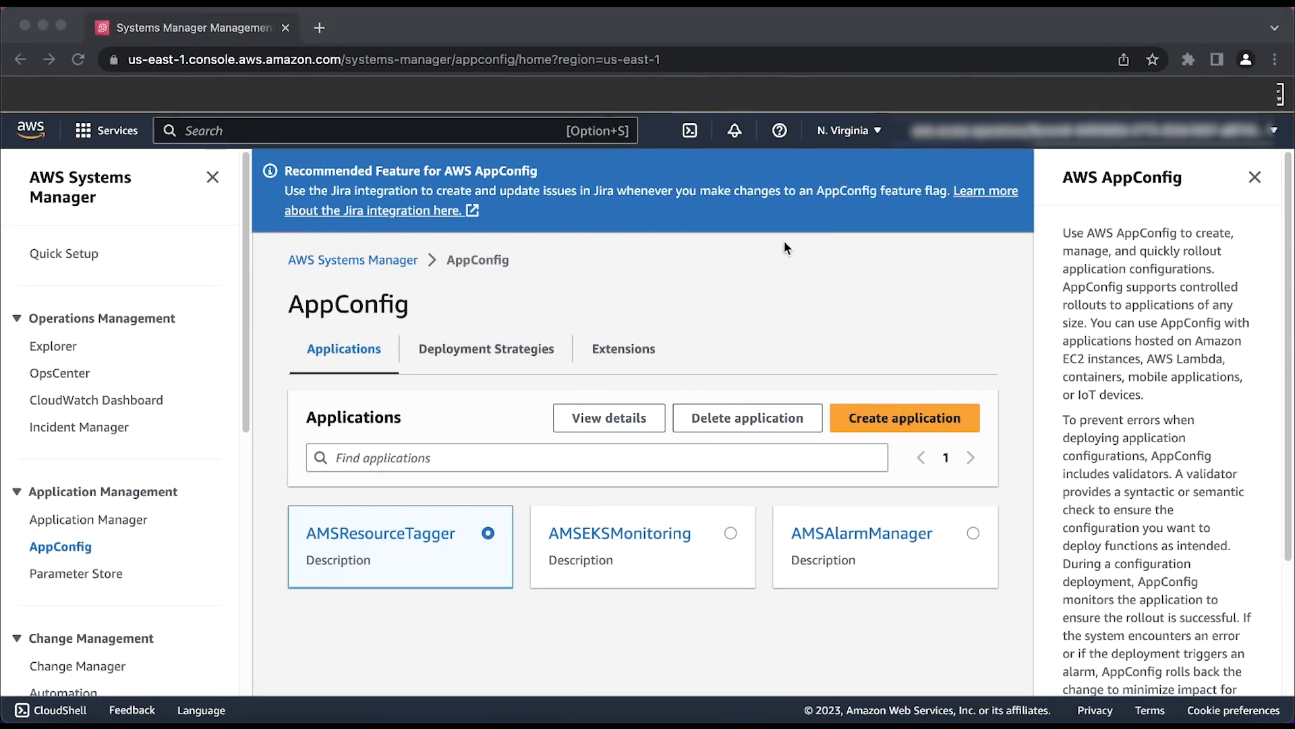
mouse_move(907, 563)
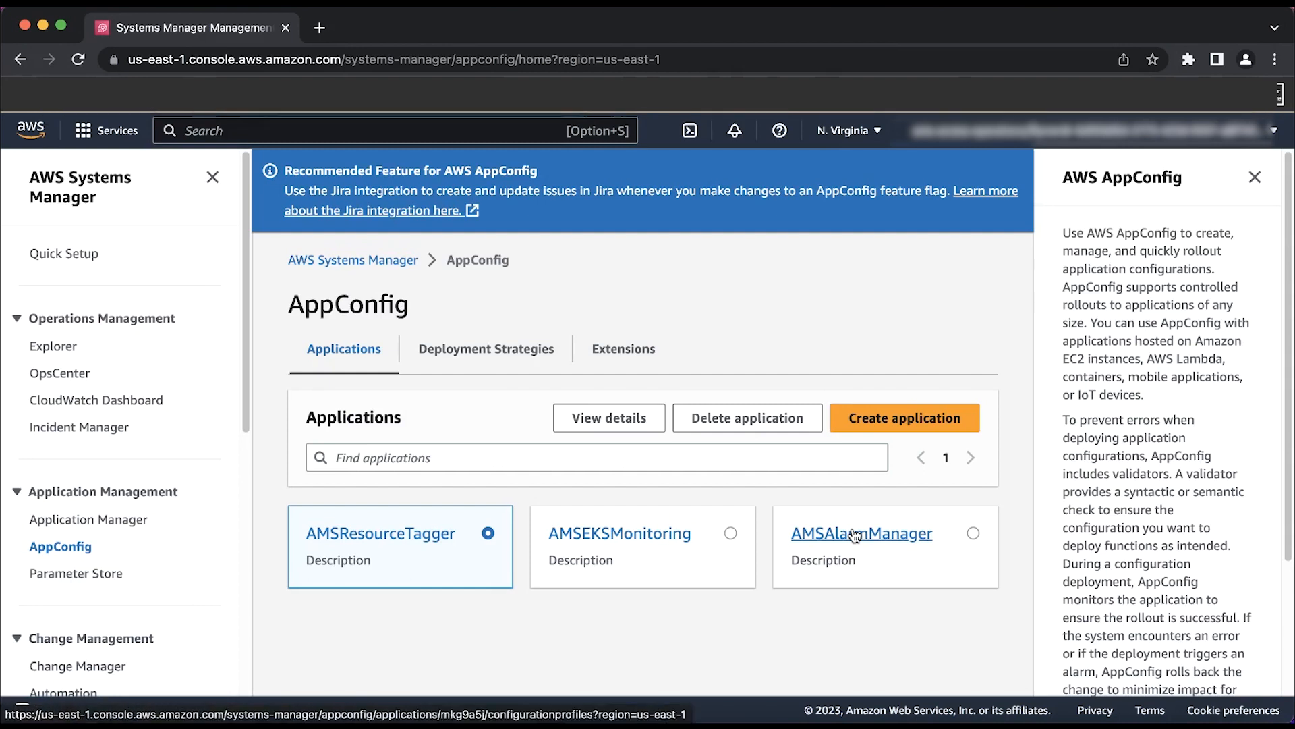
mouse_move(859, 538)
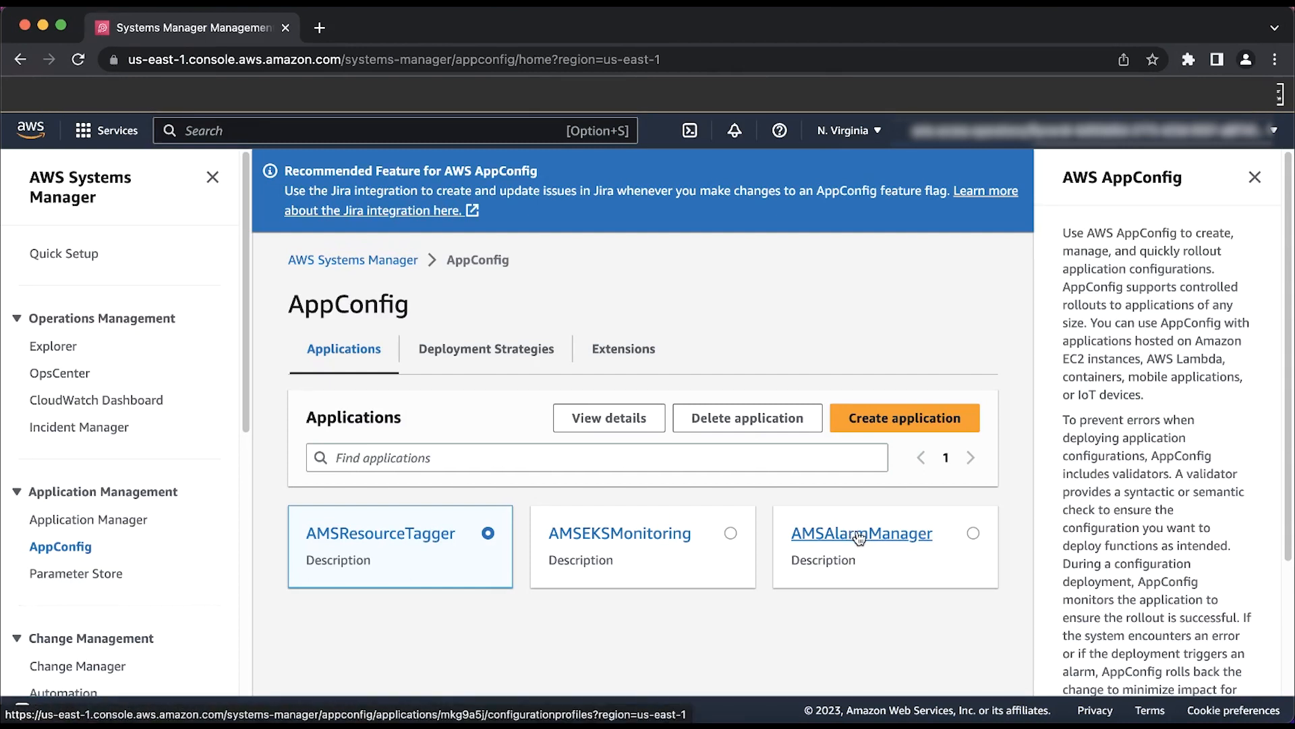
Step: Browse AMSAlarmManager's CustomerManagedAlarms profile, then return to the application's profile list
left_click(863, 533)
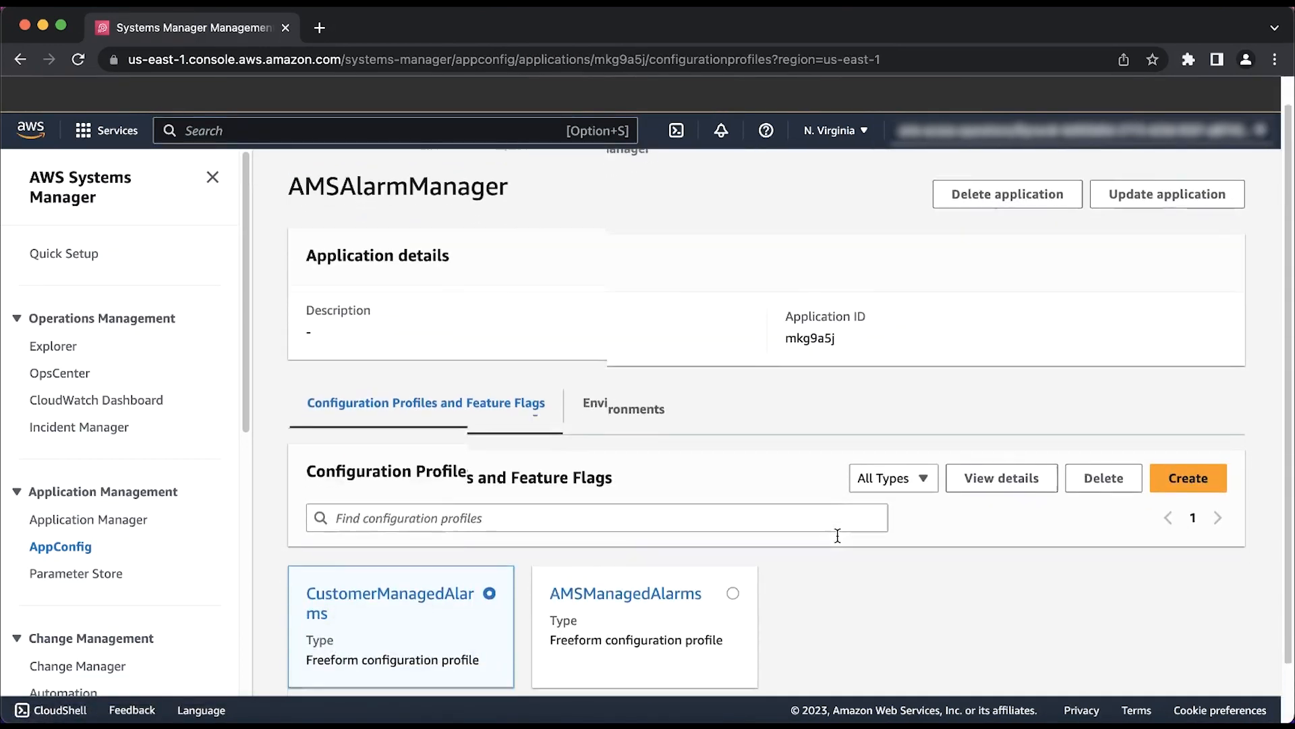
scroll("down", 3)
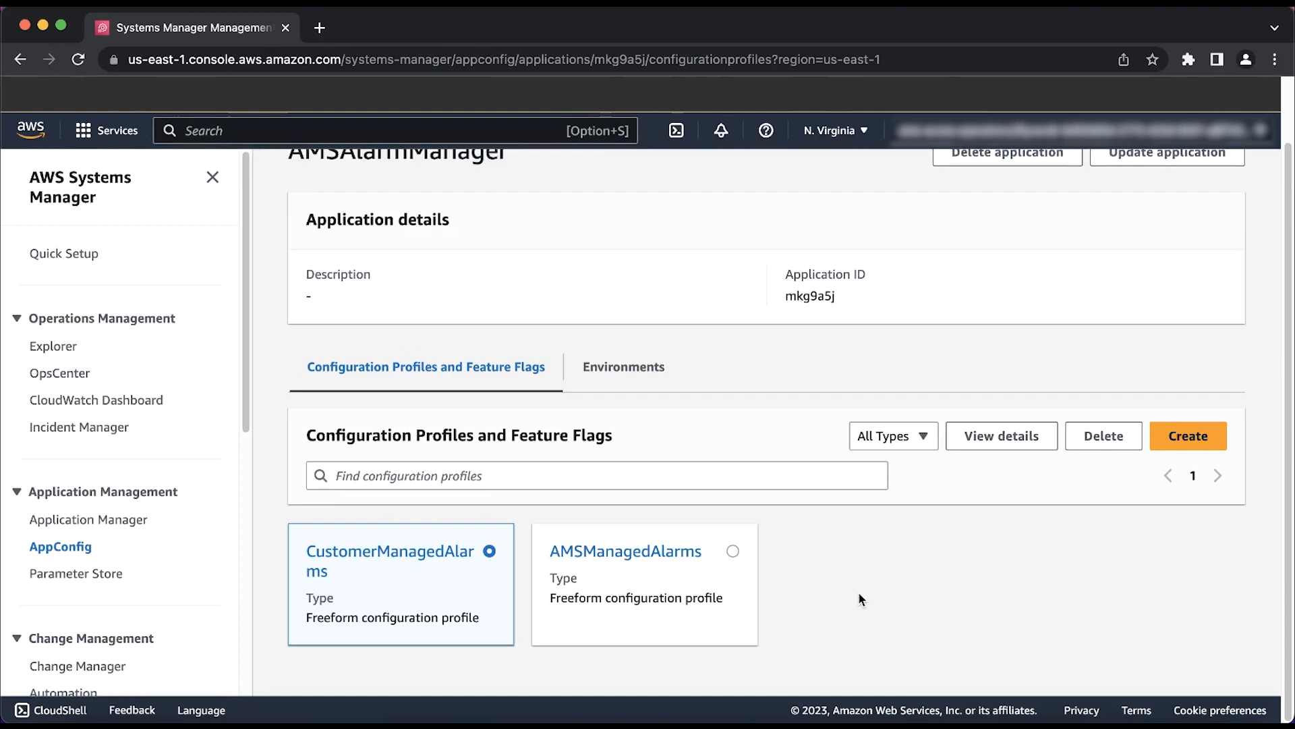
mouse_move(558, 323)
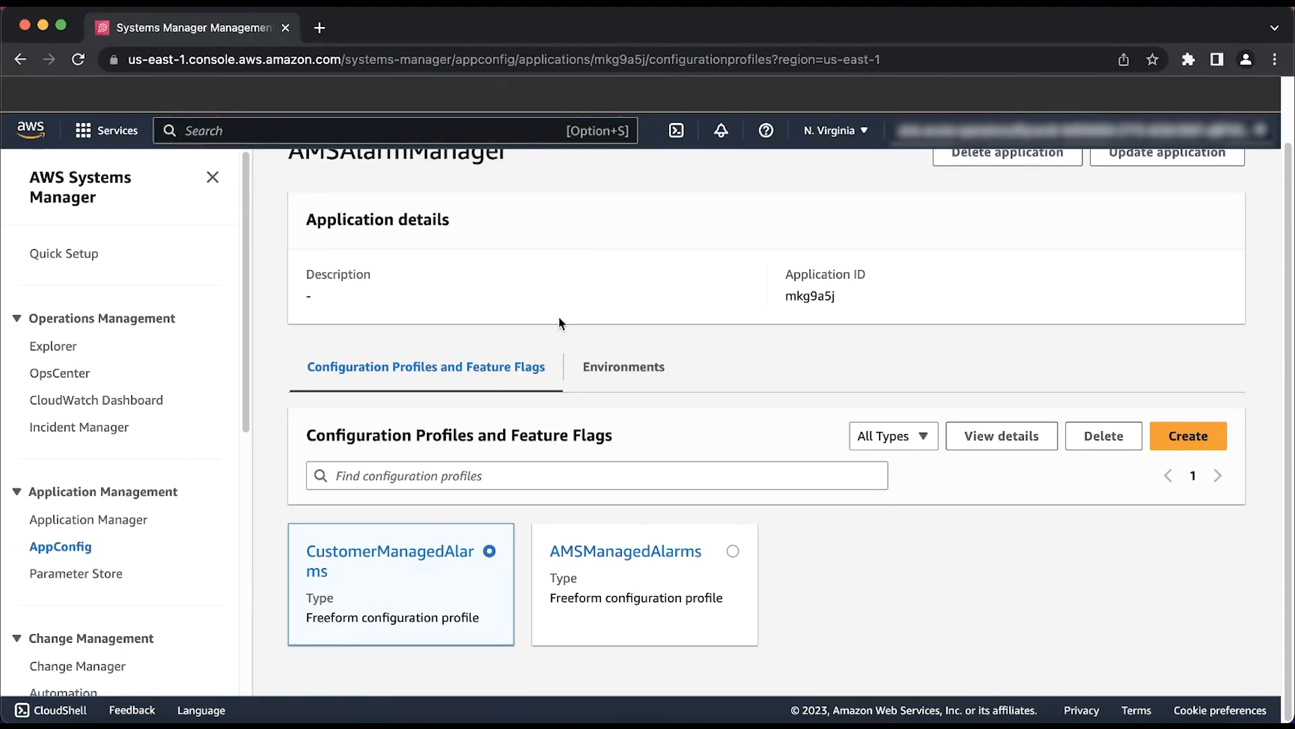
left_click(390, 562)
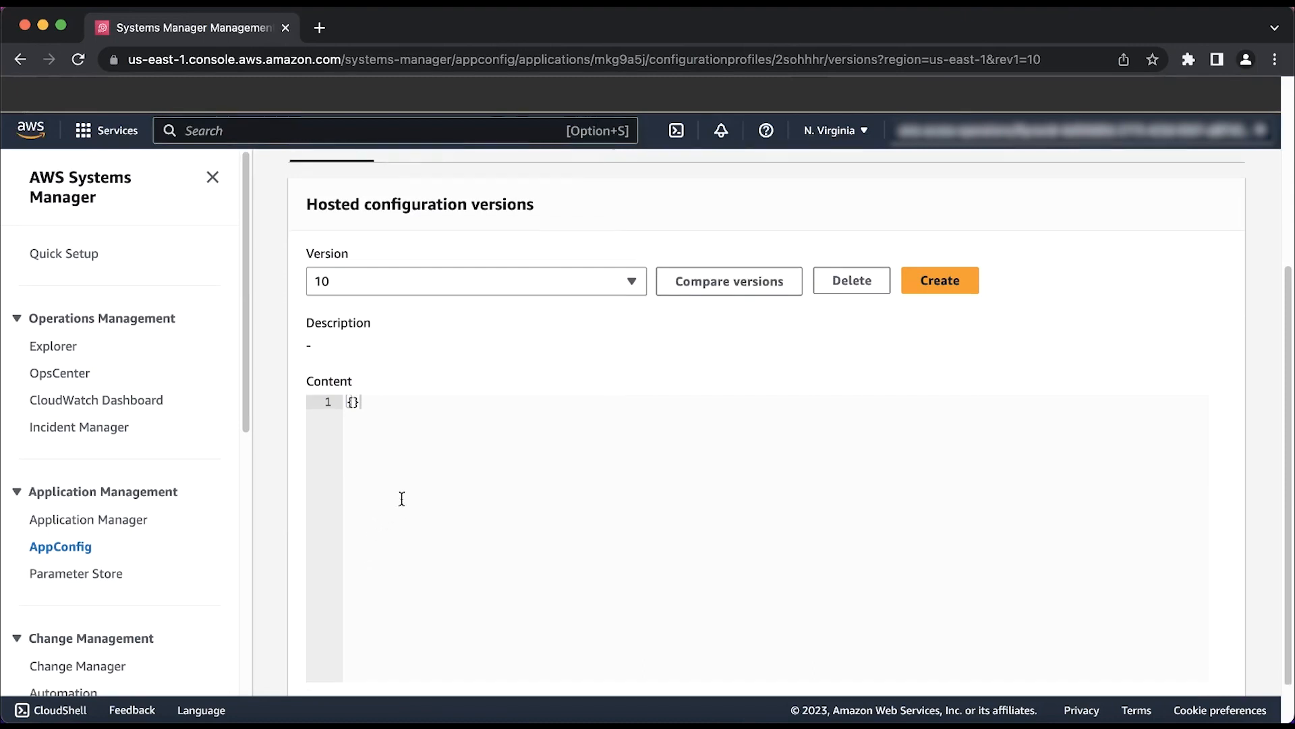
mouse_move(436, 420)
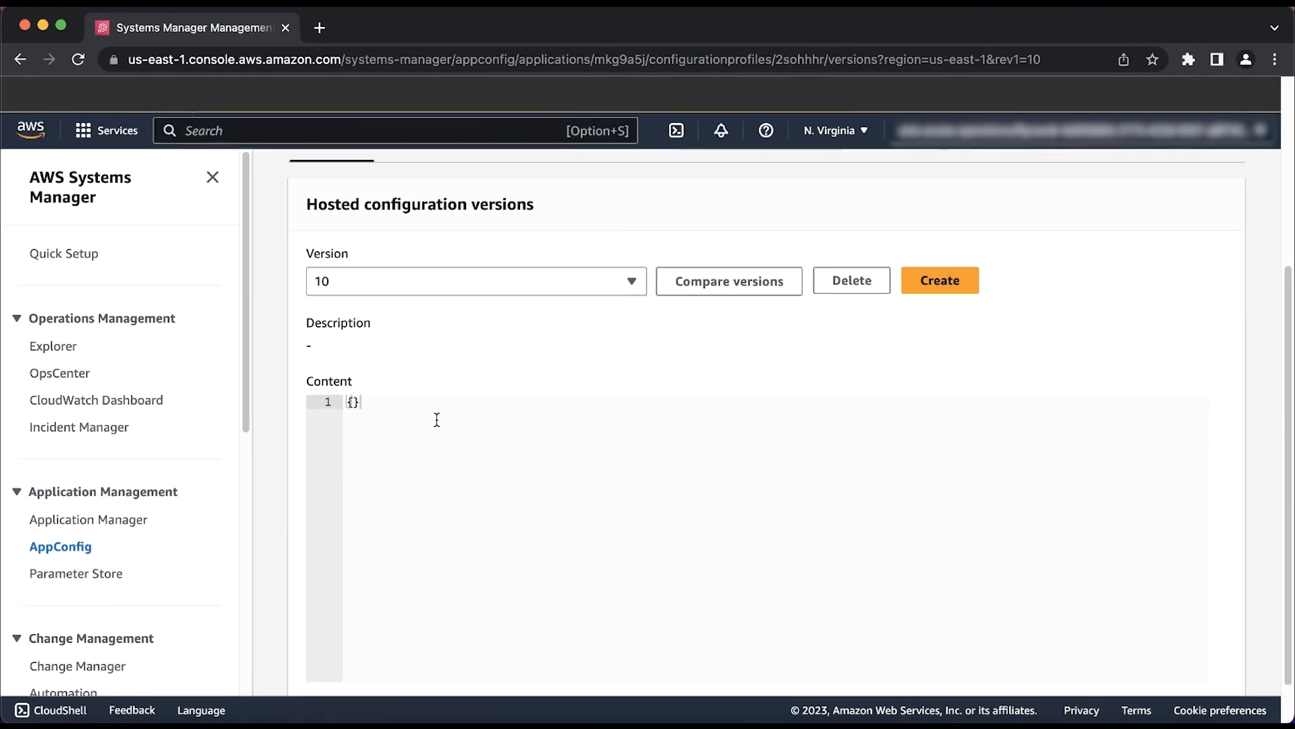
scroll("up", 3)
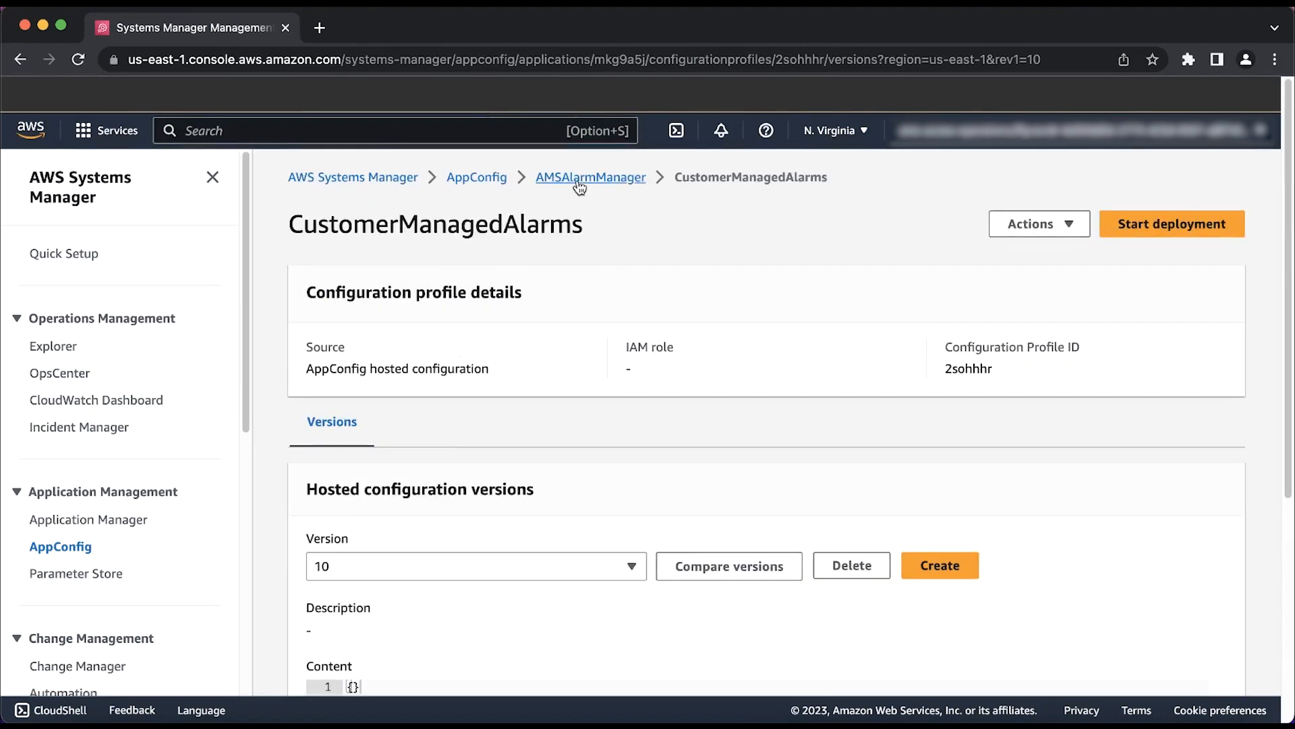
left_click(591, 177)
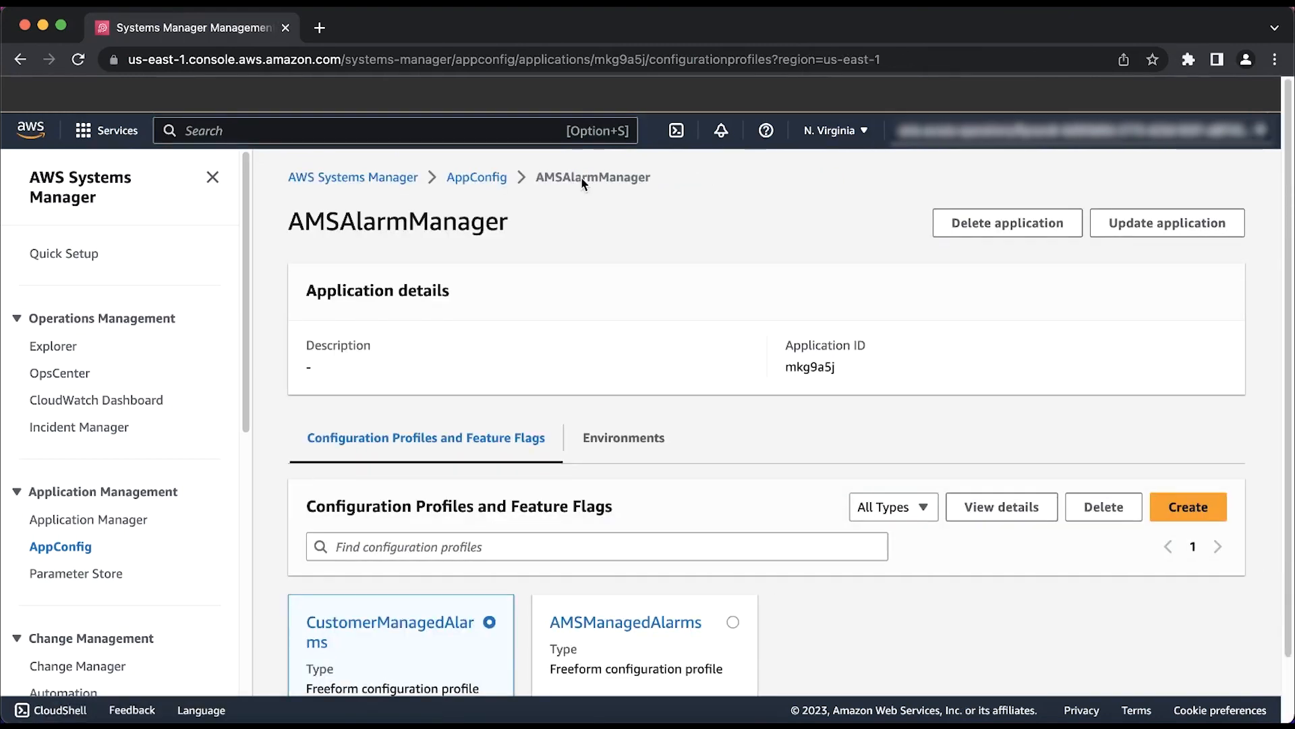
mouse_move(597, 484)
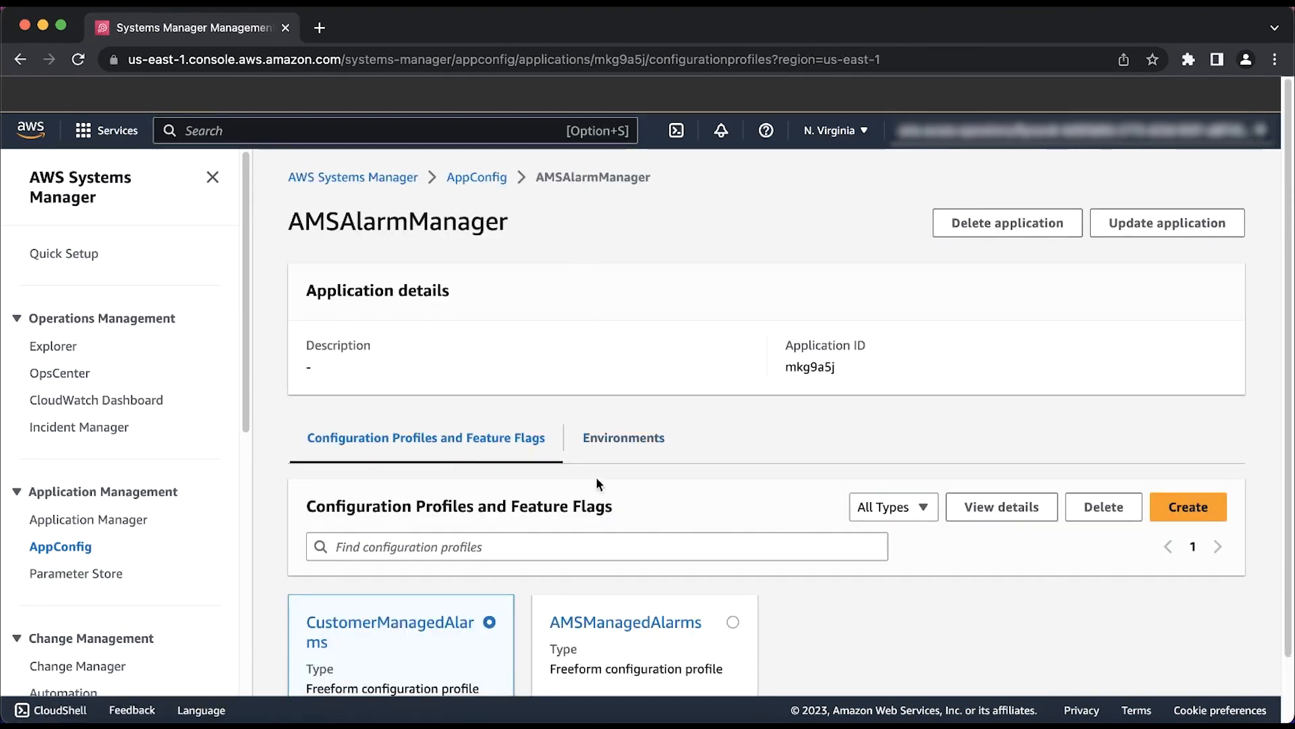
Step: Review AMSManagedAlarms version 6 content down to the AMSLinuxMemoryFree block with threshold 95
left_click(625, 622)
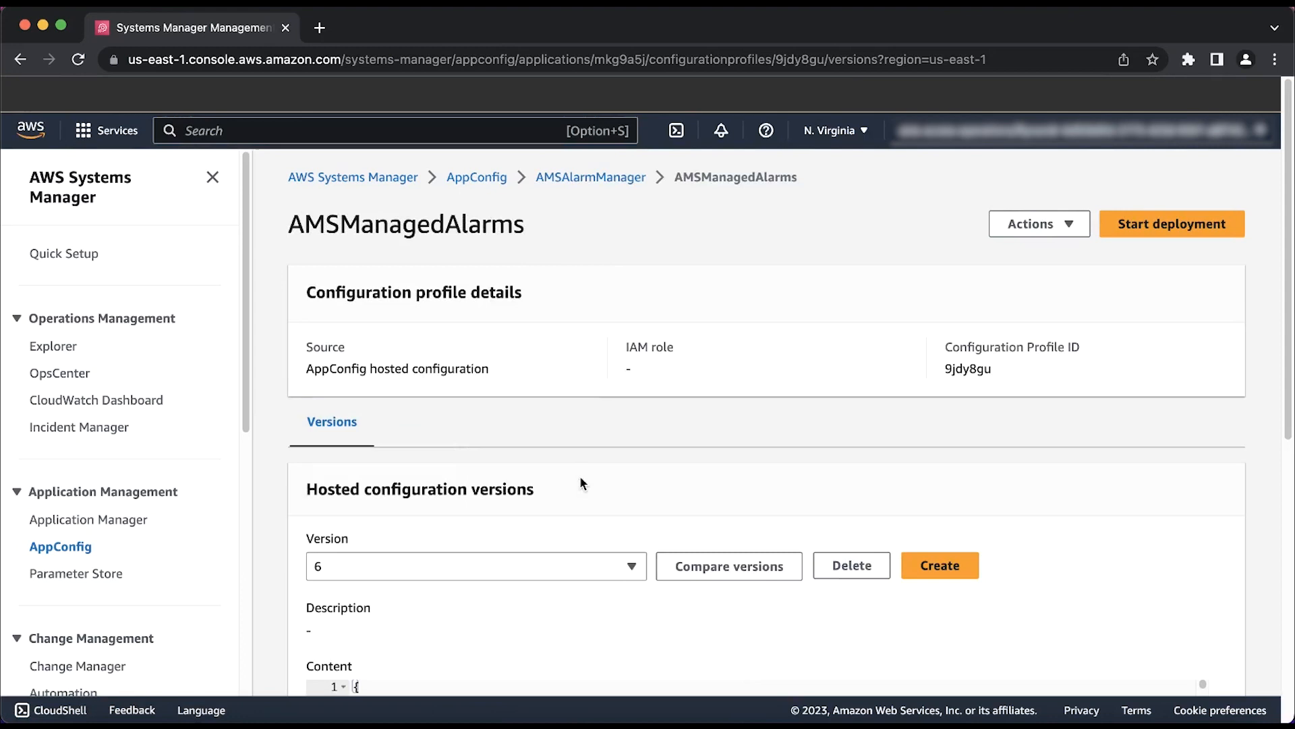
scroll("down", 3)
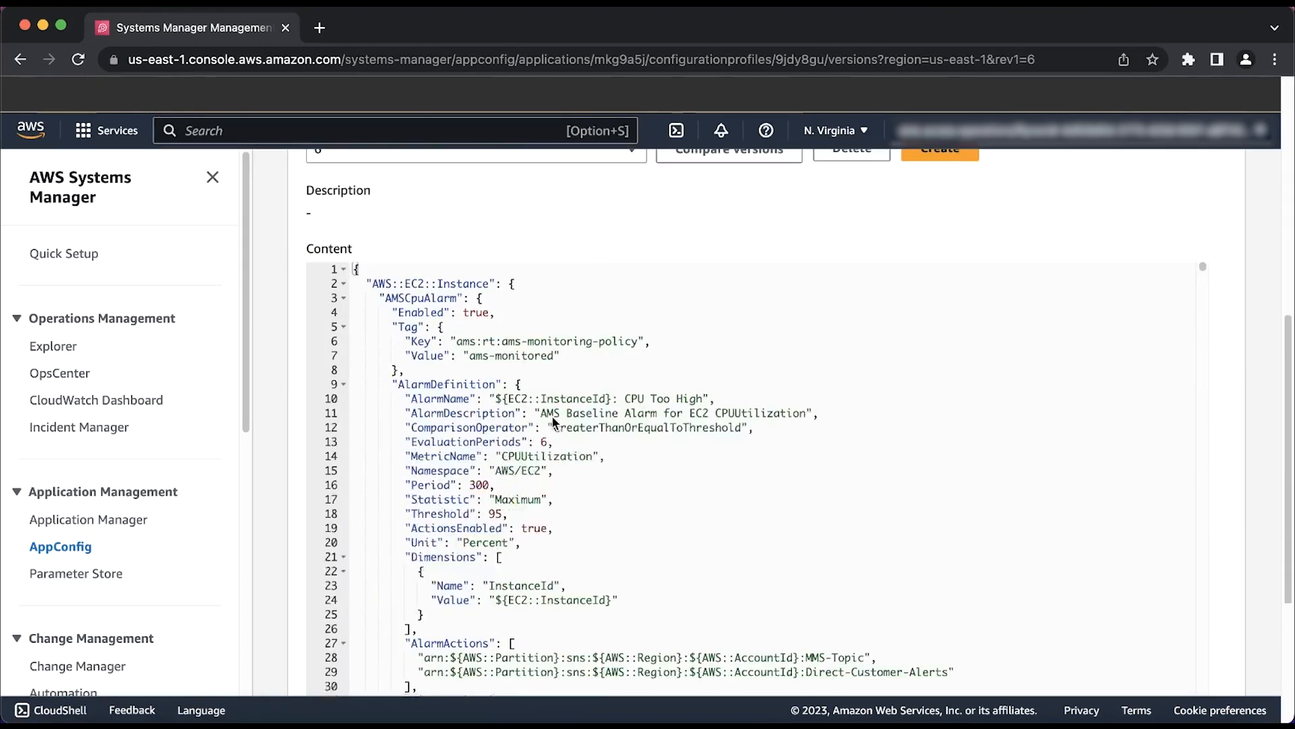
scroll("down", 3)
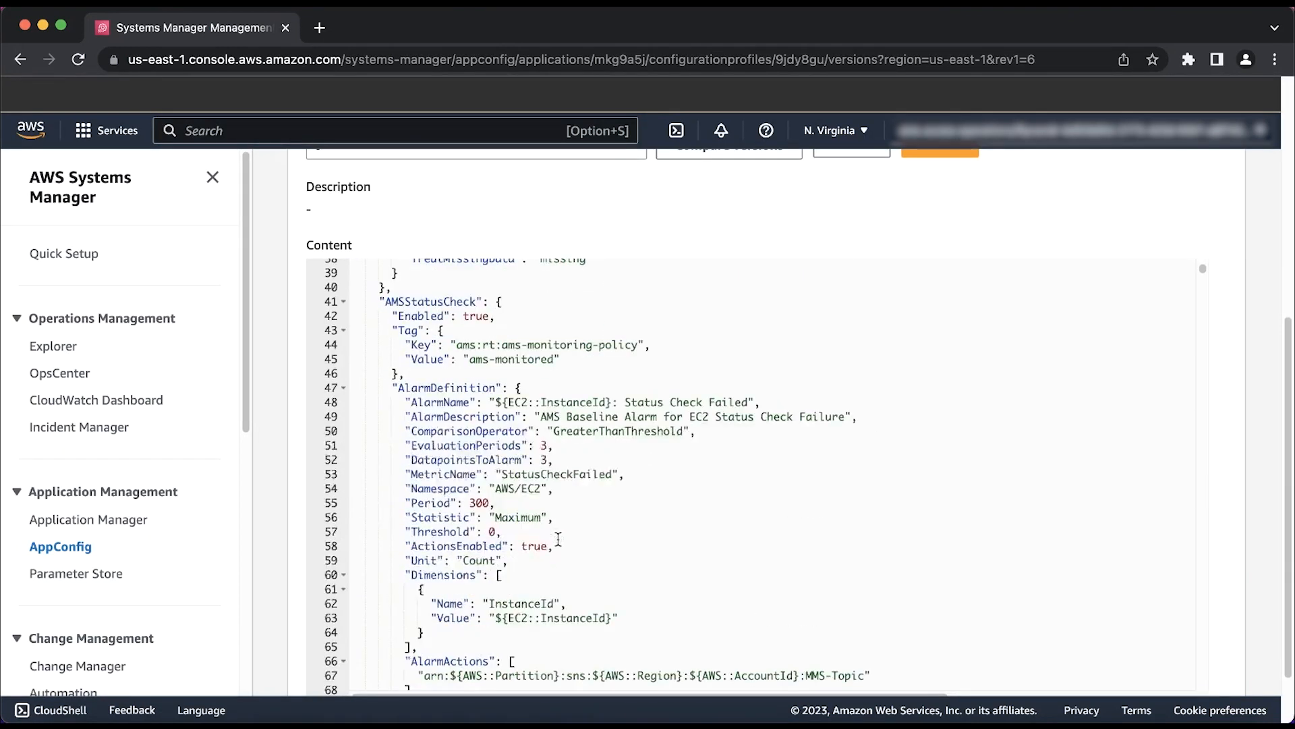
scroll("down", 3)
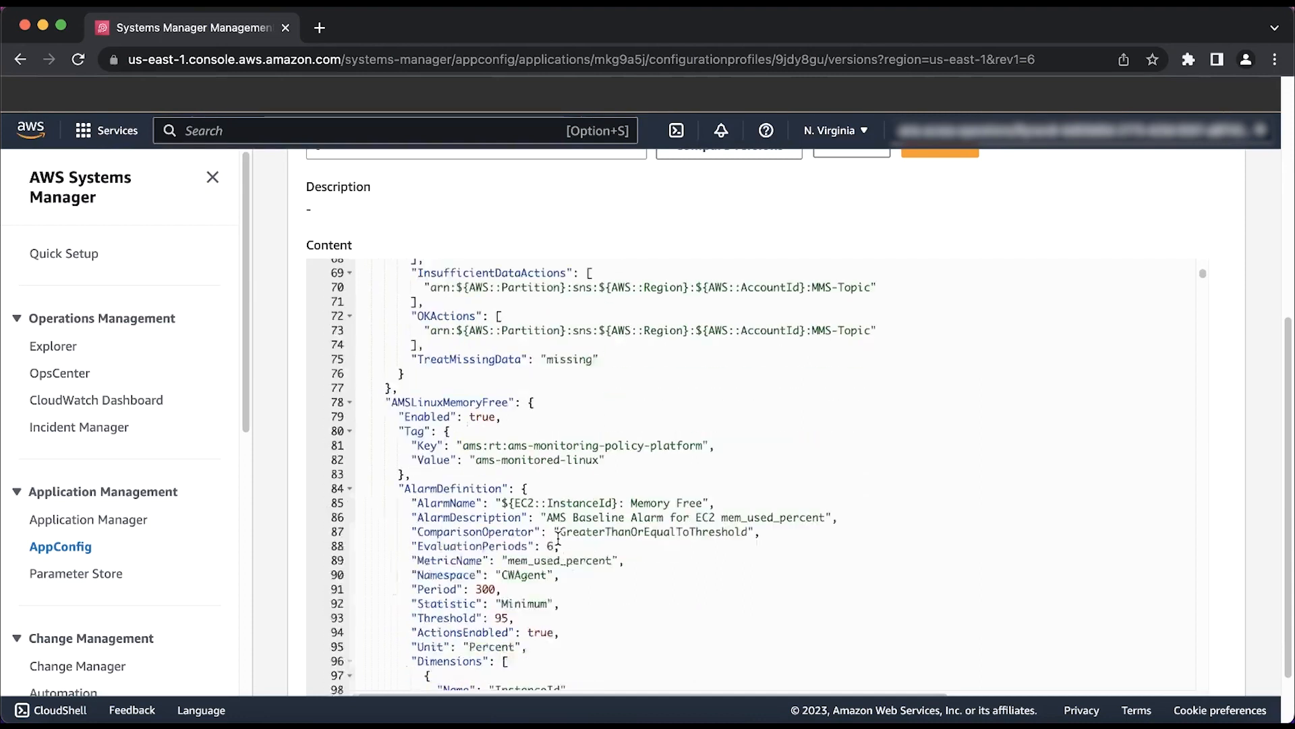
scroll("down", 3)
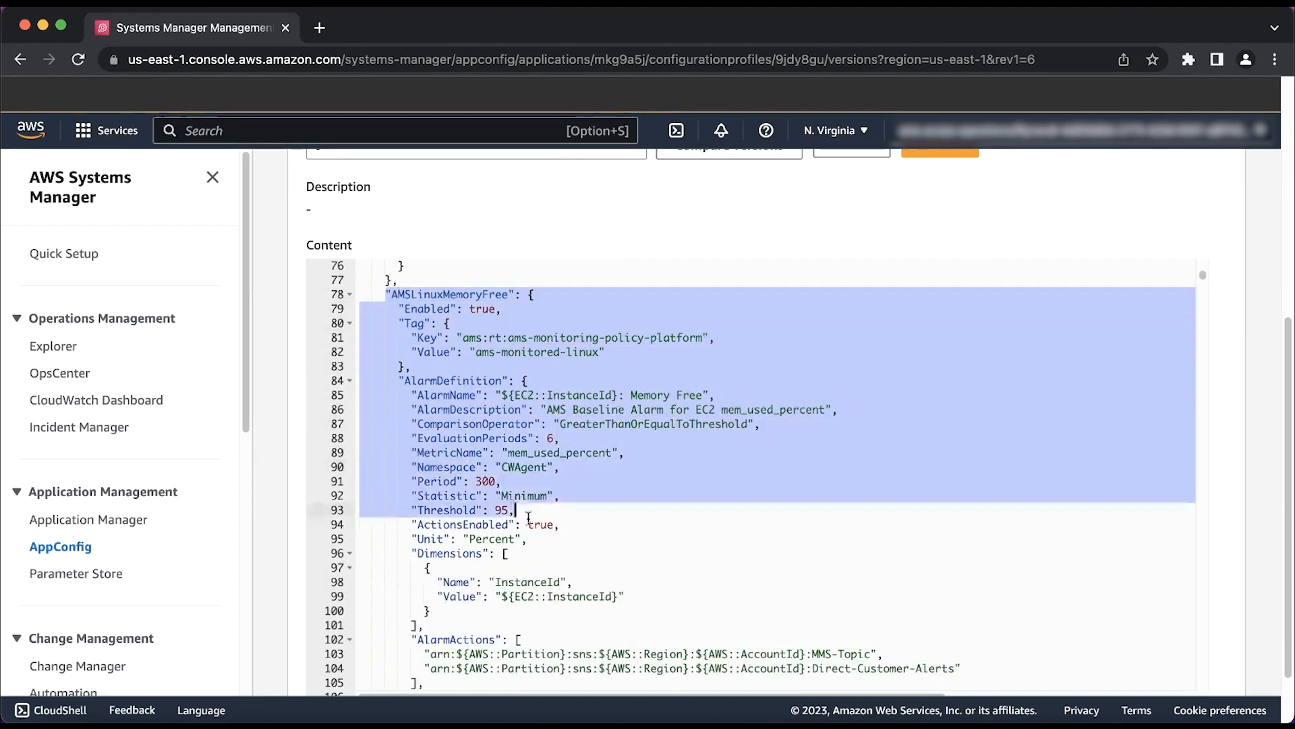
scroll("down", 3)
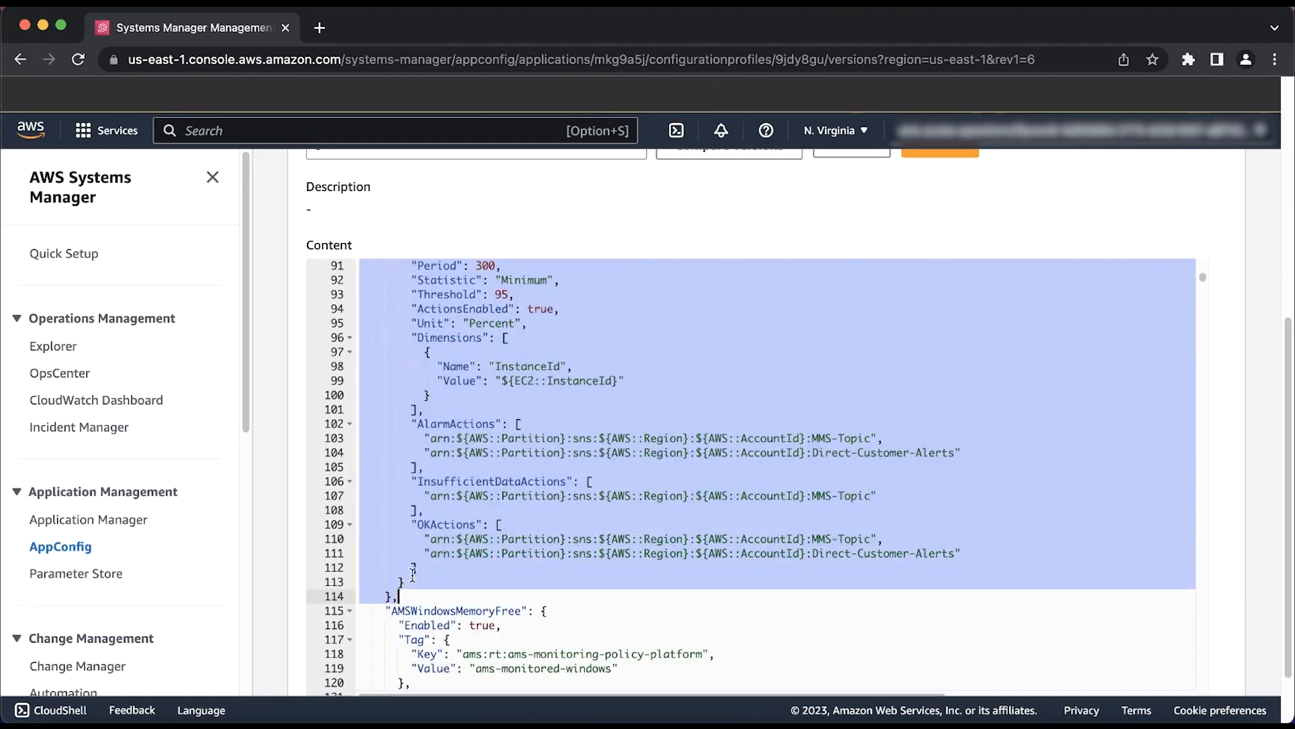
scroll("up", 3)
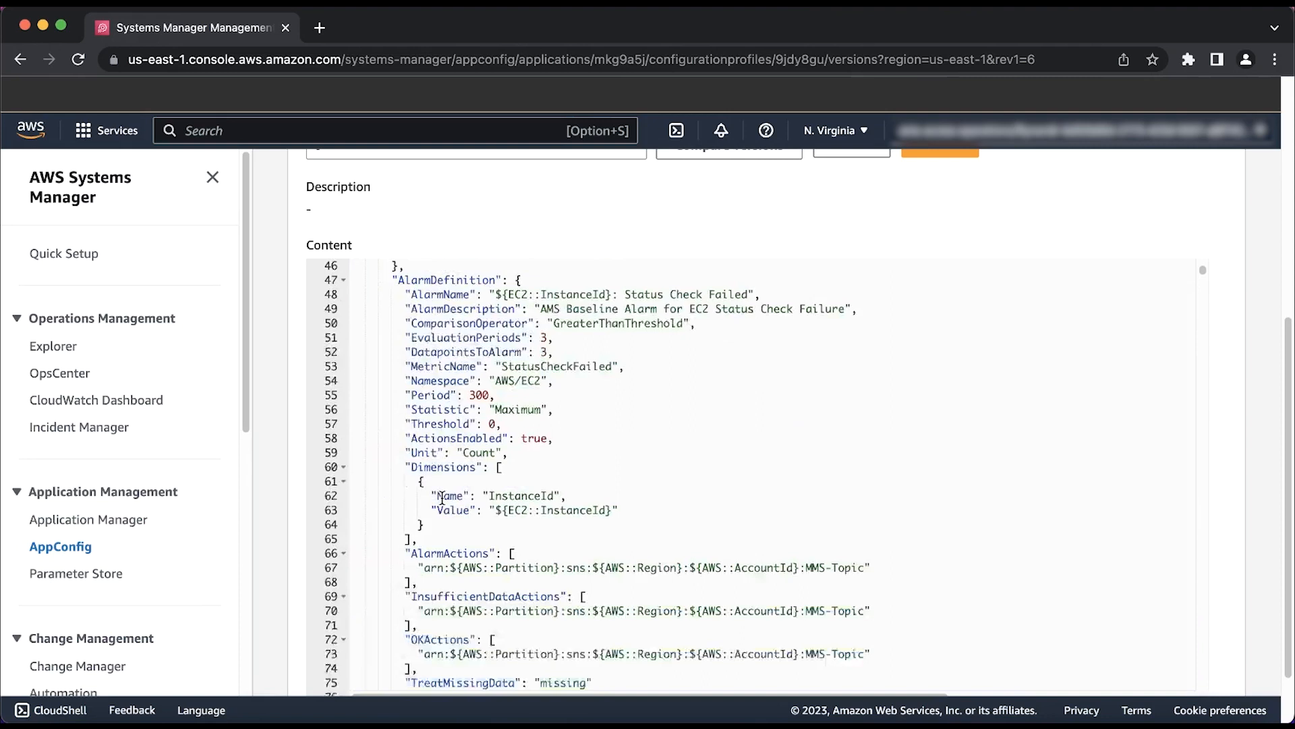
scroll("up", 3)
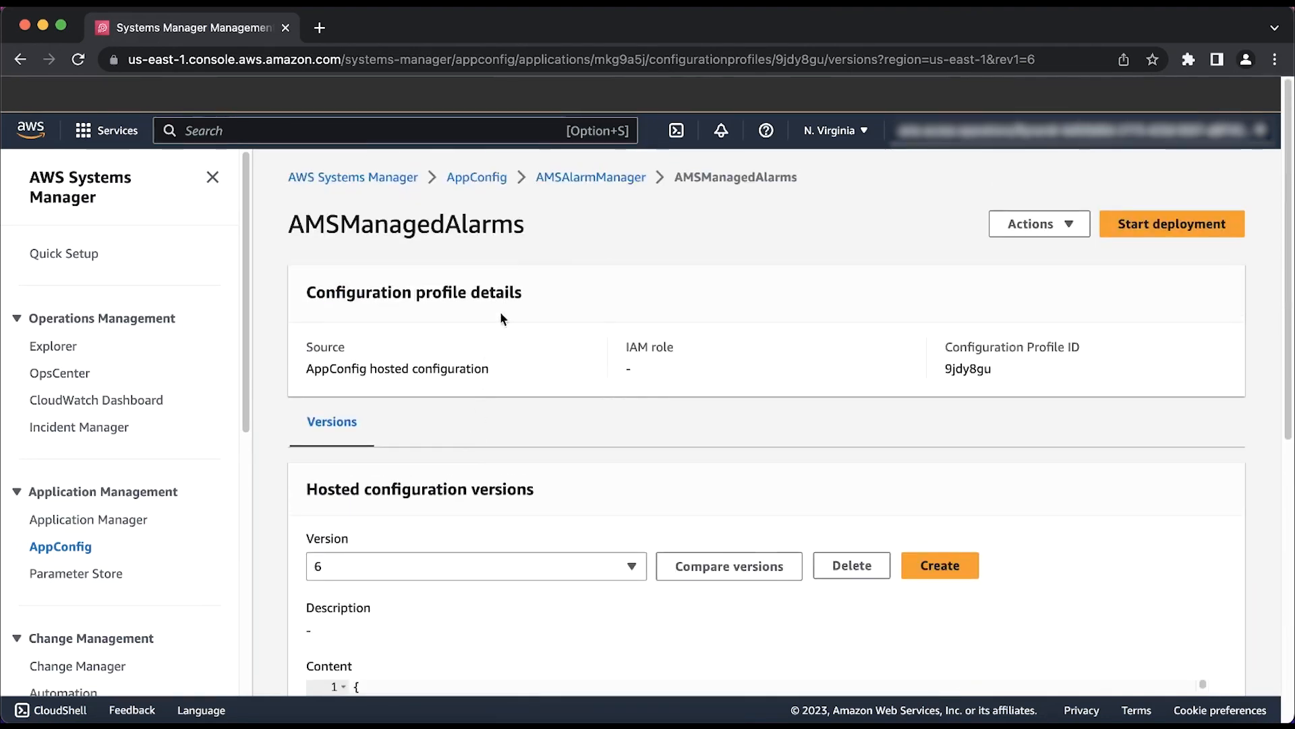
Step: Return to the AMSAlarmManager application and bring its configuration profile cards into view
left_click(590, 177)
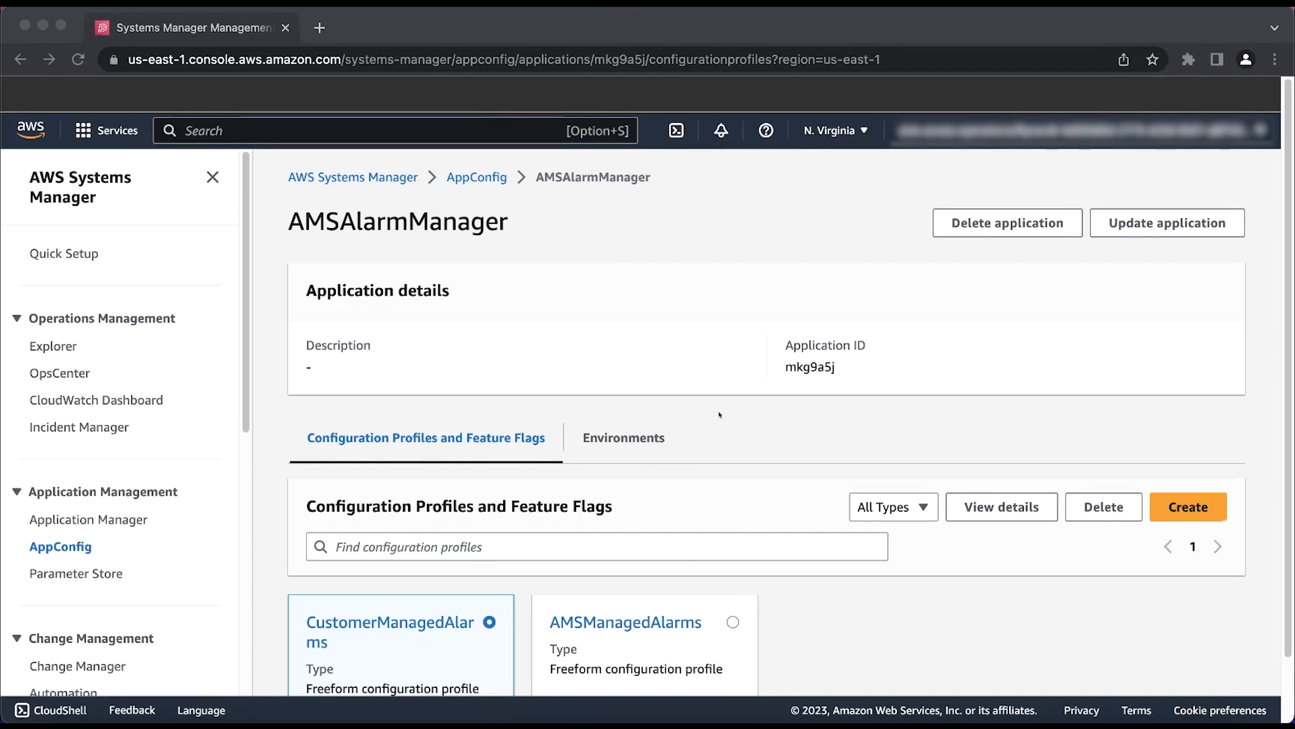
scroll("down", 3)
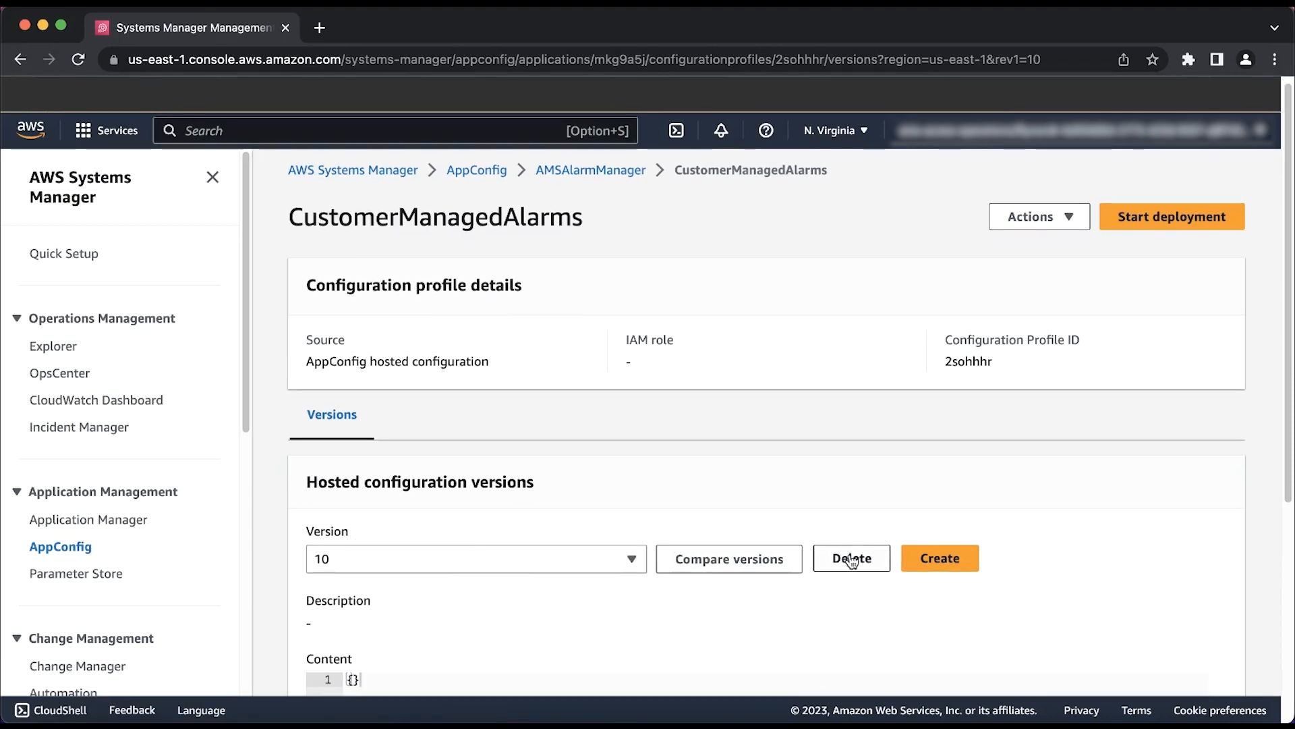
left_click(939, 557)
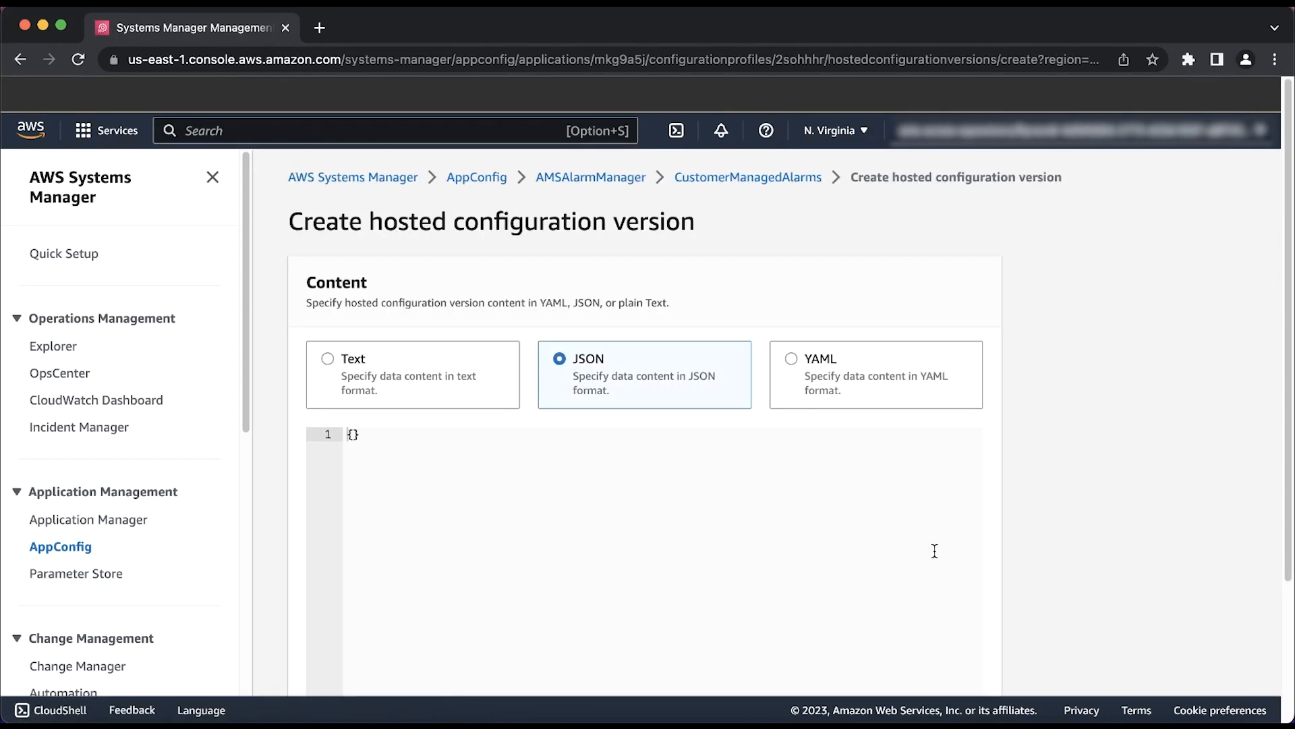
mouse_move(913, 547)
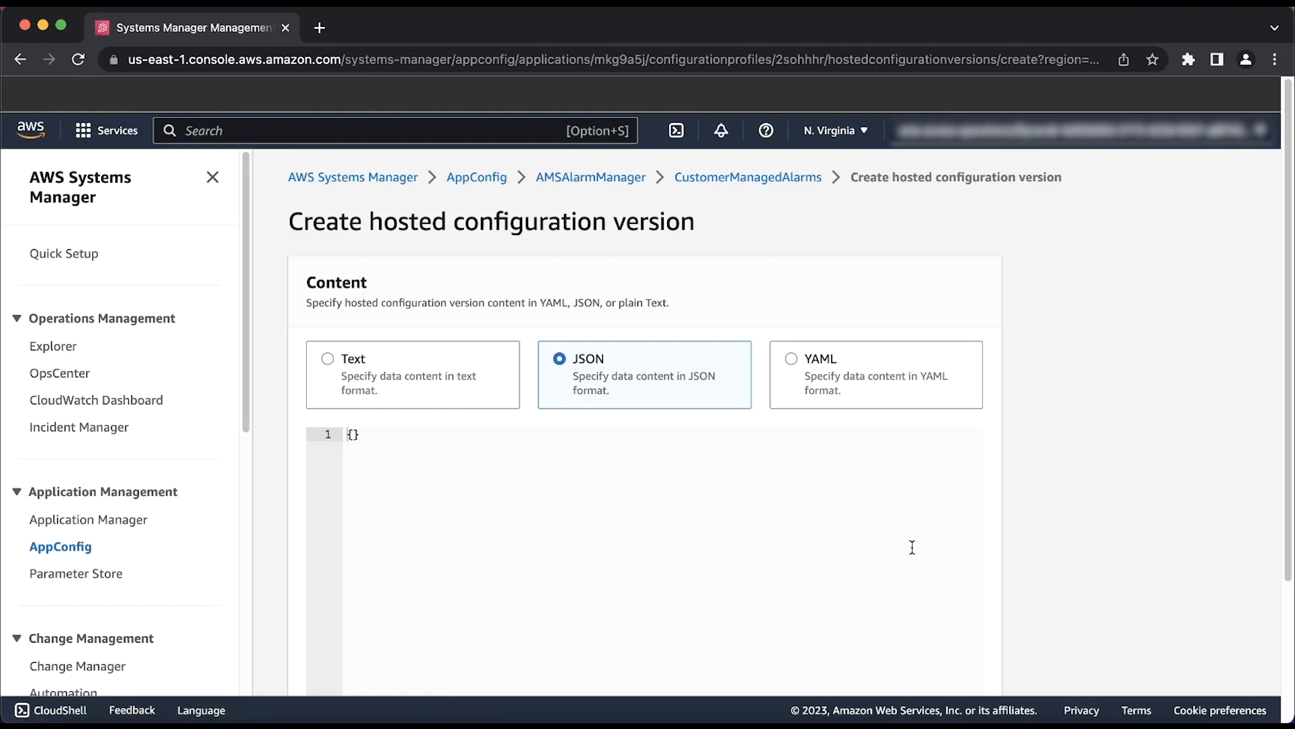
mouse_move(842, 542)
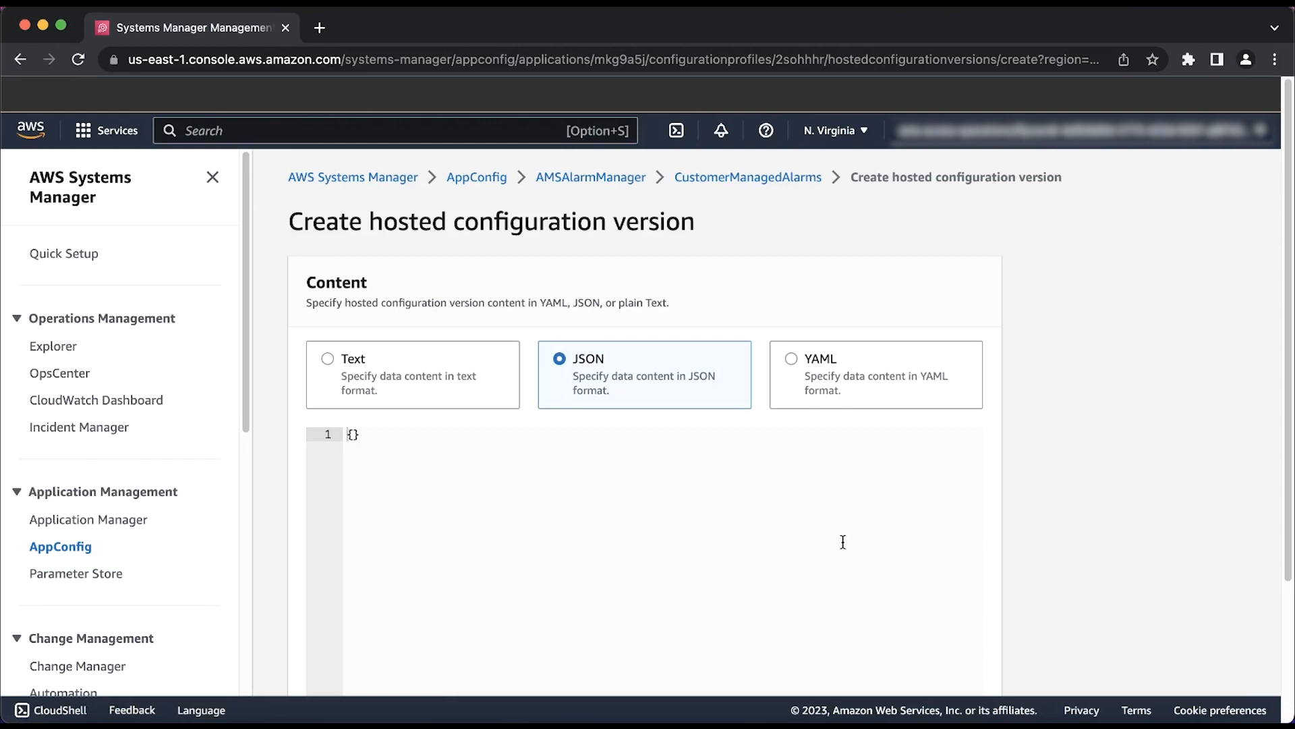
mouse_move(717, 518)
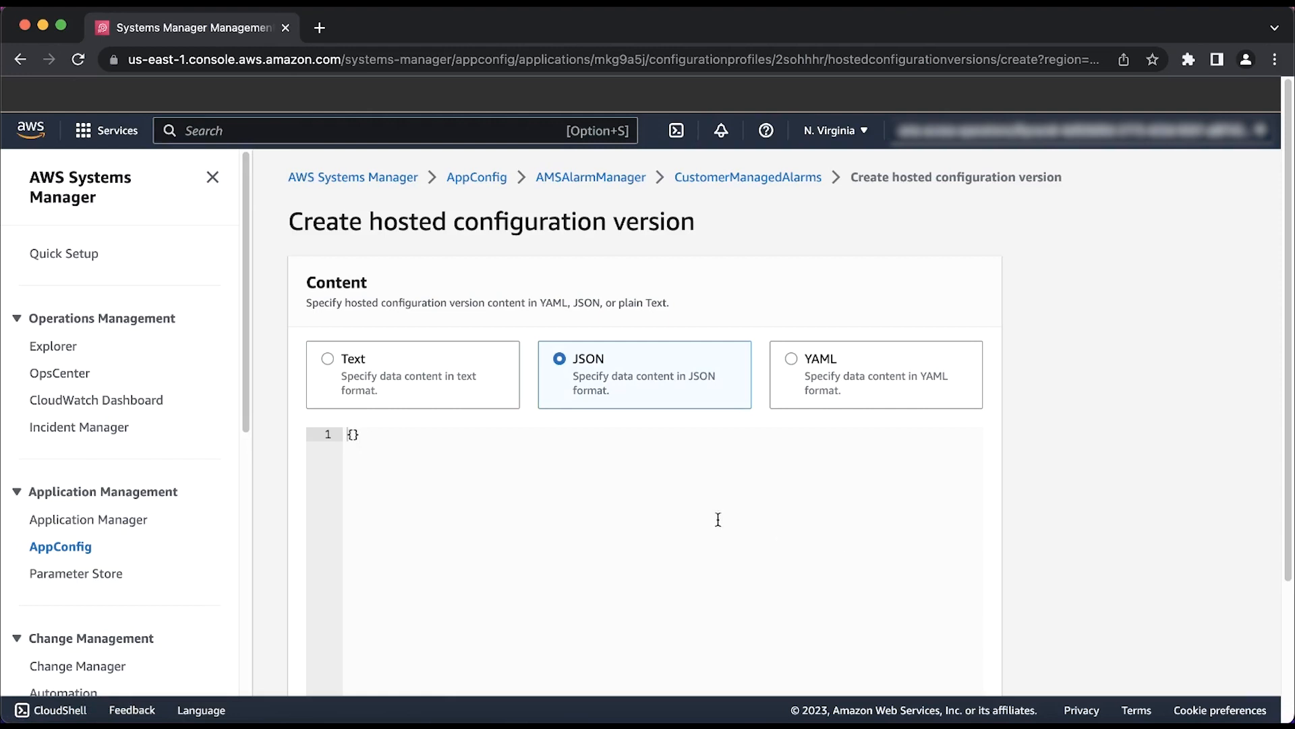
mouse_move(618, 497)
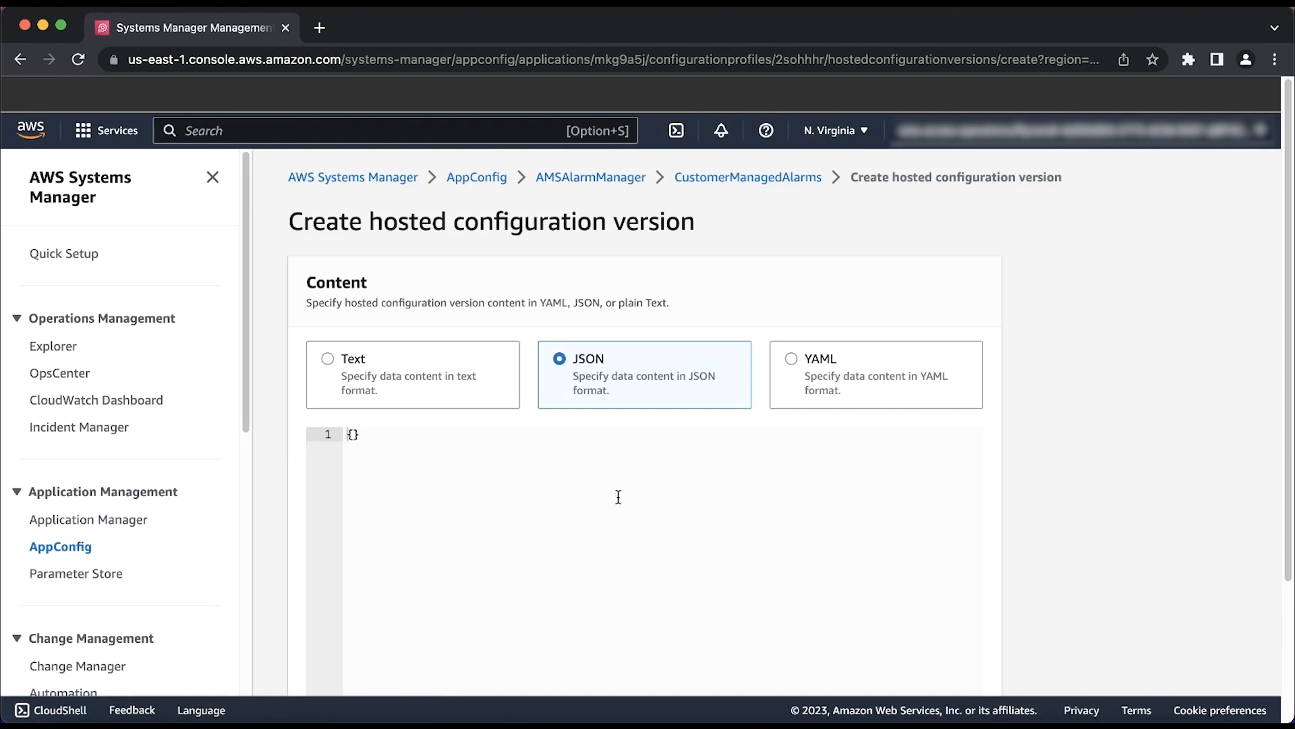
mouse_move(536, 477)
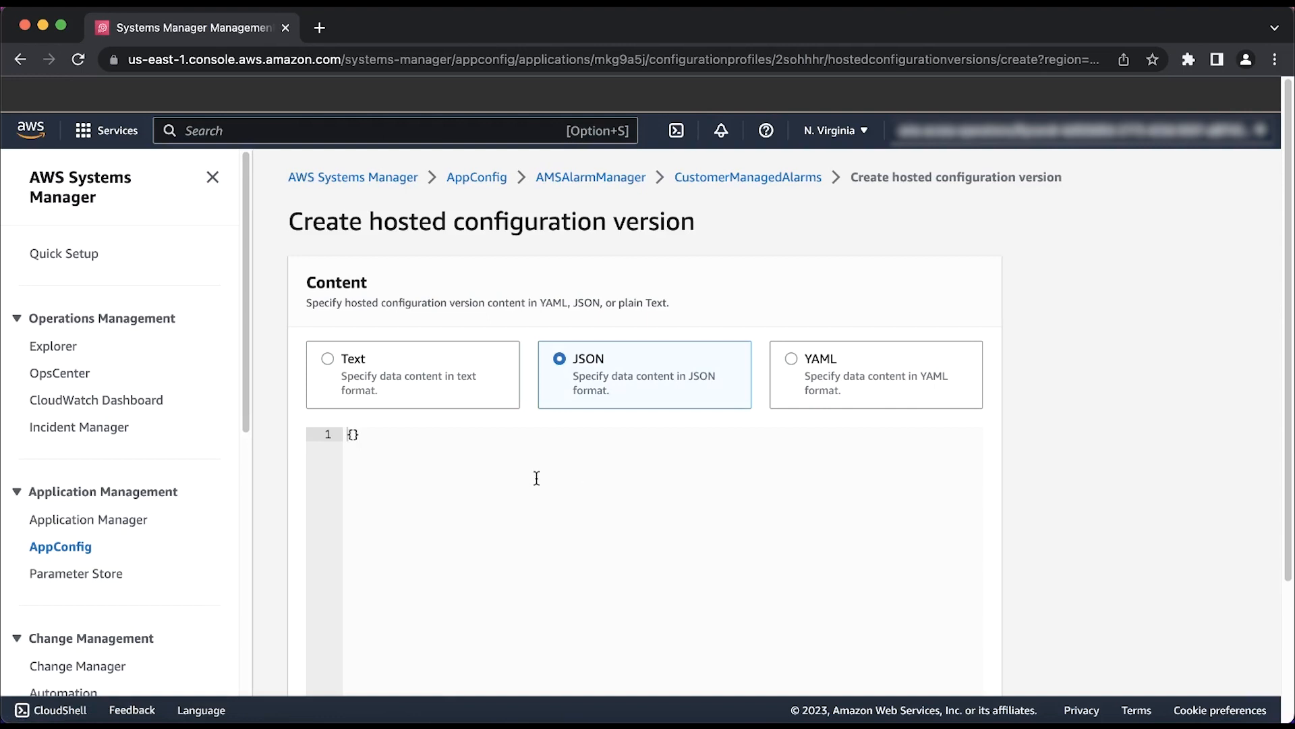
mouse_move(480, 462)
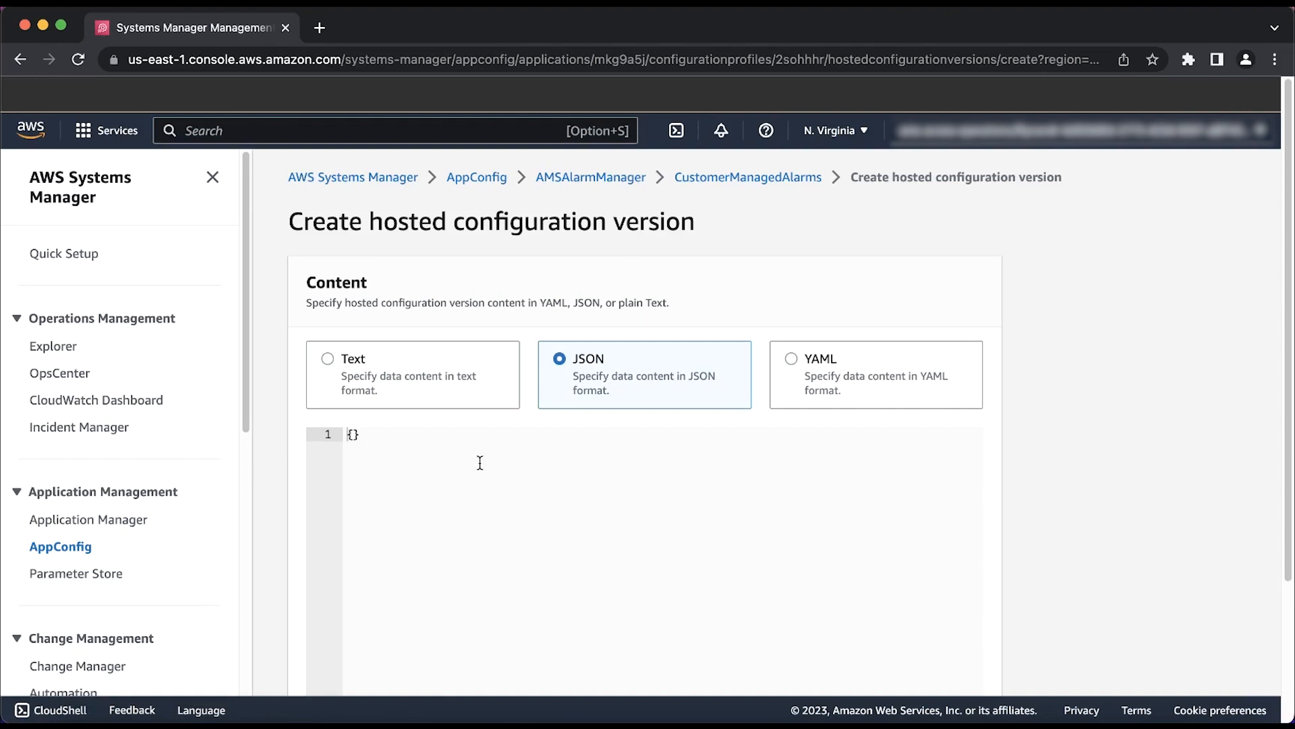
mouse_move(427, 448)
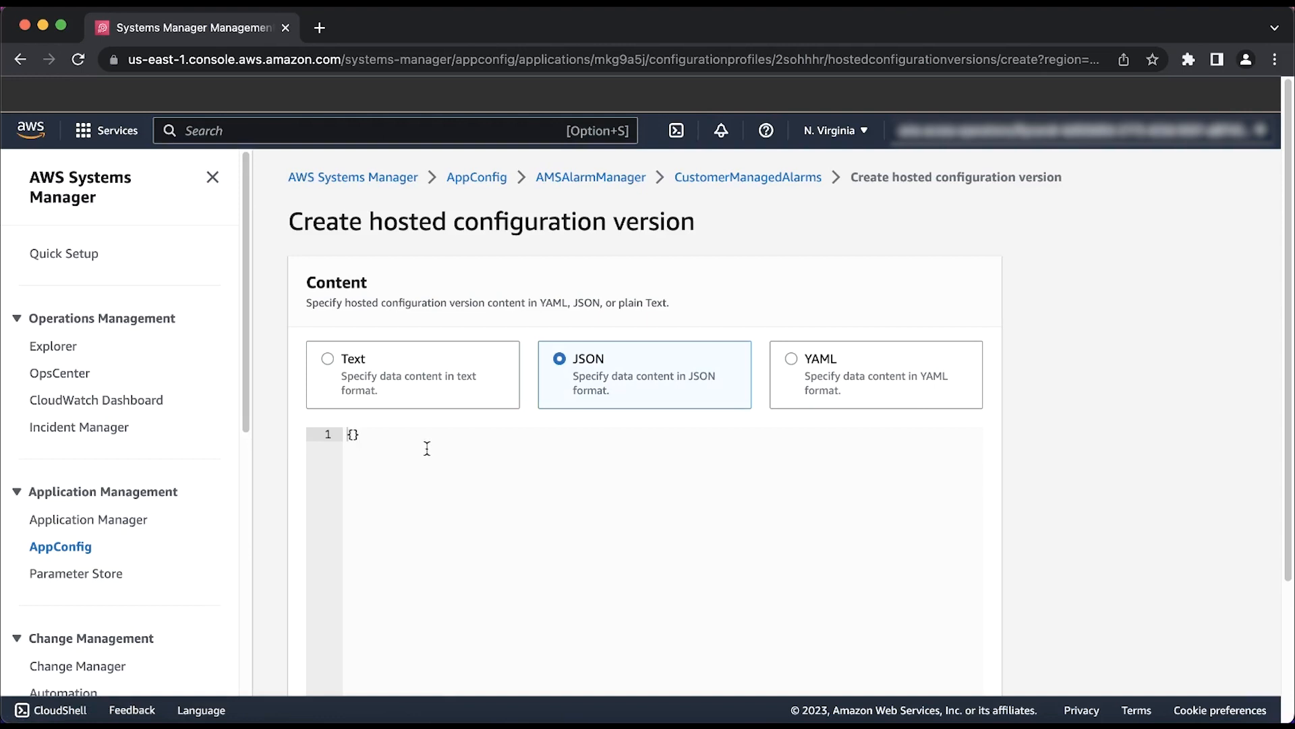
mouse_move(402, 444)
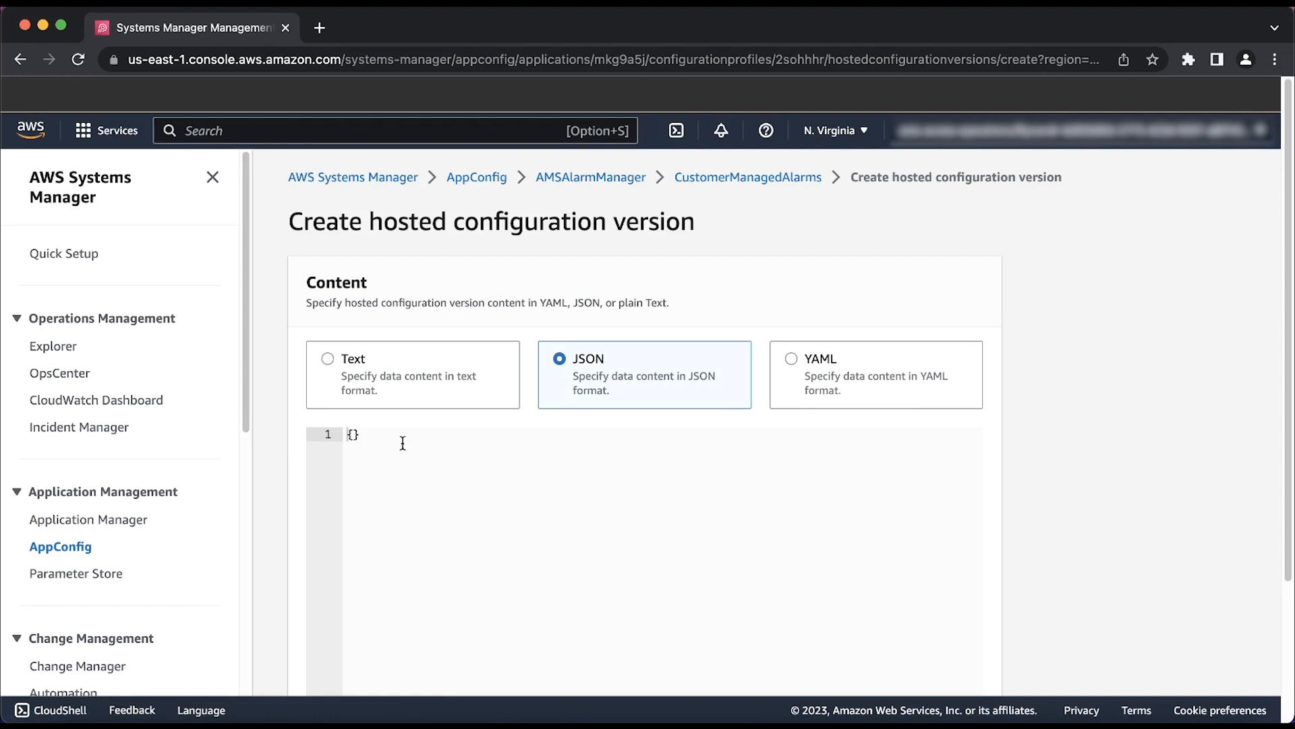
mouse_move(397, 443)
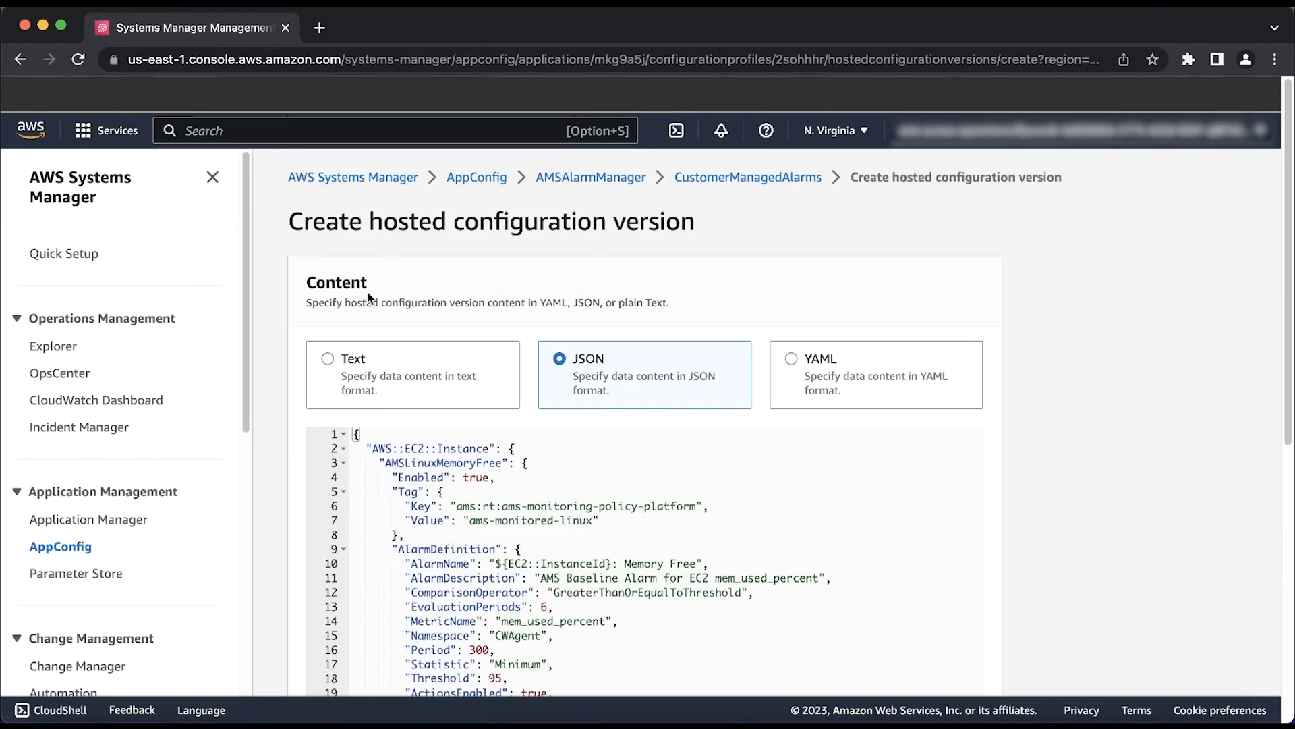
Step: Review the pasted alarm JSON, starting with AMSLinuxMemoryFree at threshold 95
scroll("down", 3)
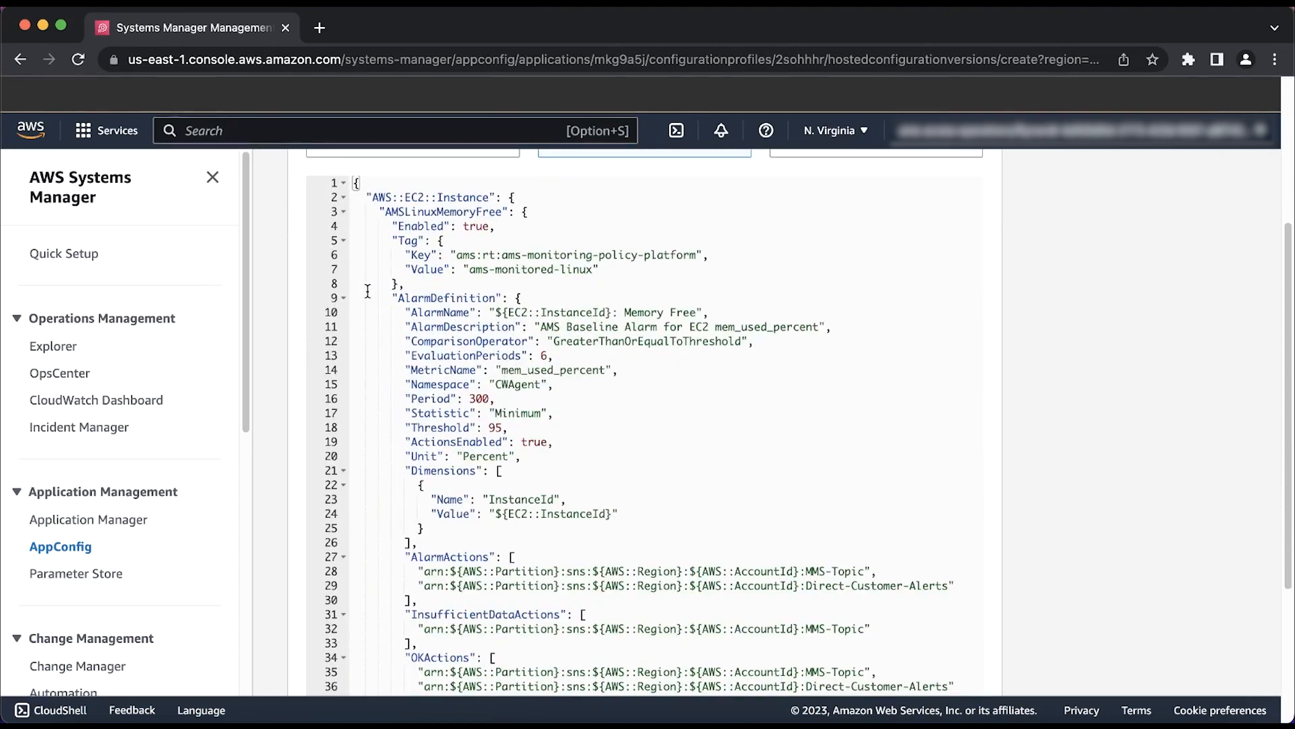
scroll("up", 3)
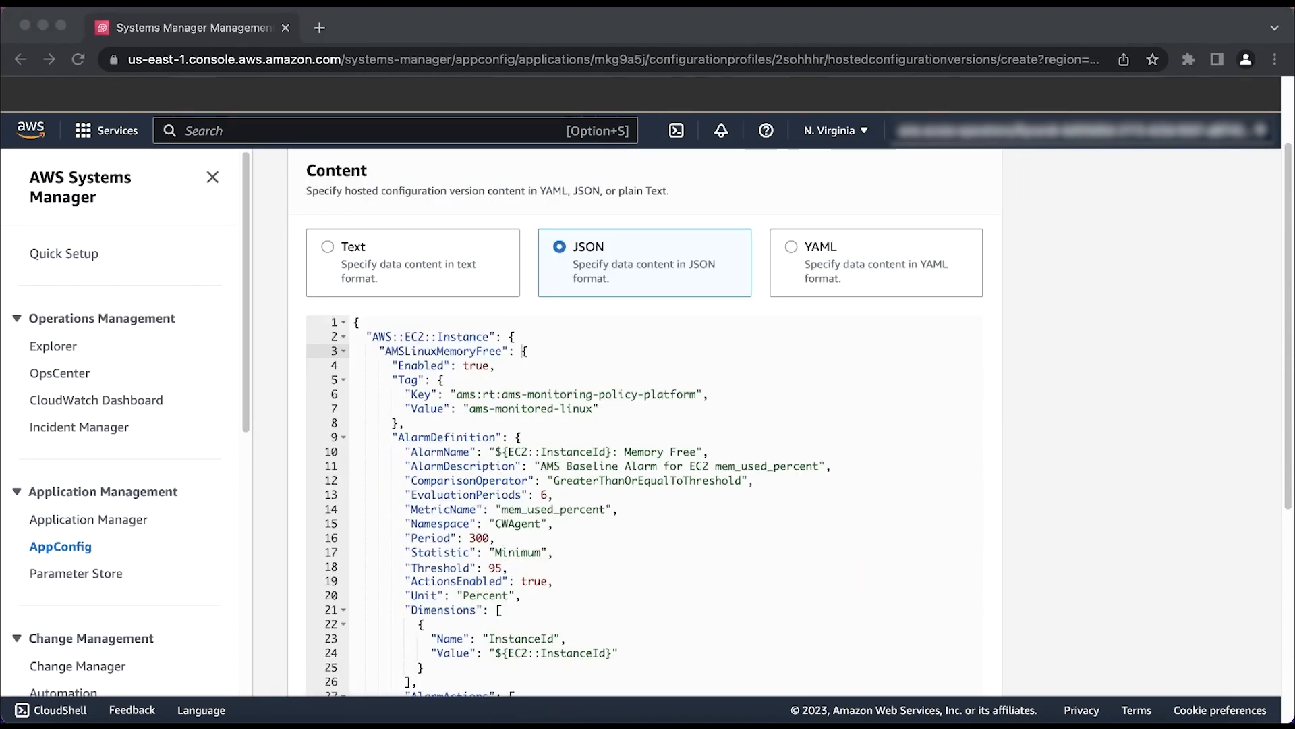
scroll("down", 3)
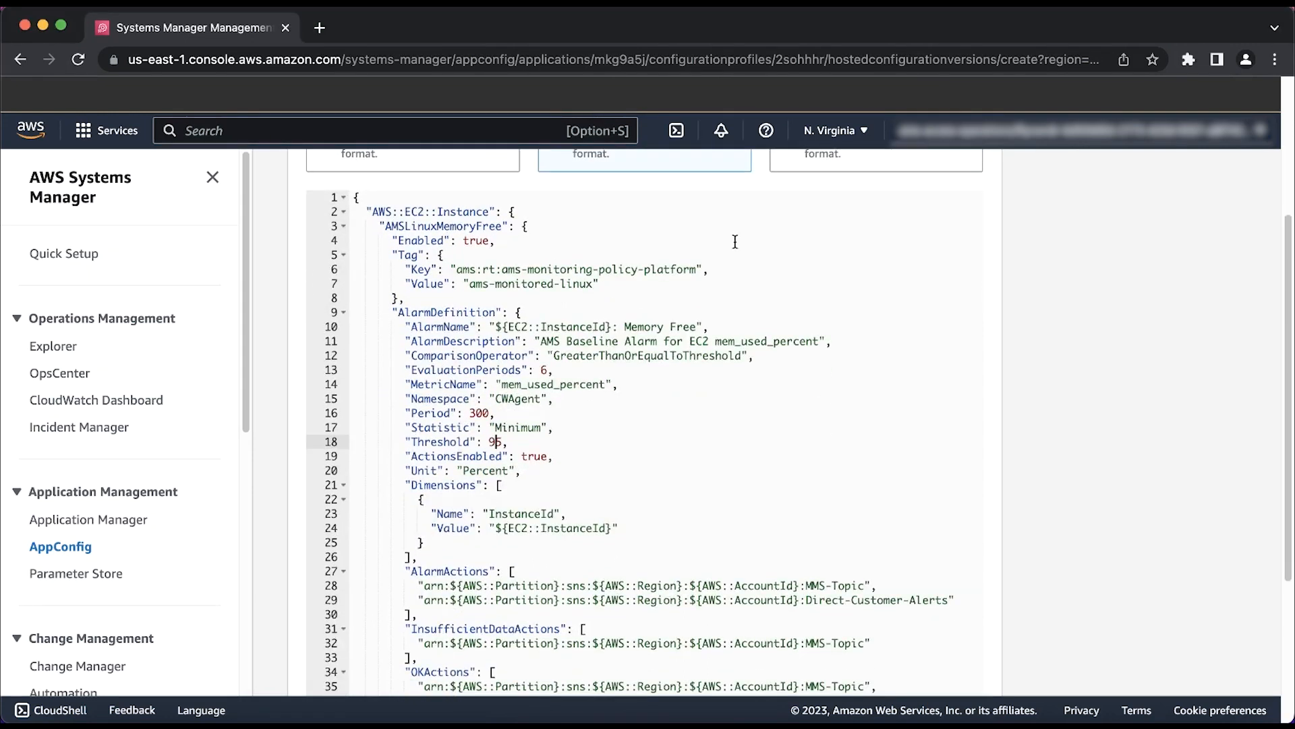
mouse_move(653, 244)
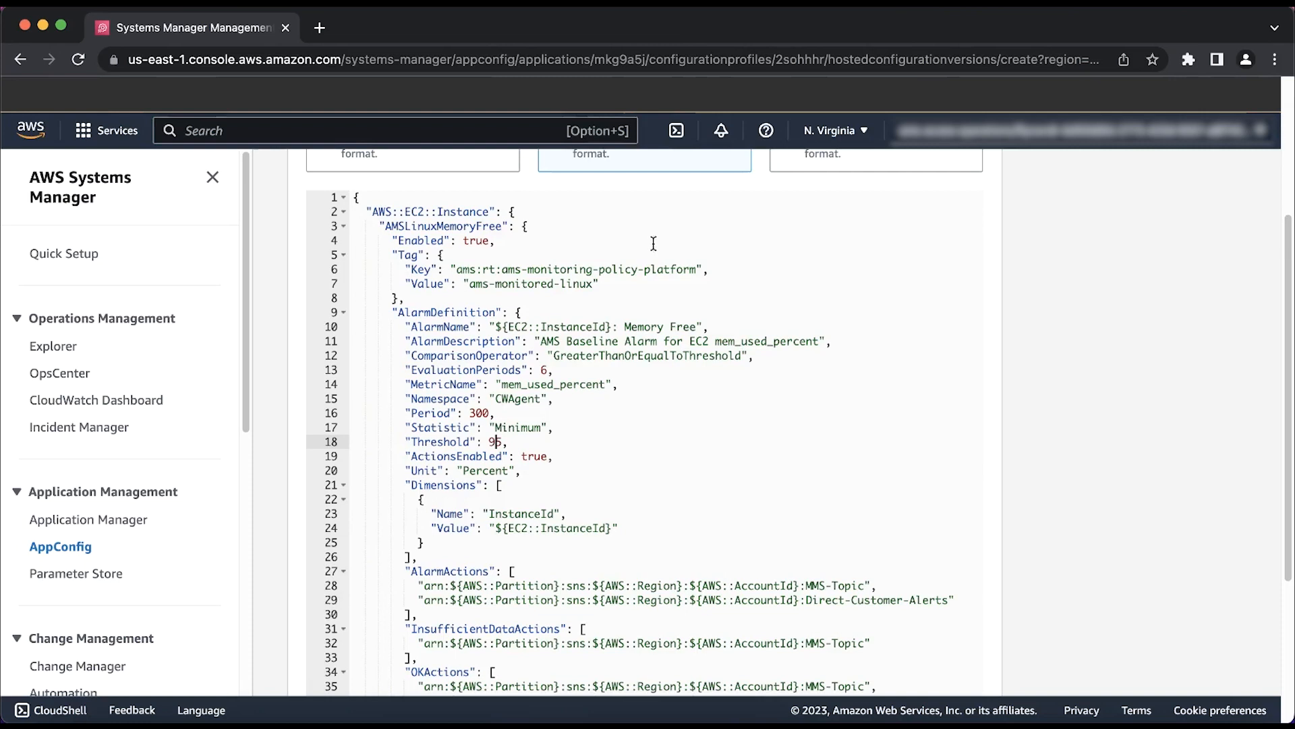
mouse_move(510, 312)
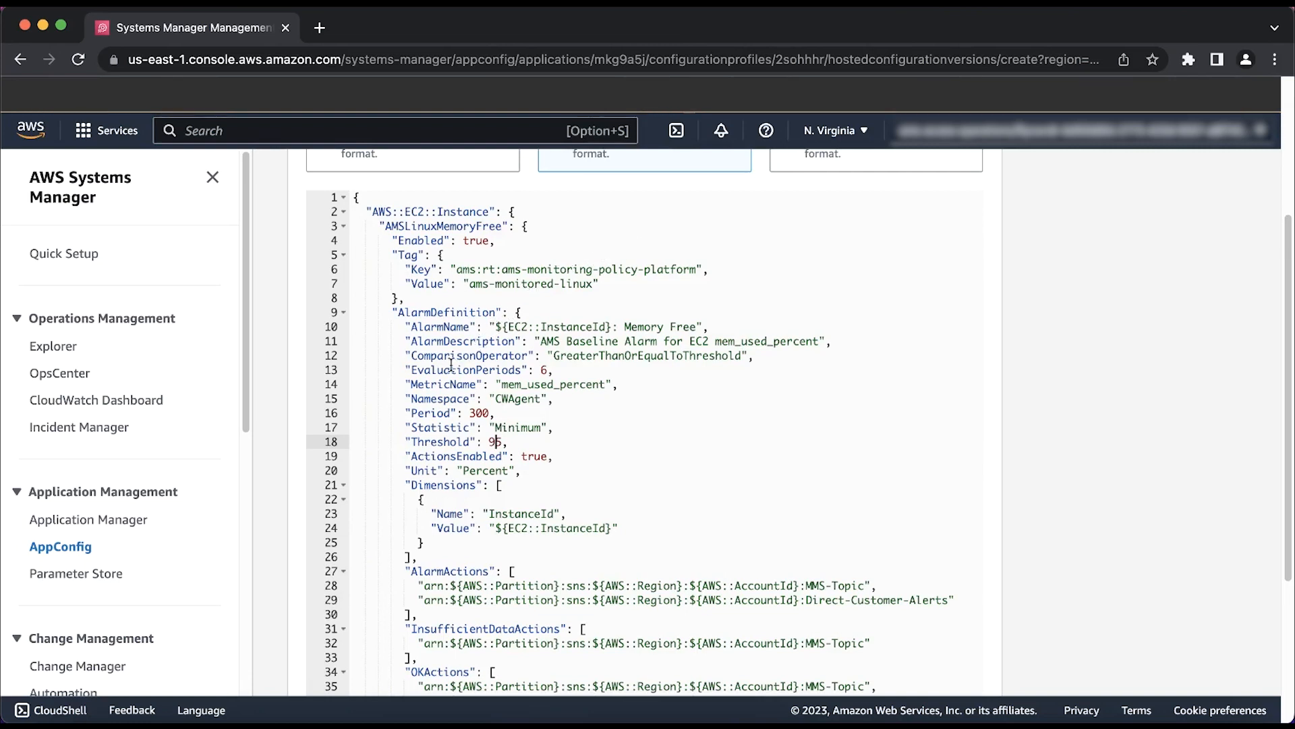
mouse_move(393, 370)
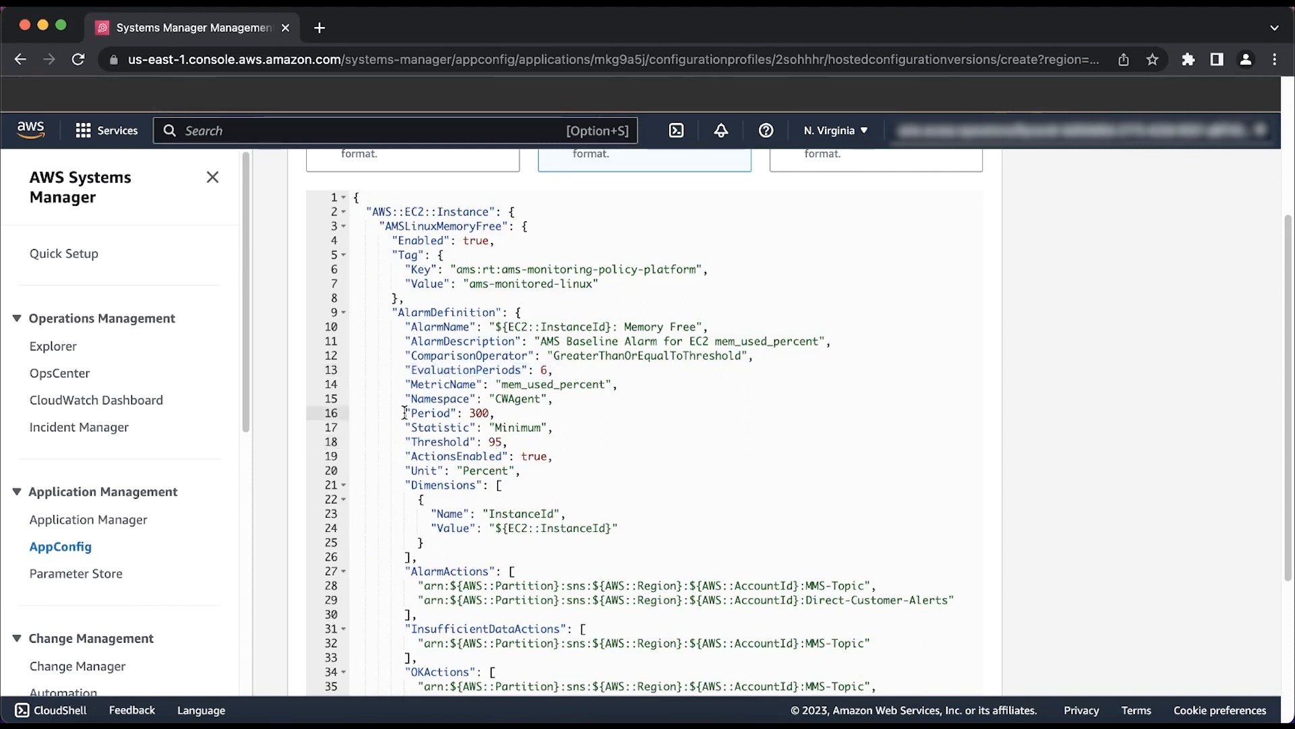
double_click(451, 413)
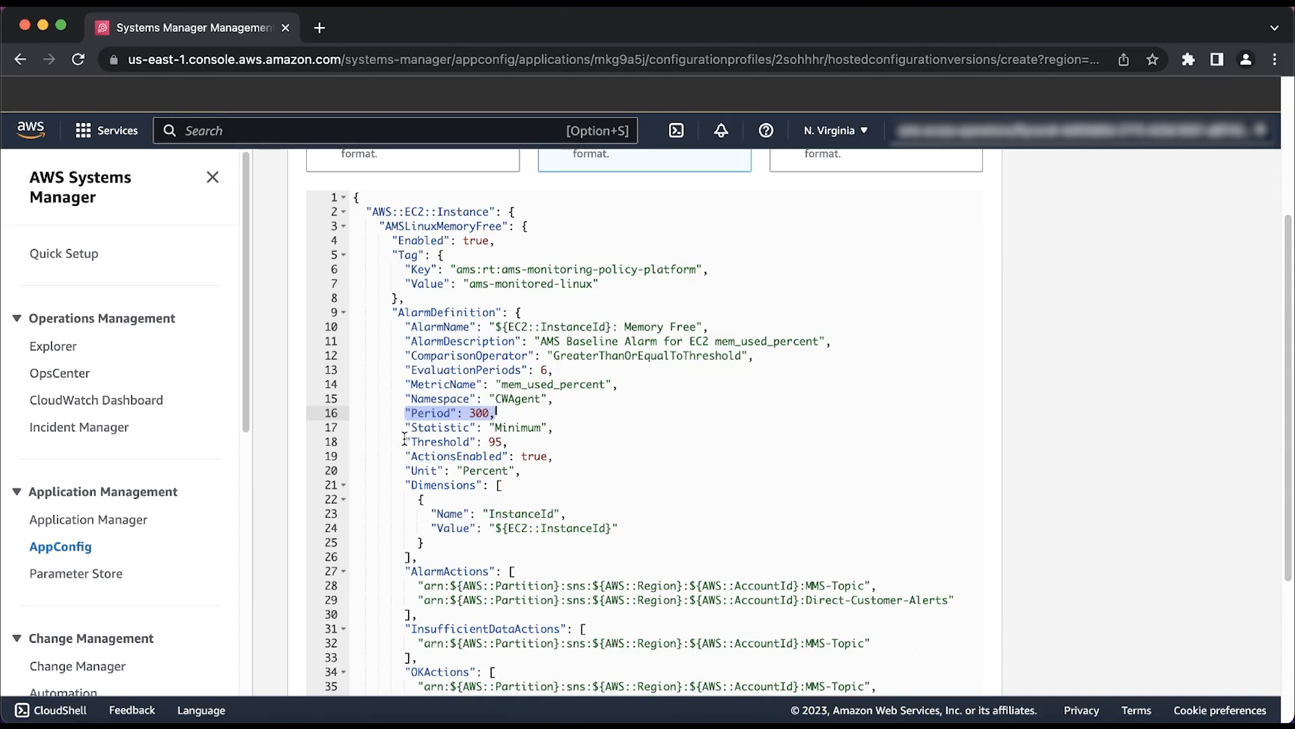
left_click(458, 441)
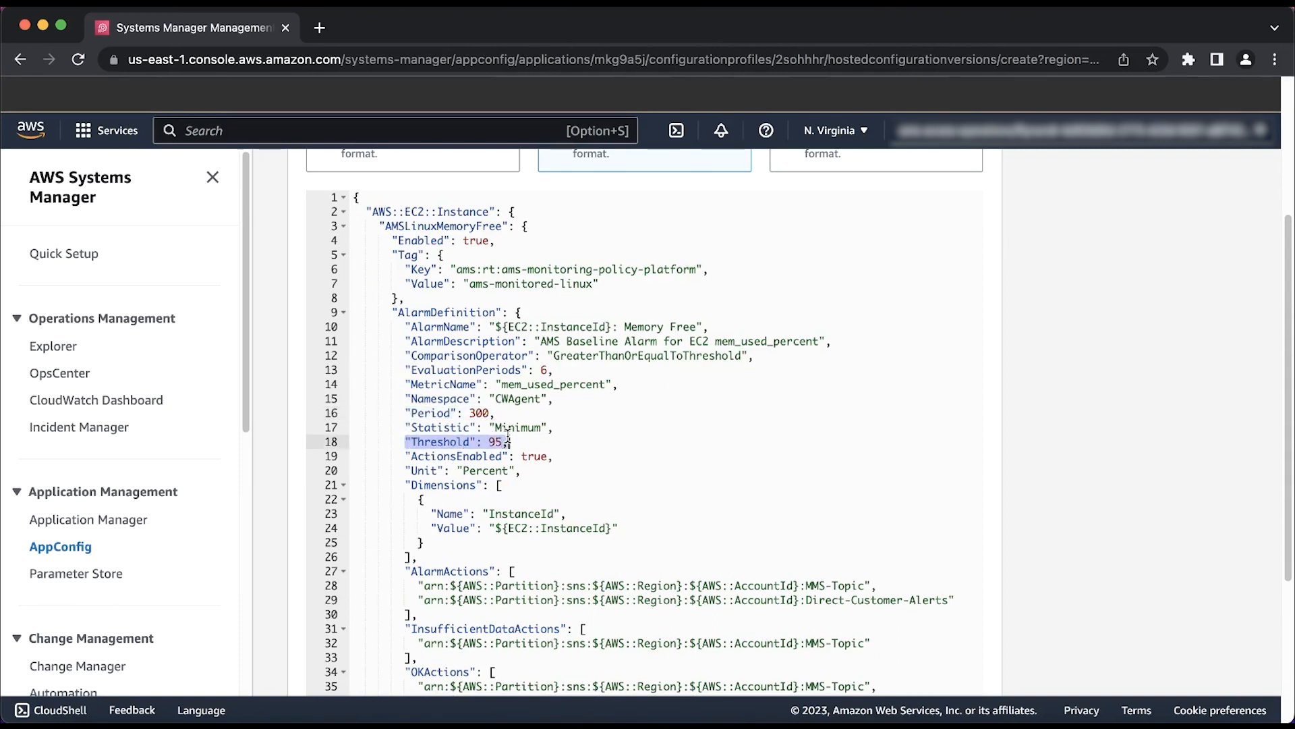
left_click(546, 370)
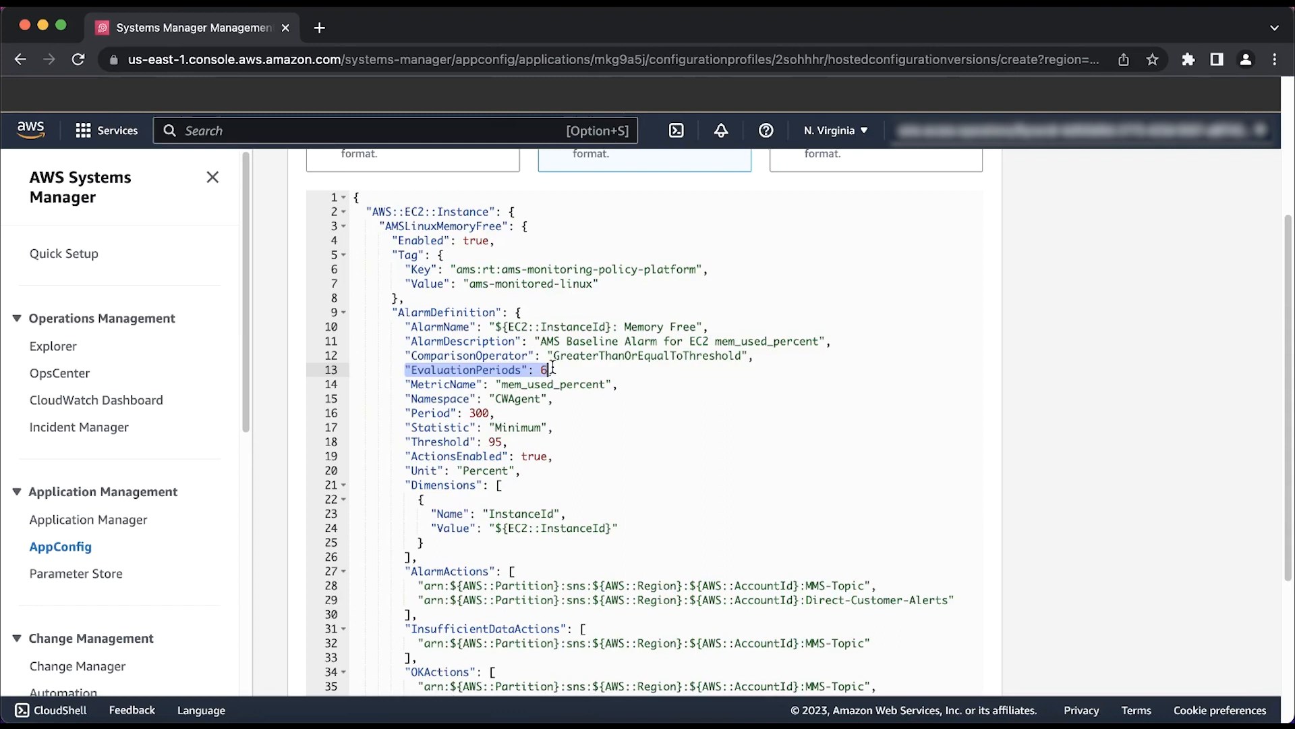
type(",")
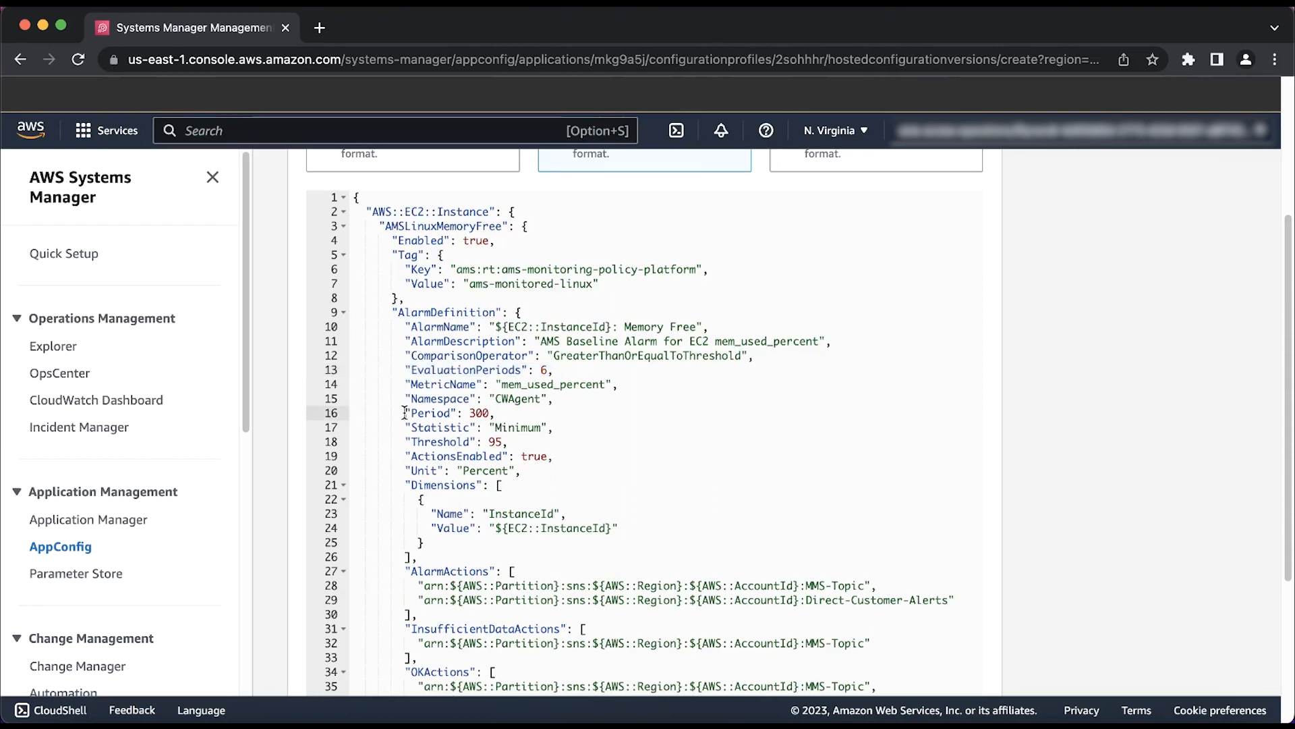
double_click(447, 413)
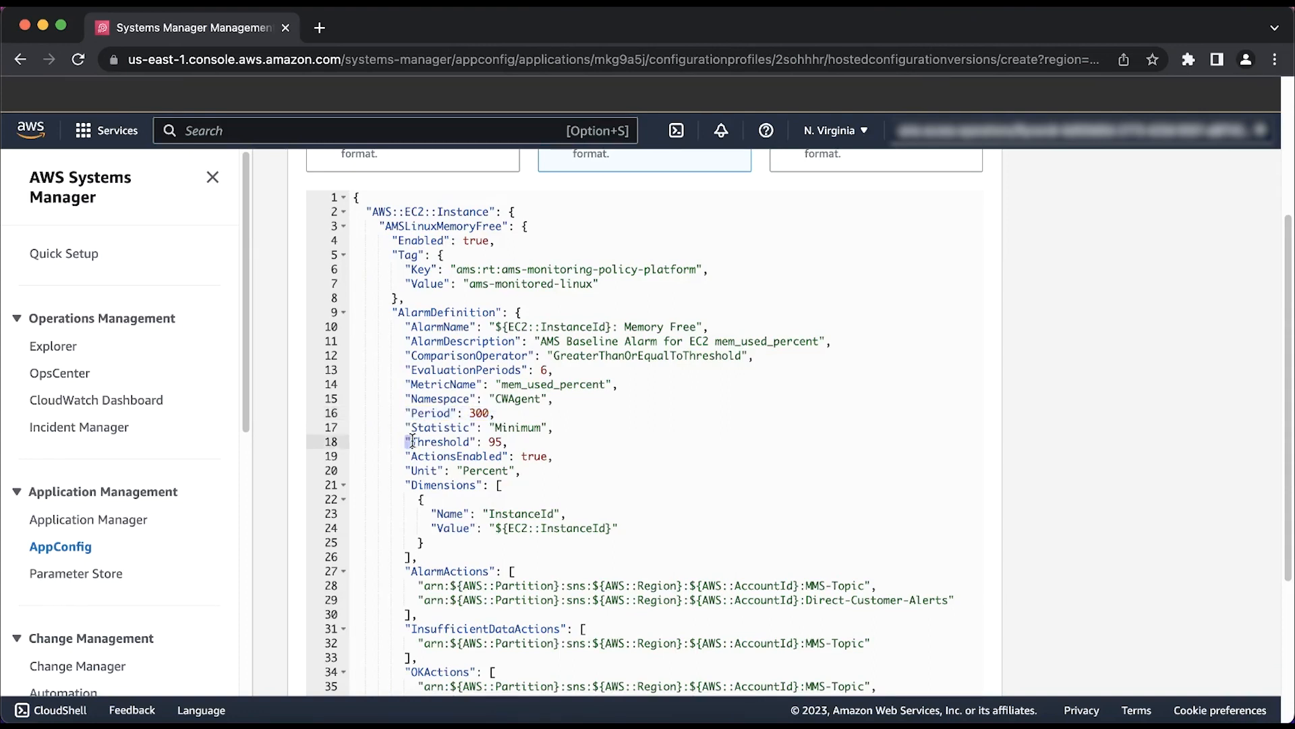
double_click(443, 442)
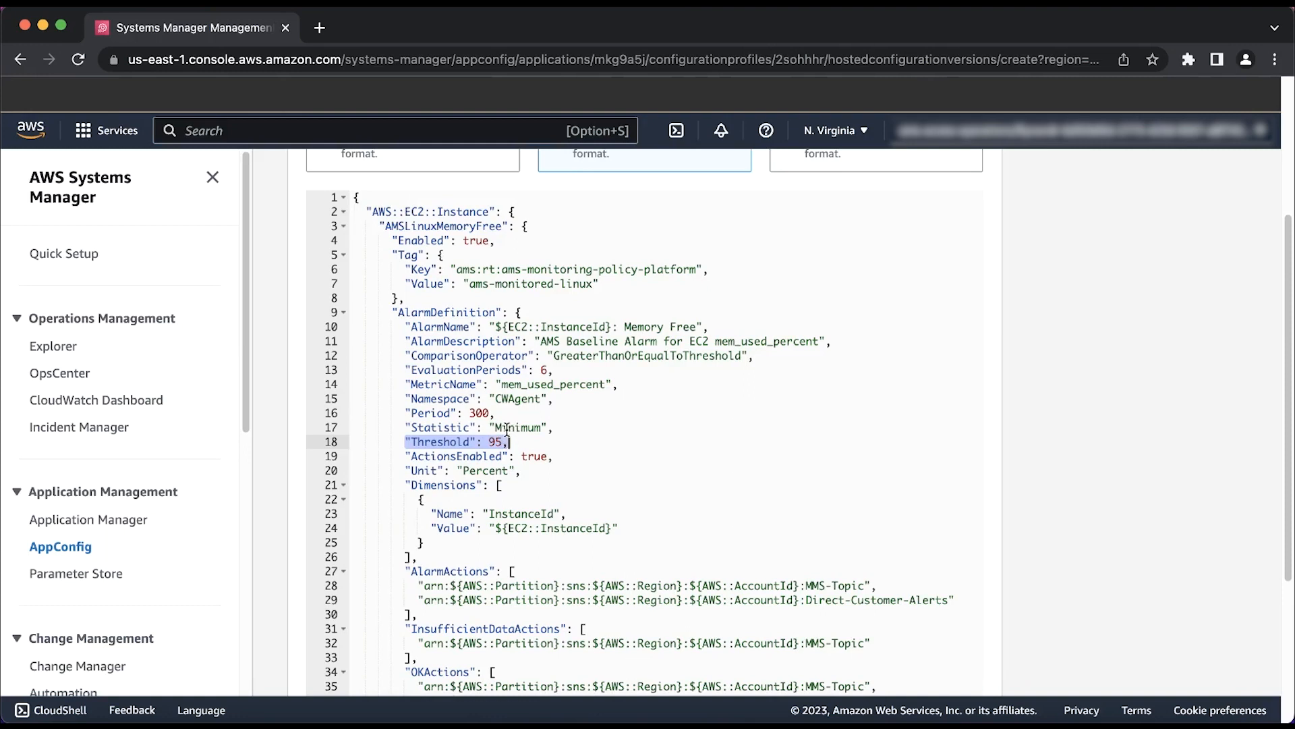
mouse_move(661, 402)
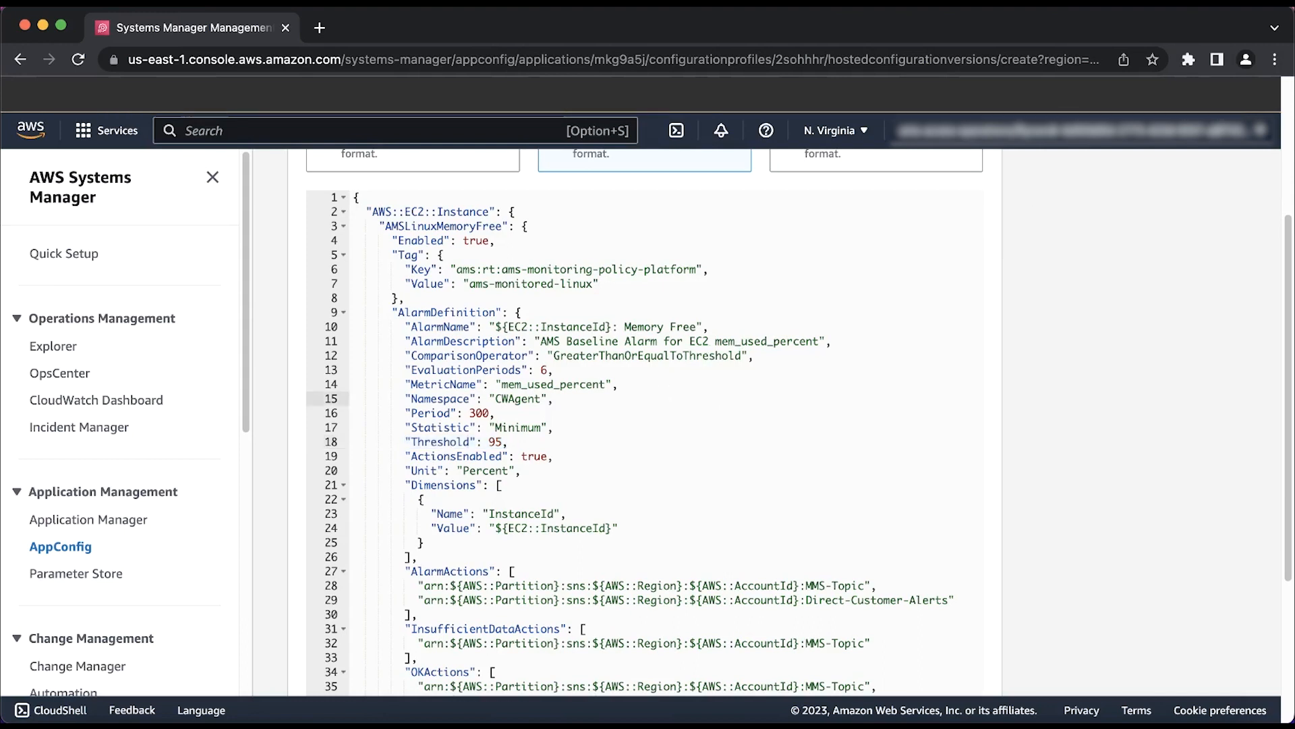
left_click(553, 398)
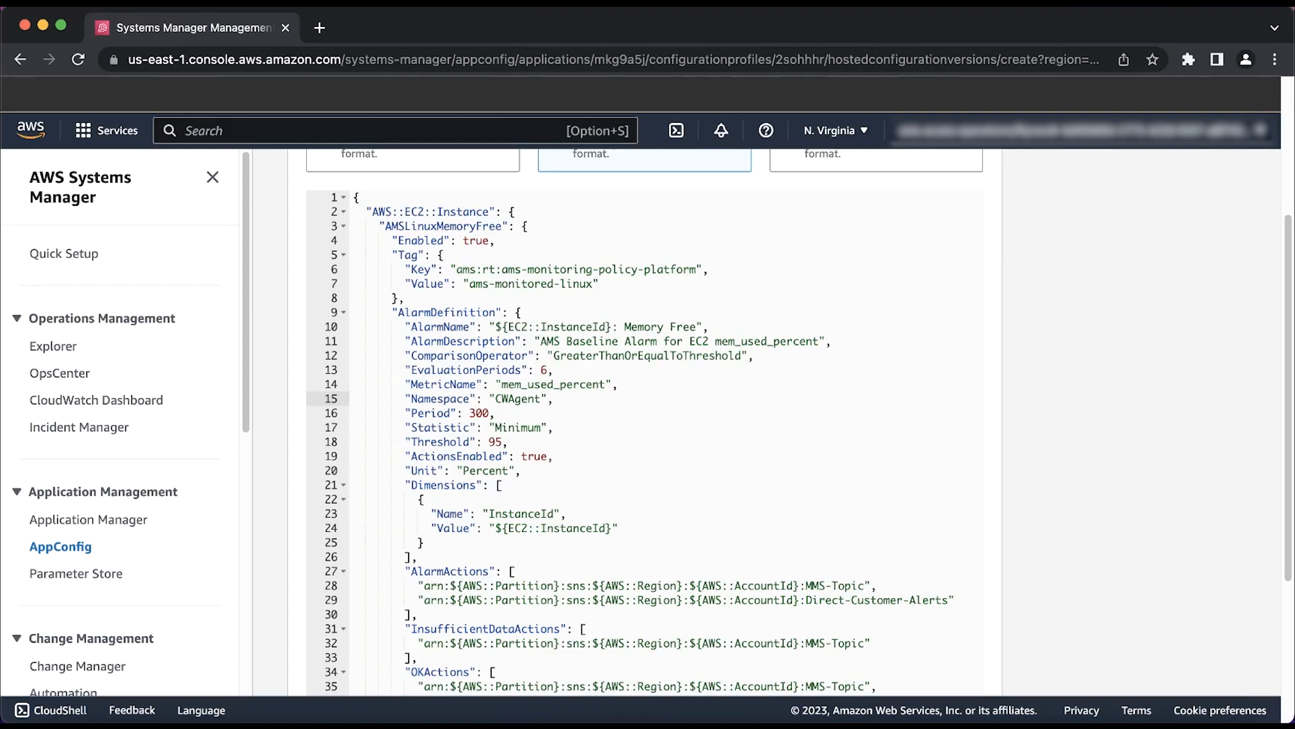
left_click(556, 398)
type("8")
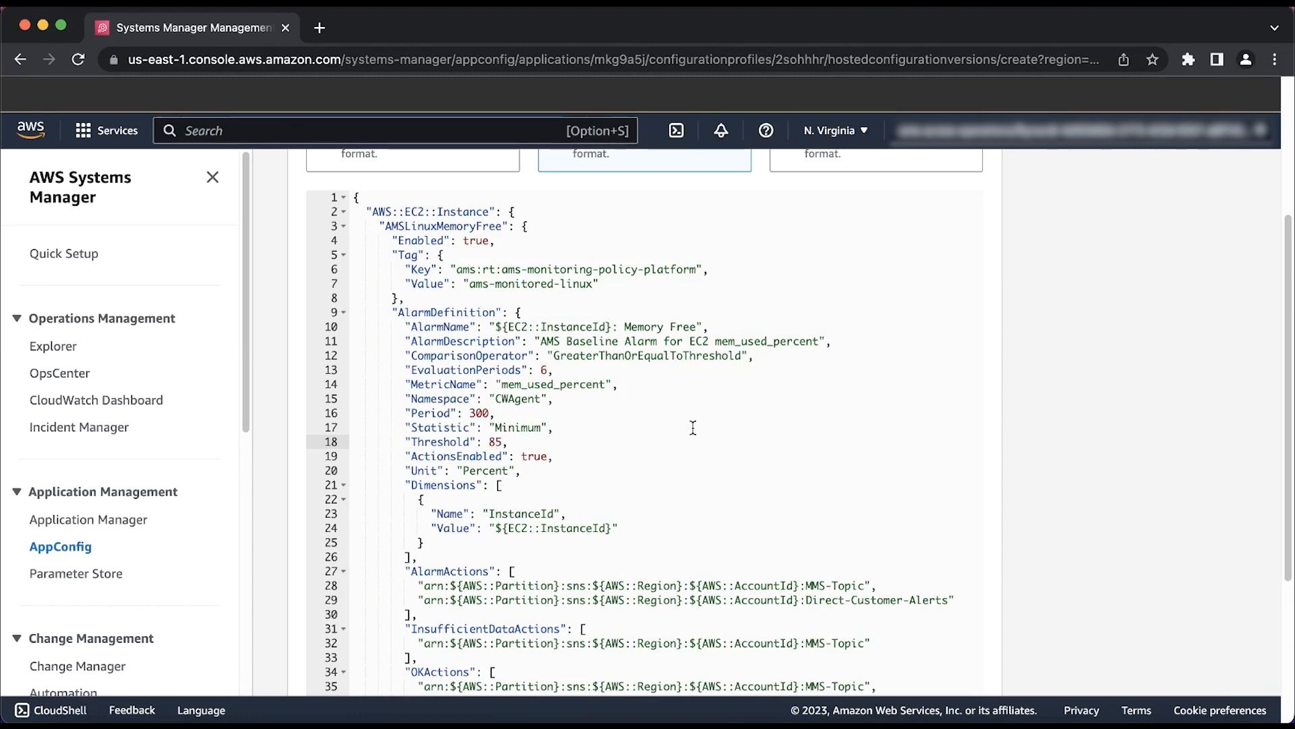
mouse_move(1035, 463)
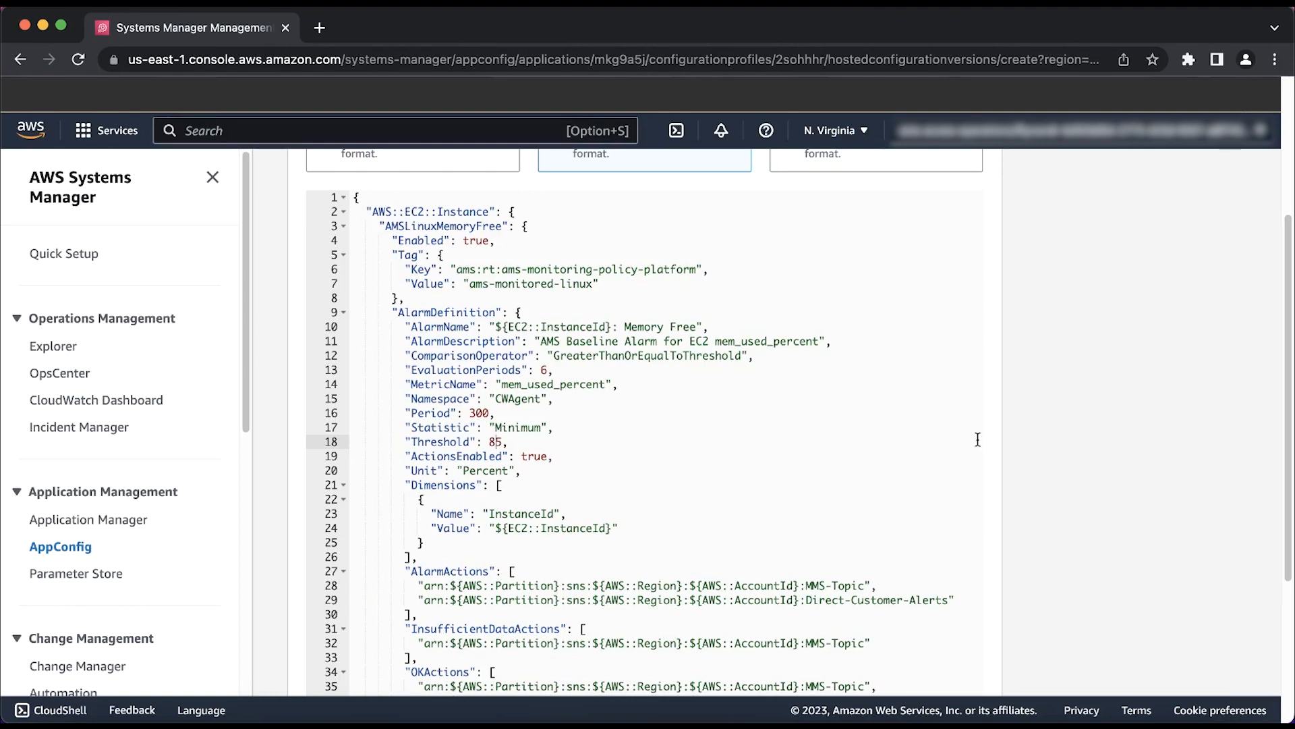
Step: Review the full alarm JSON with threshold 85 down to the Create hosted configuration version button
scroll("down", 3)
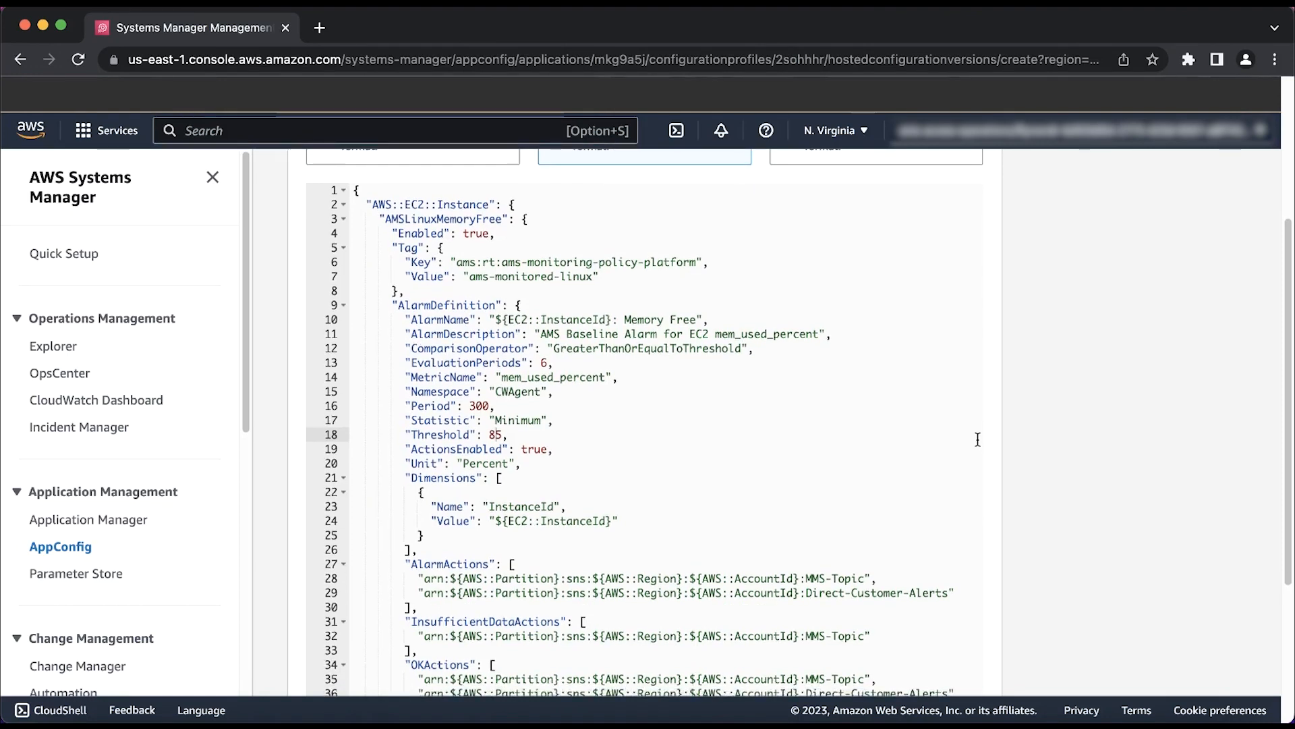
scroll("up", 3)
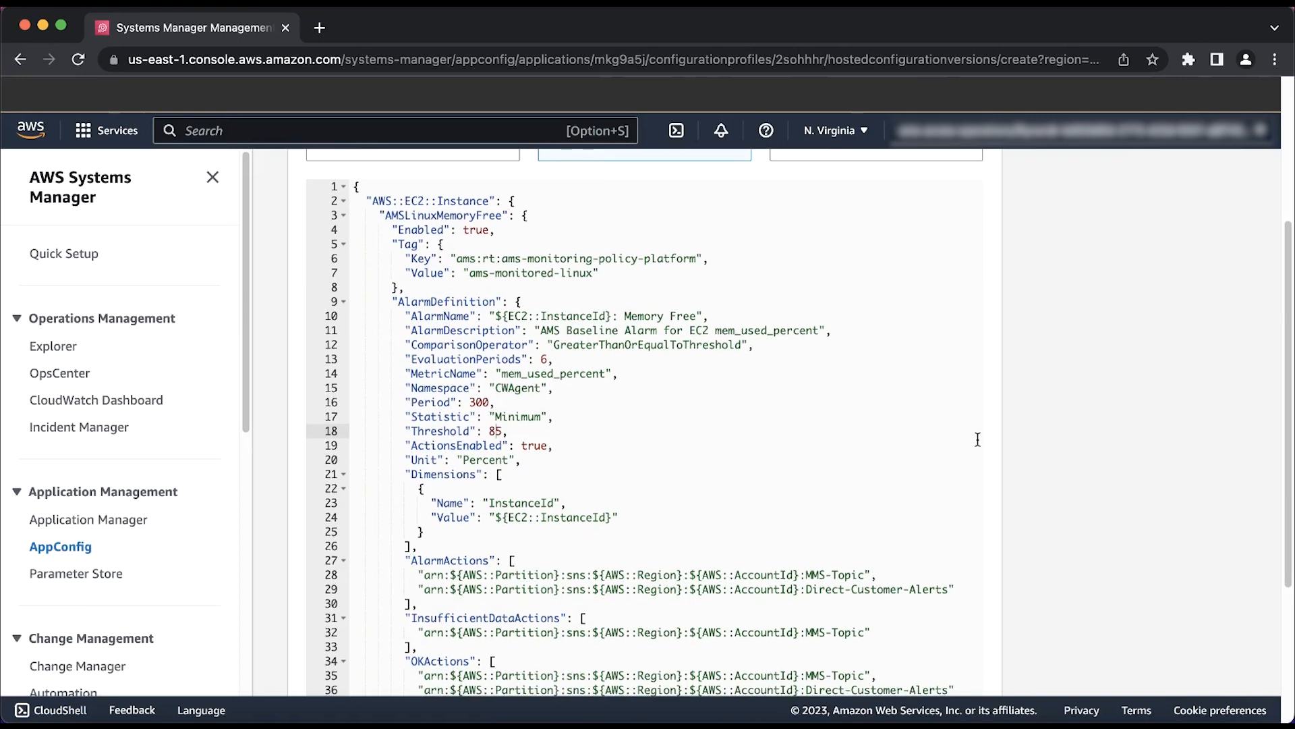
scroll("down", 3)
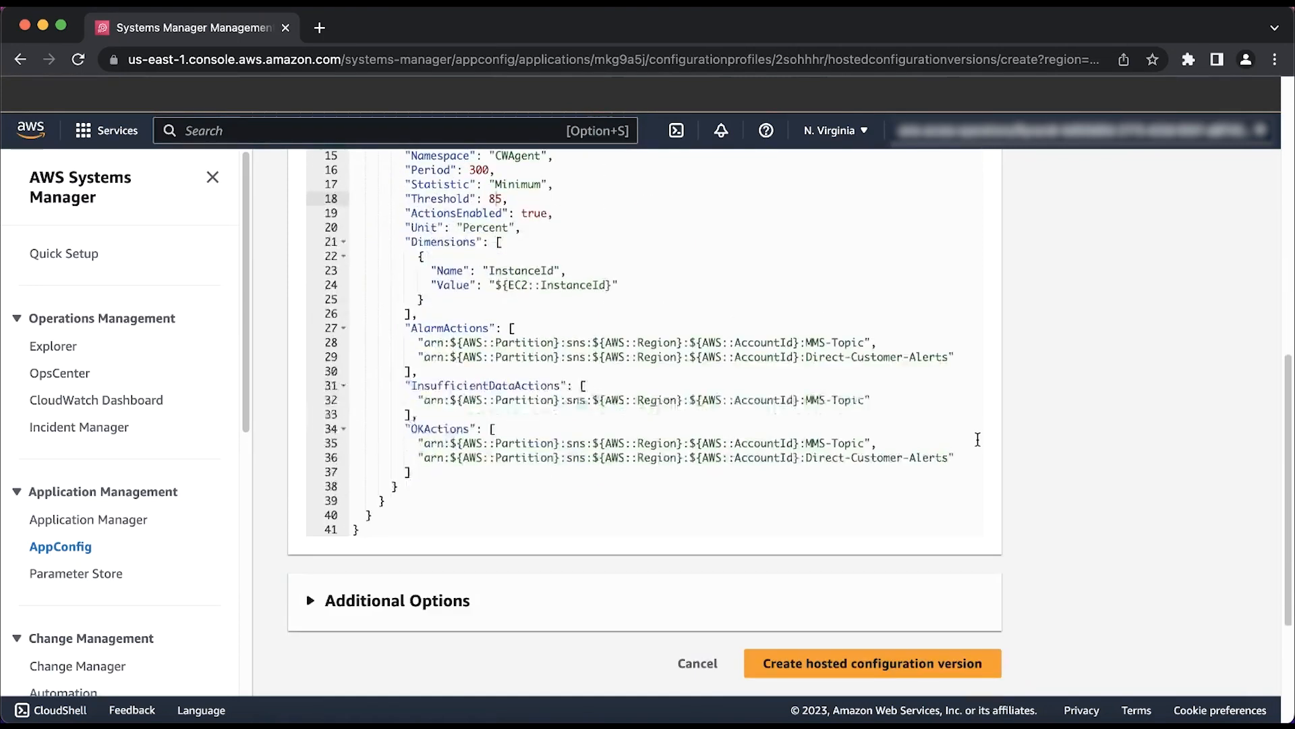
mouse_move(932, 548)
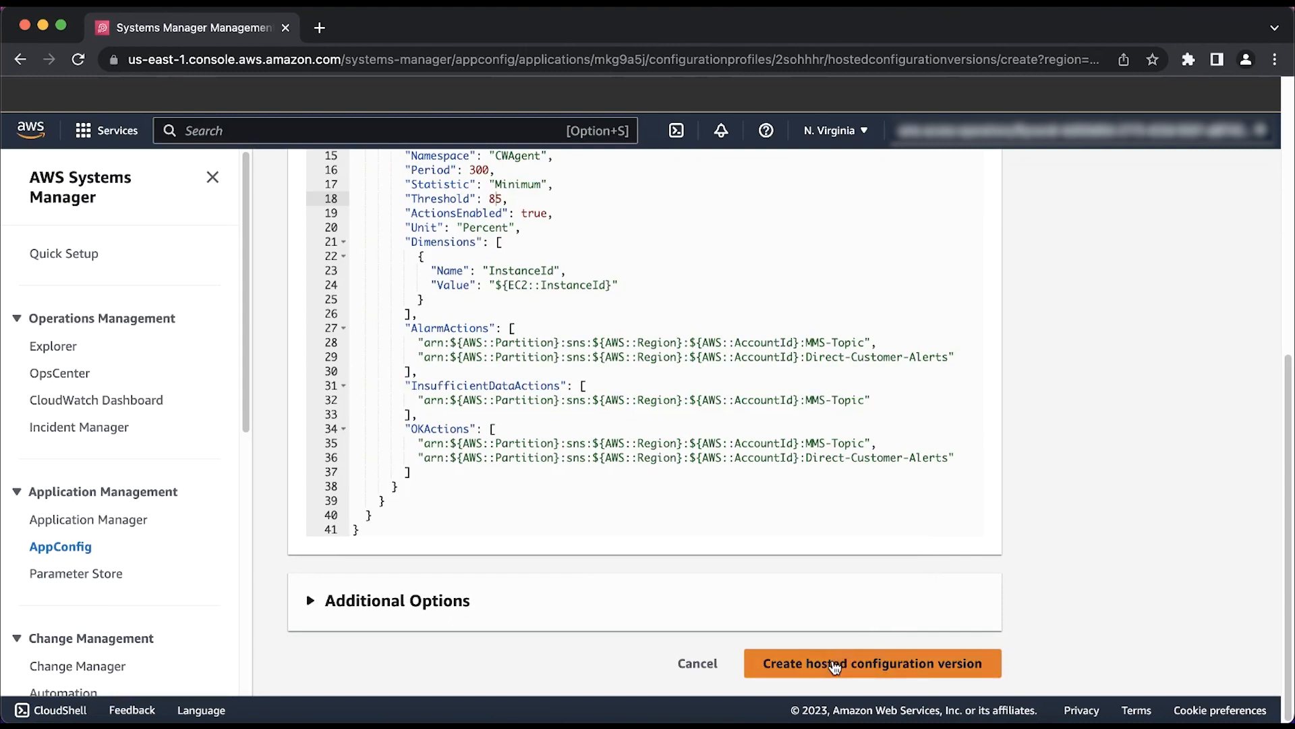
Step: Create hosted configuration version 11 and confirm its AMSLinuxMemoryFree Threshold reads 85
left_click(872, 662)
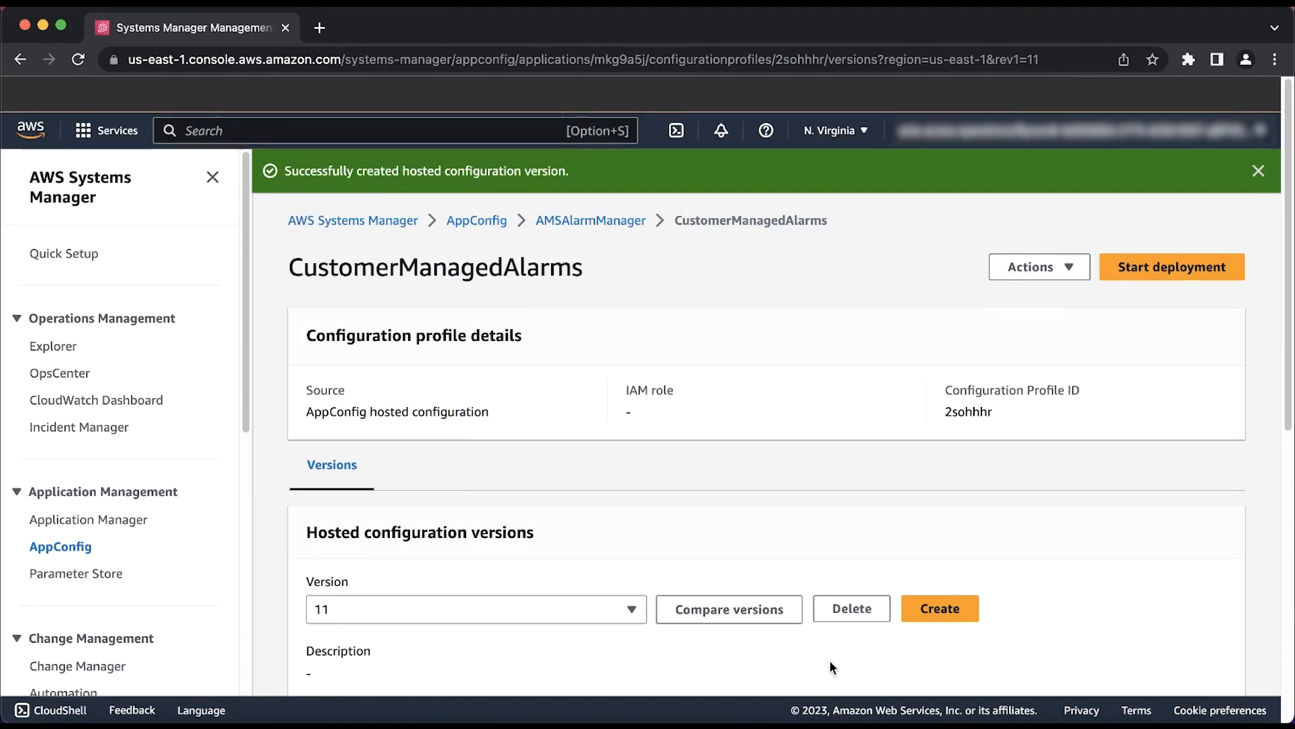
mouse_move(823, 659)
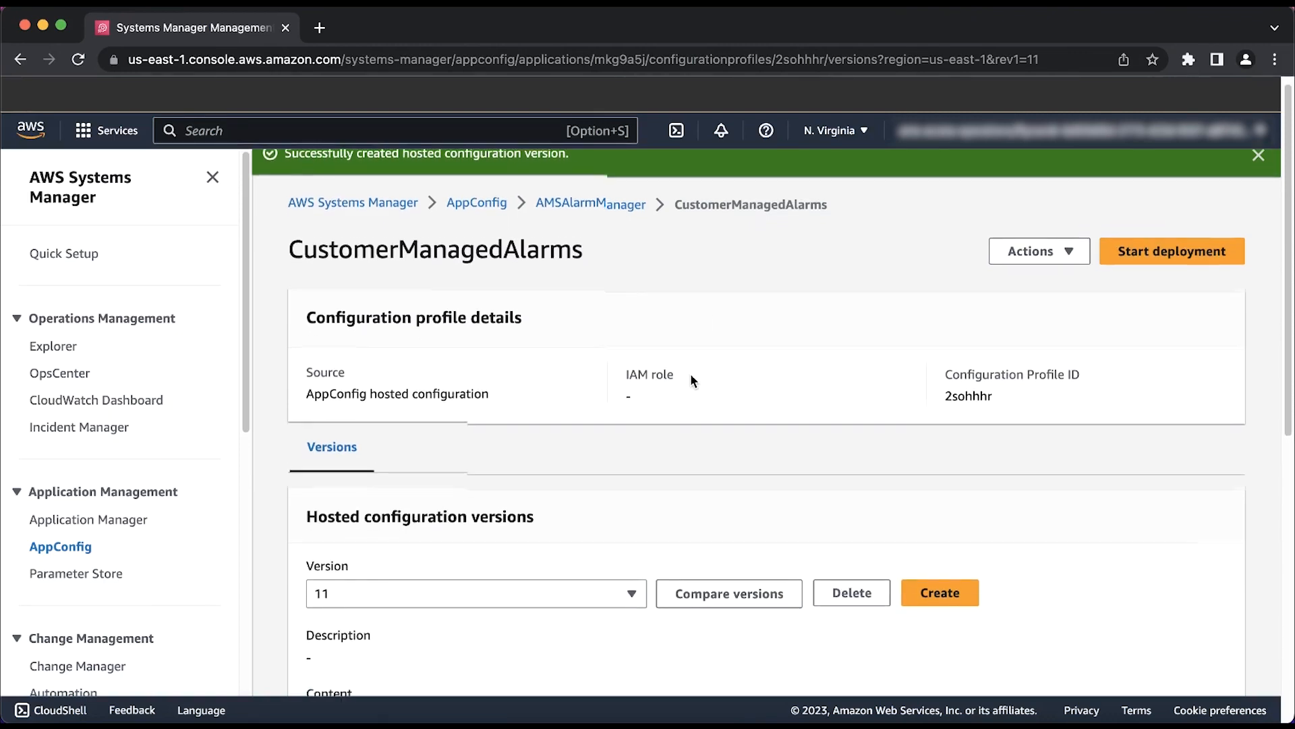
scroll("down", 3)
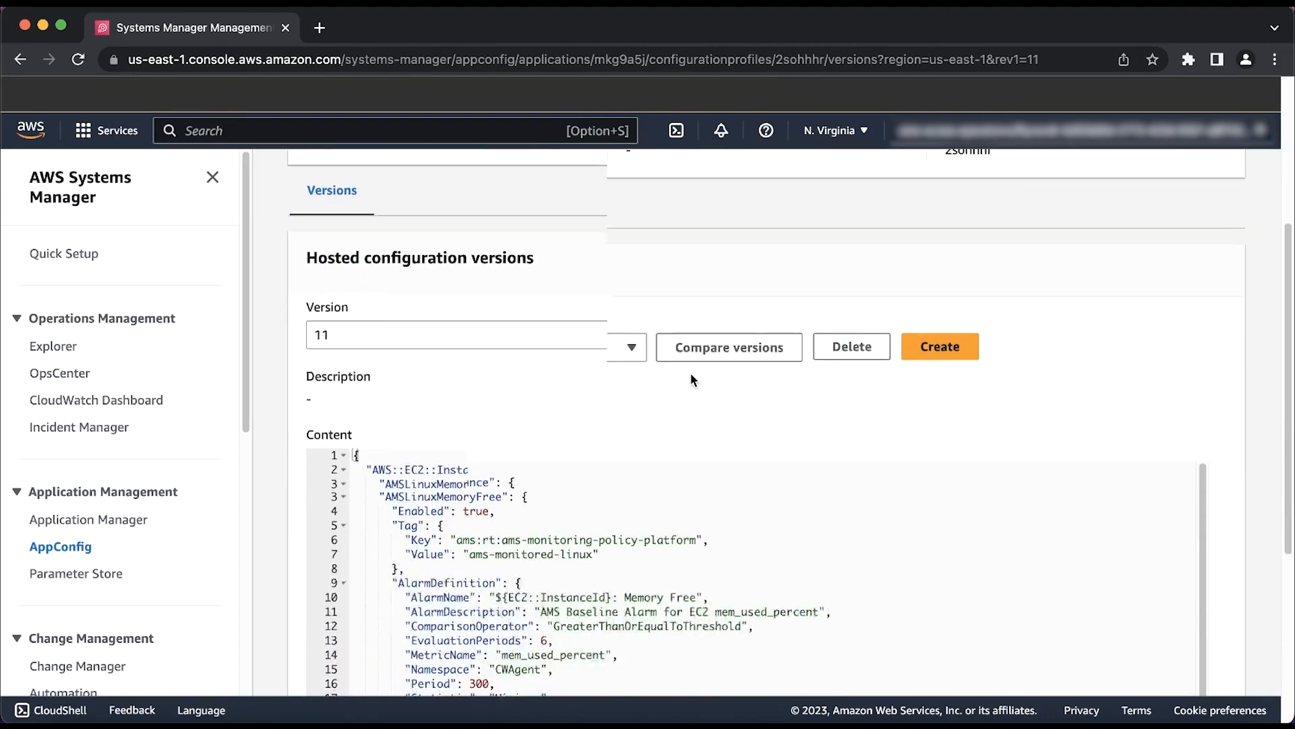
scroll("down", 3)
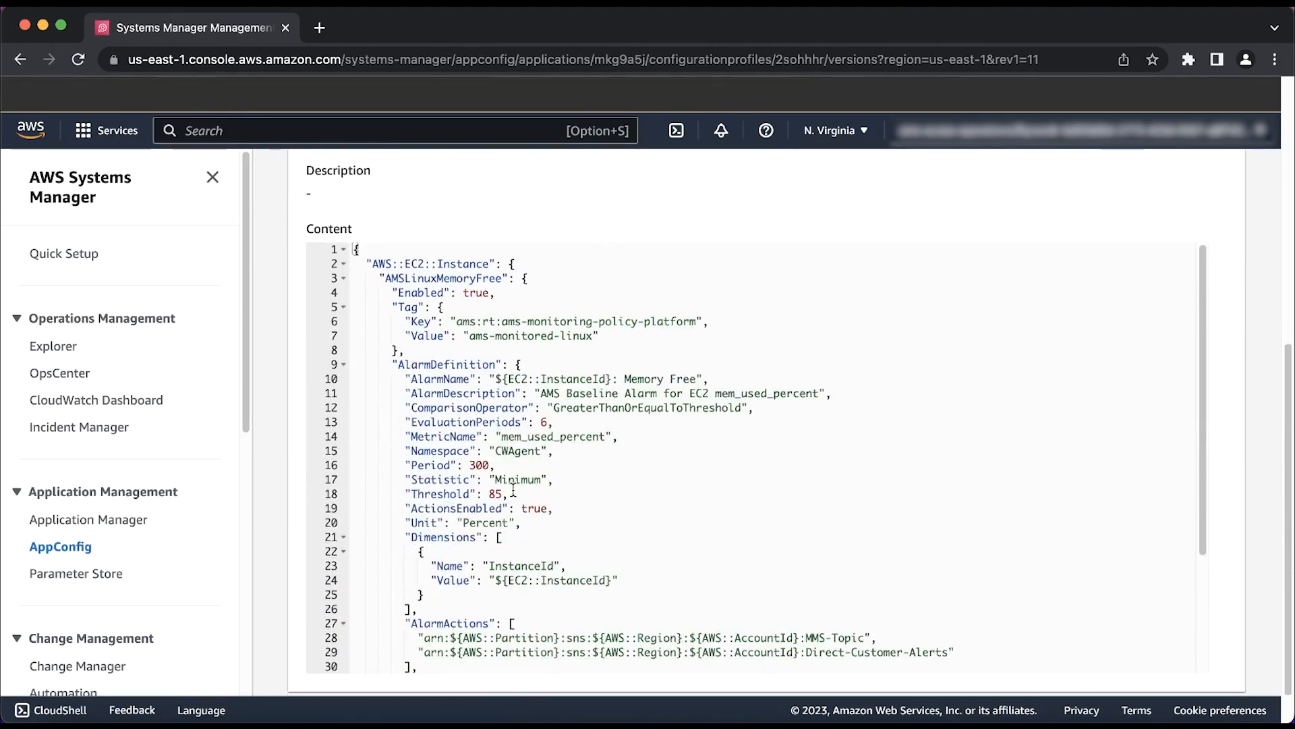
double_click(443, 494)
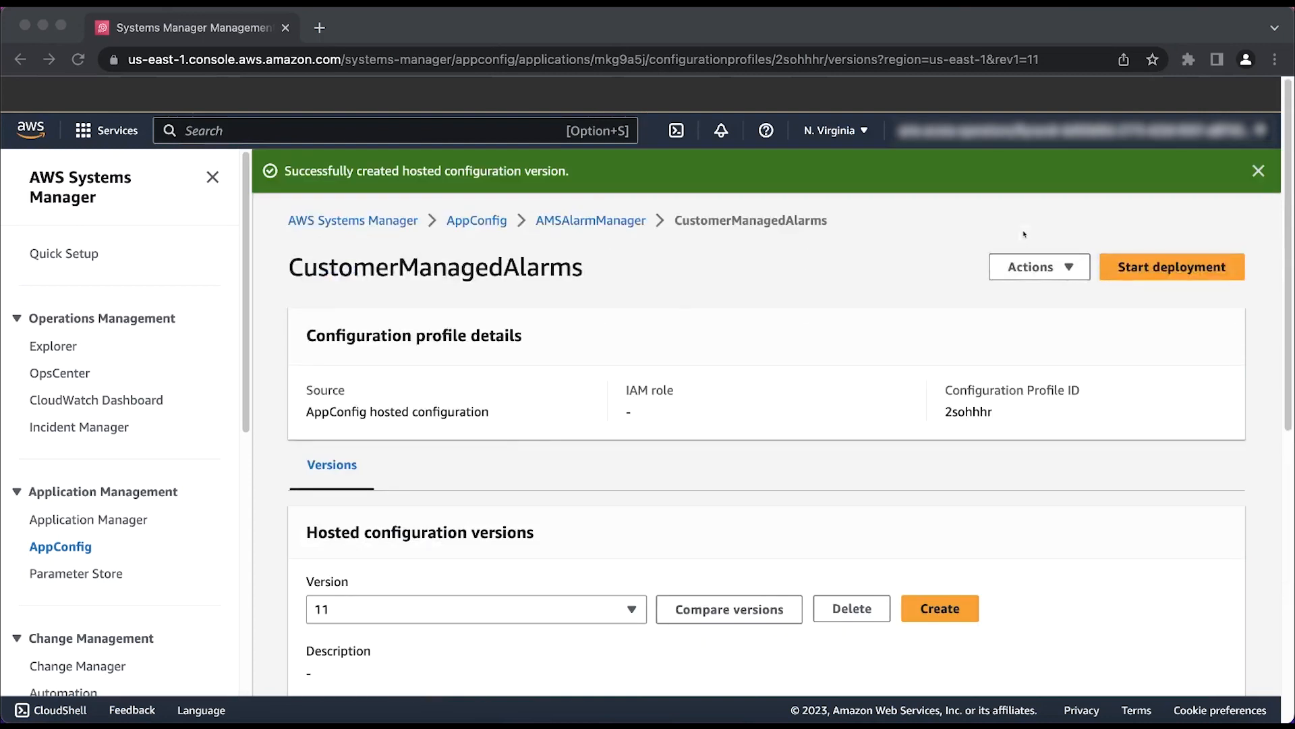
Step: Dismiss the version-created success notice and keep version 11 selected
left_click(1258, 171)
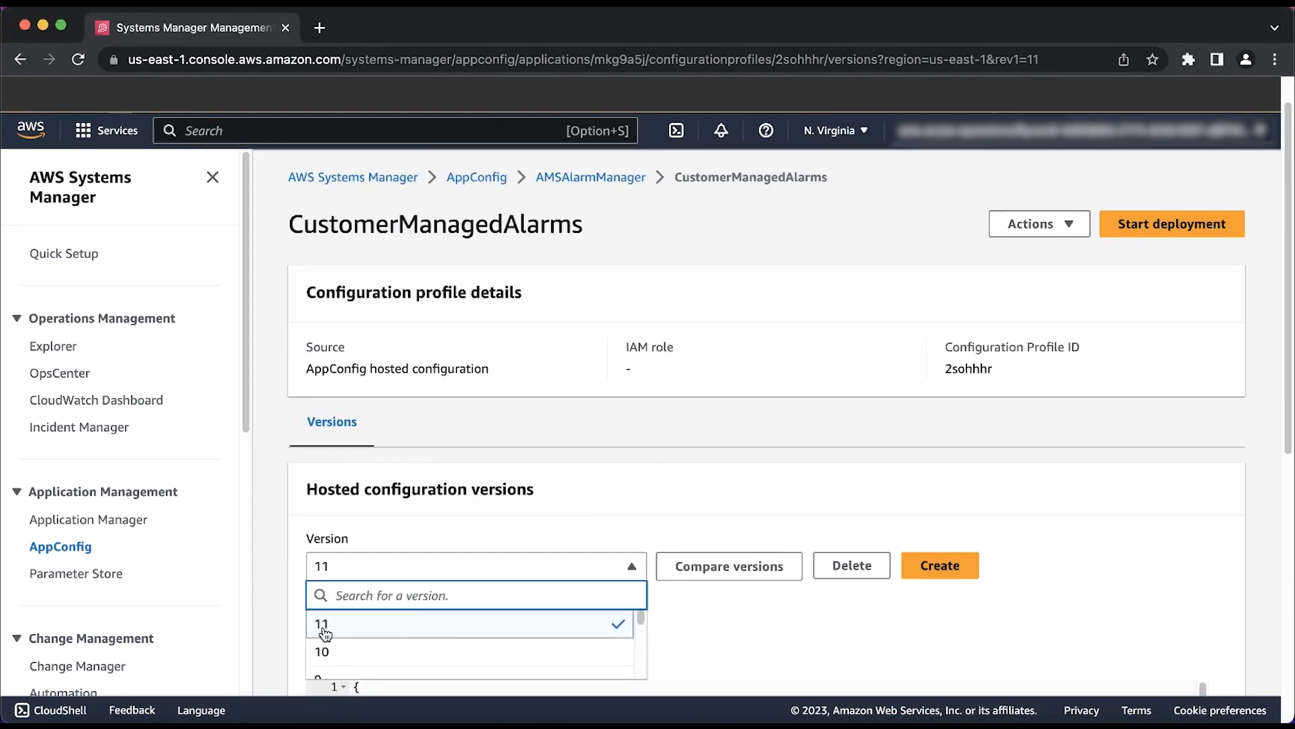
left_click(321, 623)
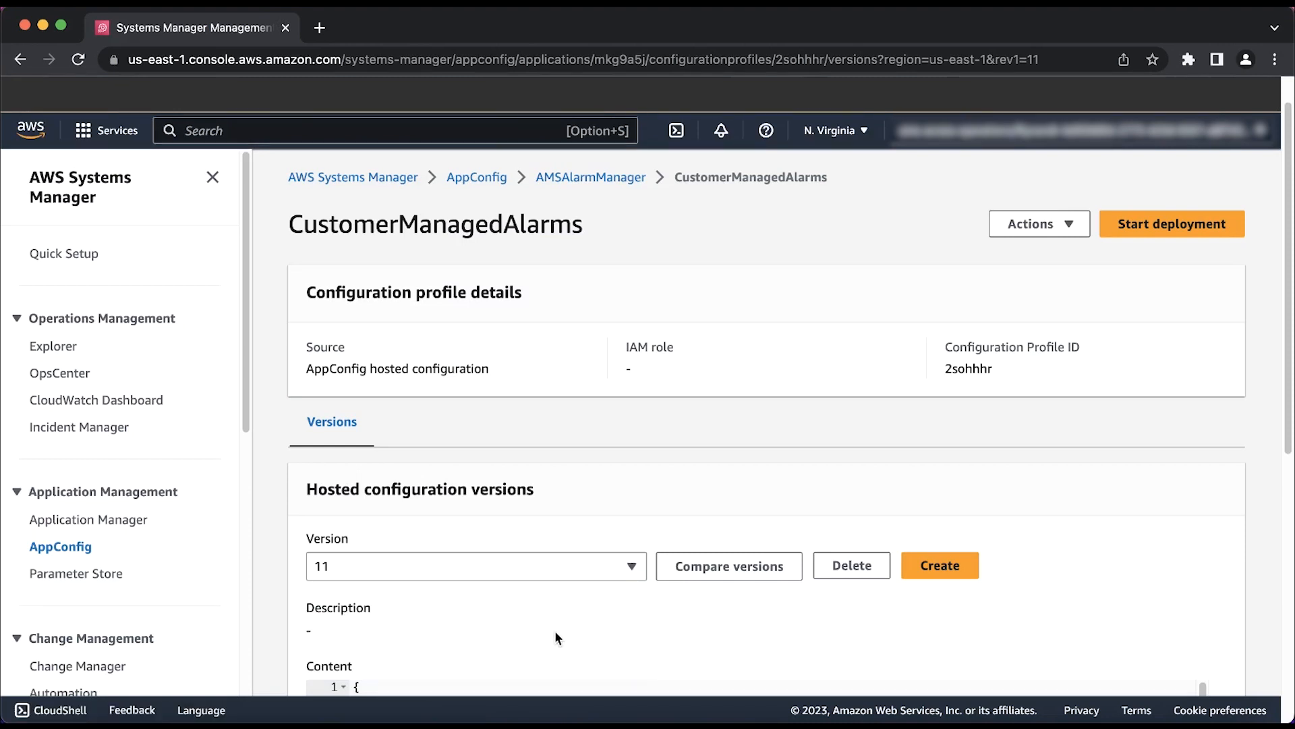
mouse_move(1120, 241)
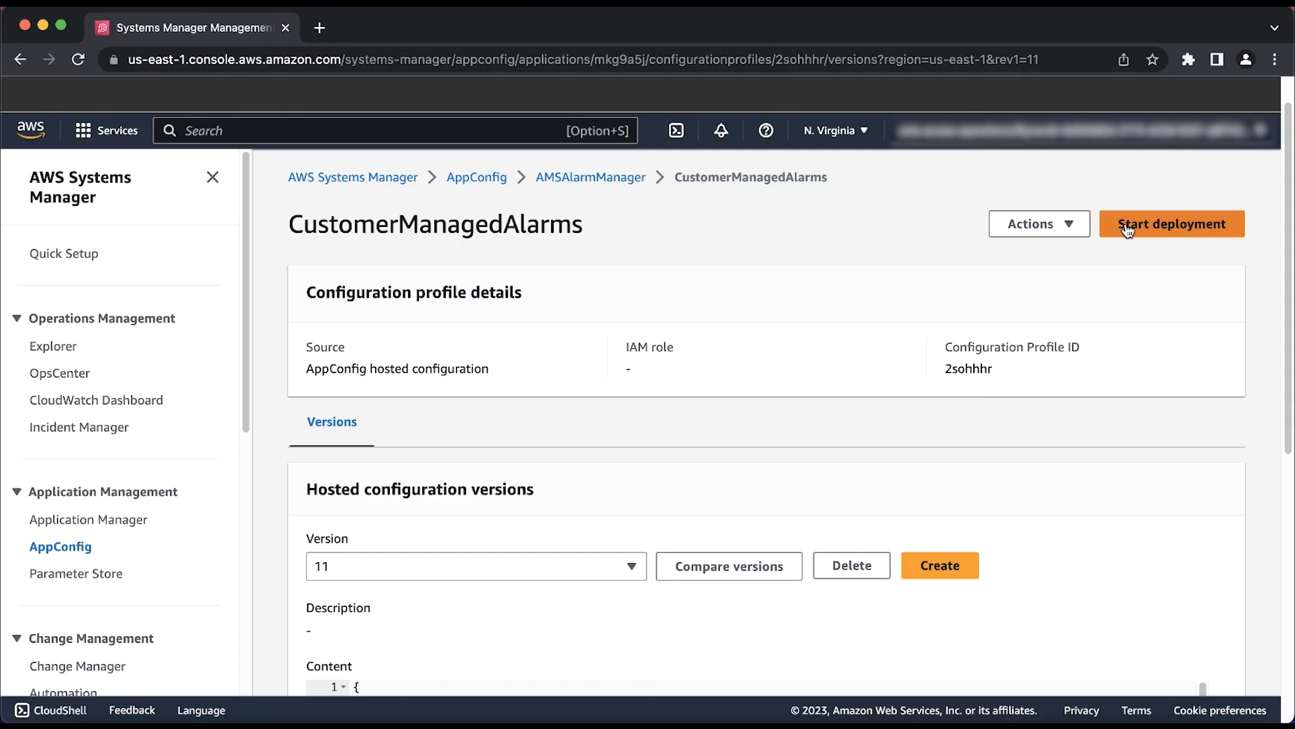
Step: Set up a deployment of version 11 to AMSInfrastructure using the AMSNoBakeDeployment strategy
left_click(1171, 224)
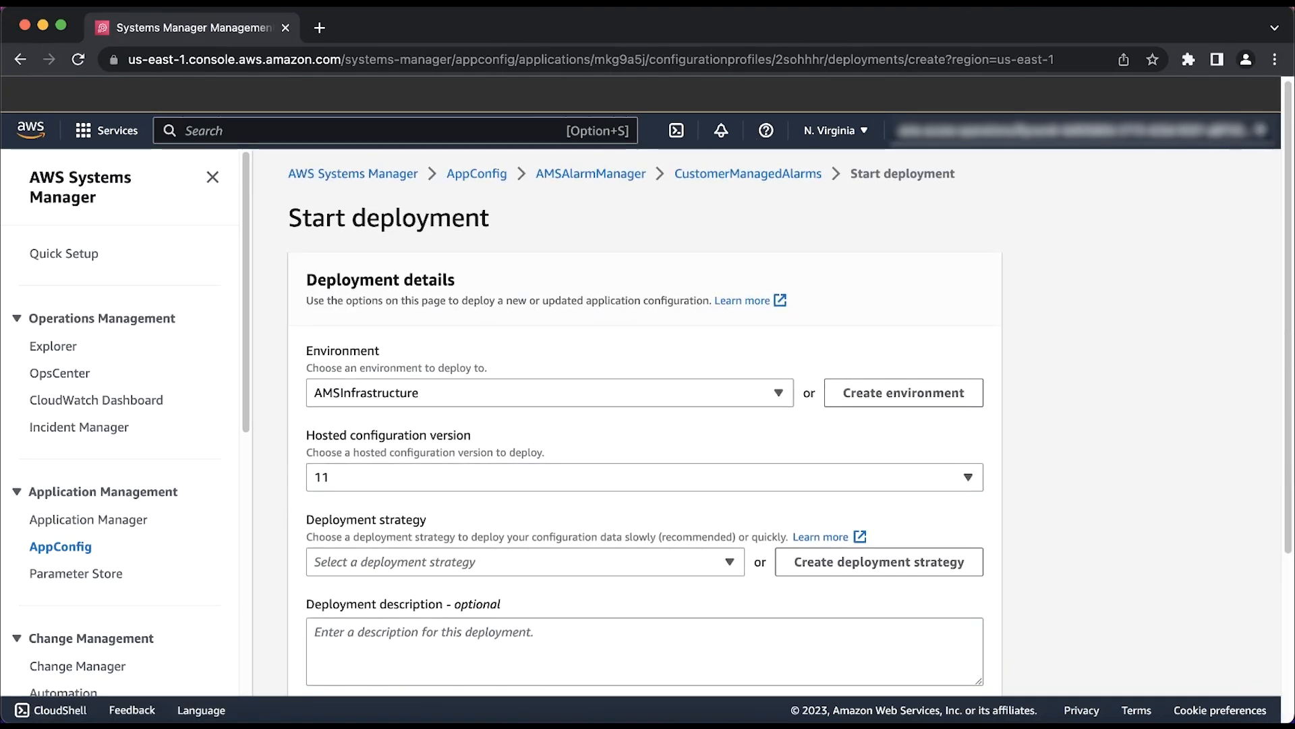
scroll("up", 3)
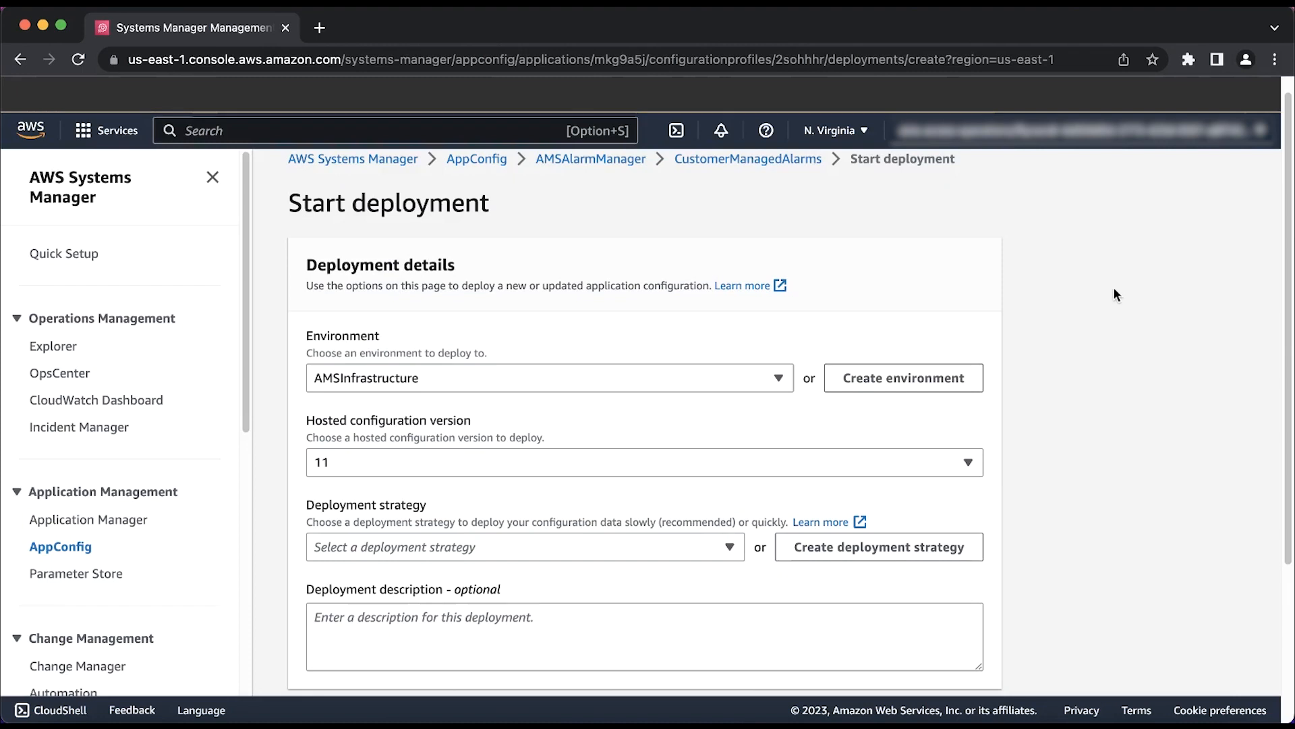
mouse_move(965, 365)
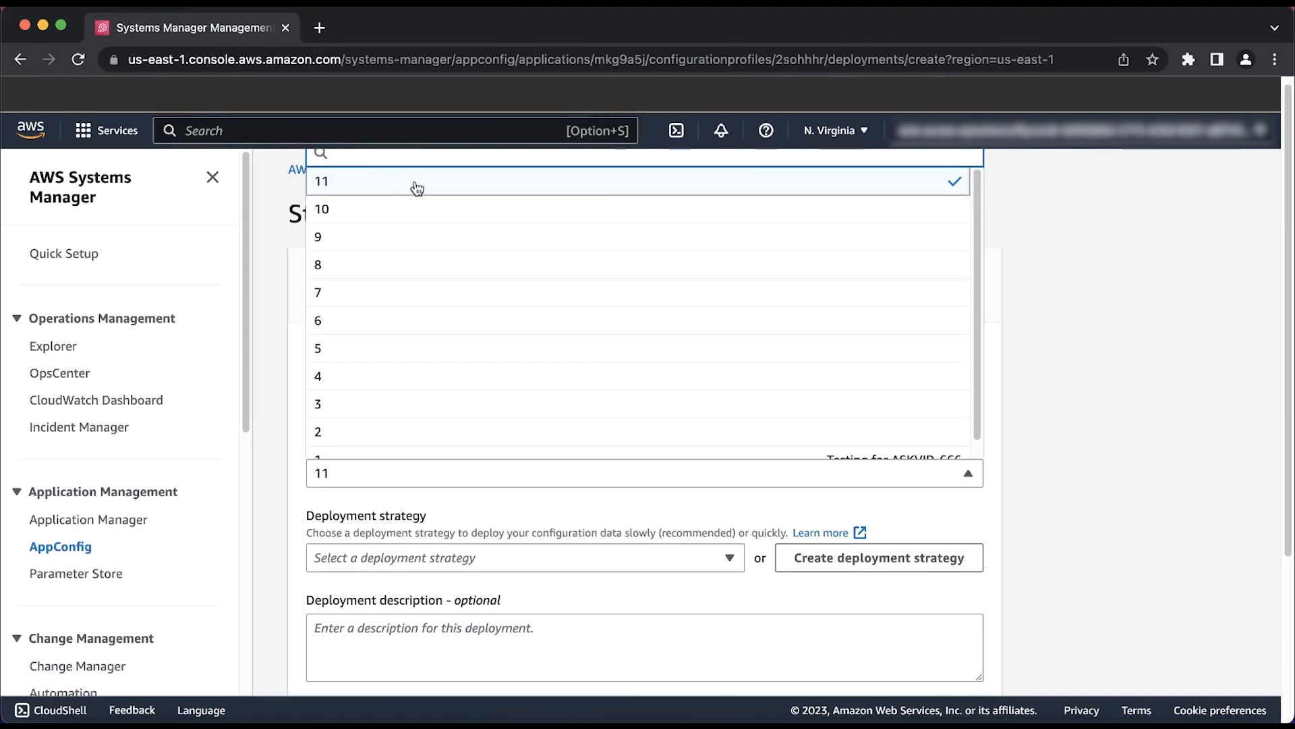
mouse_move(473, 188)
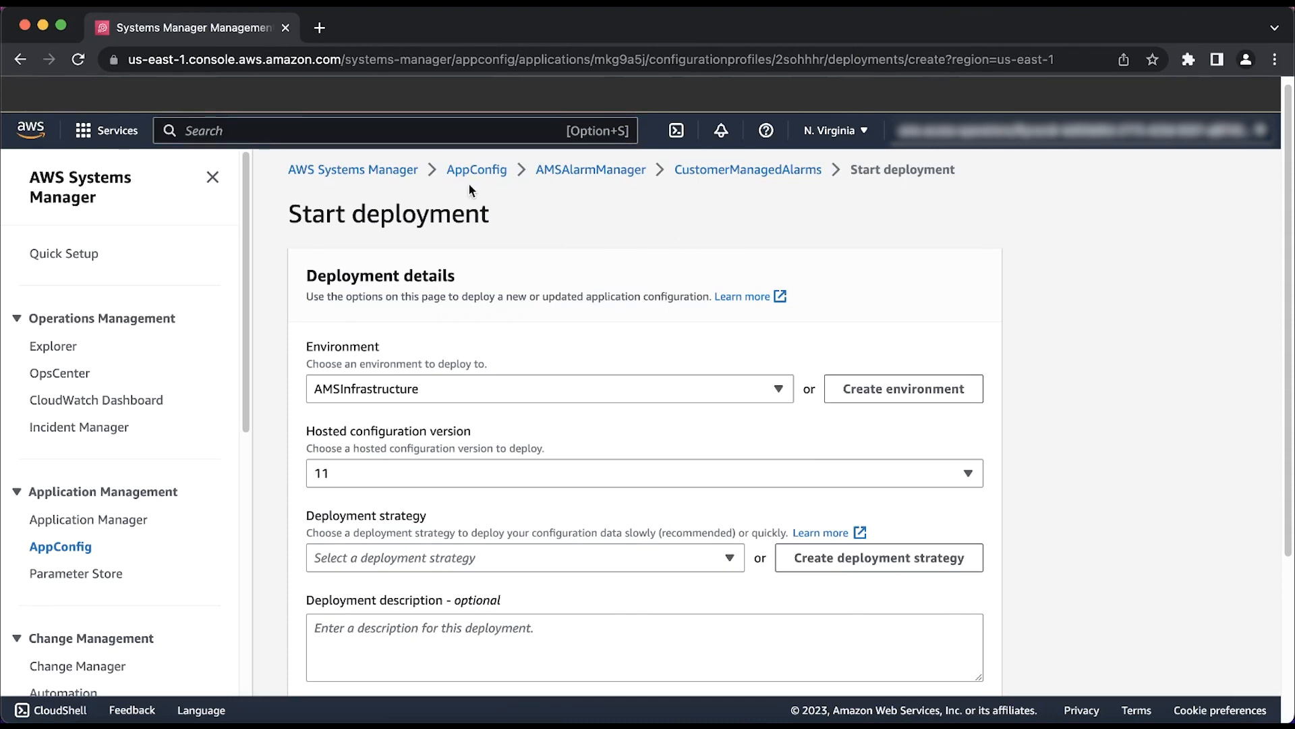
left_click(525, 558)
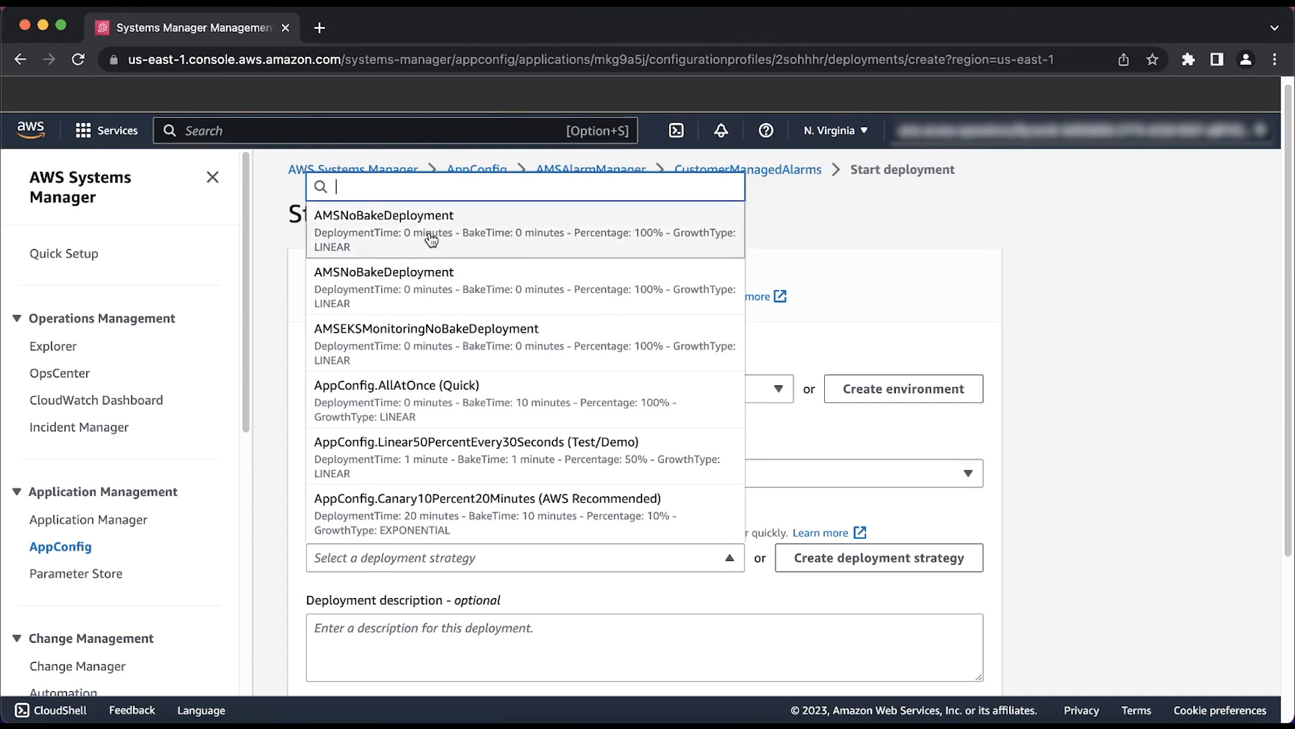
mouse_move(430, 240)
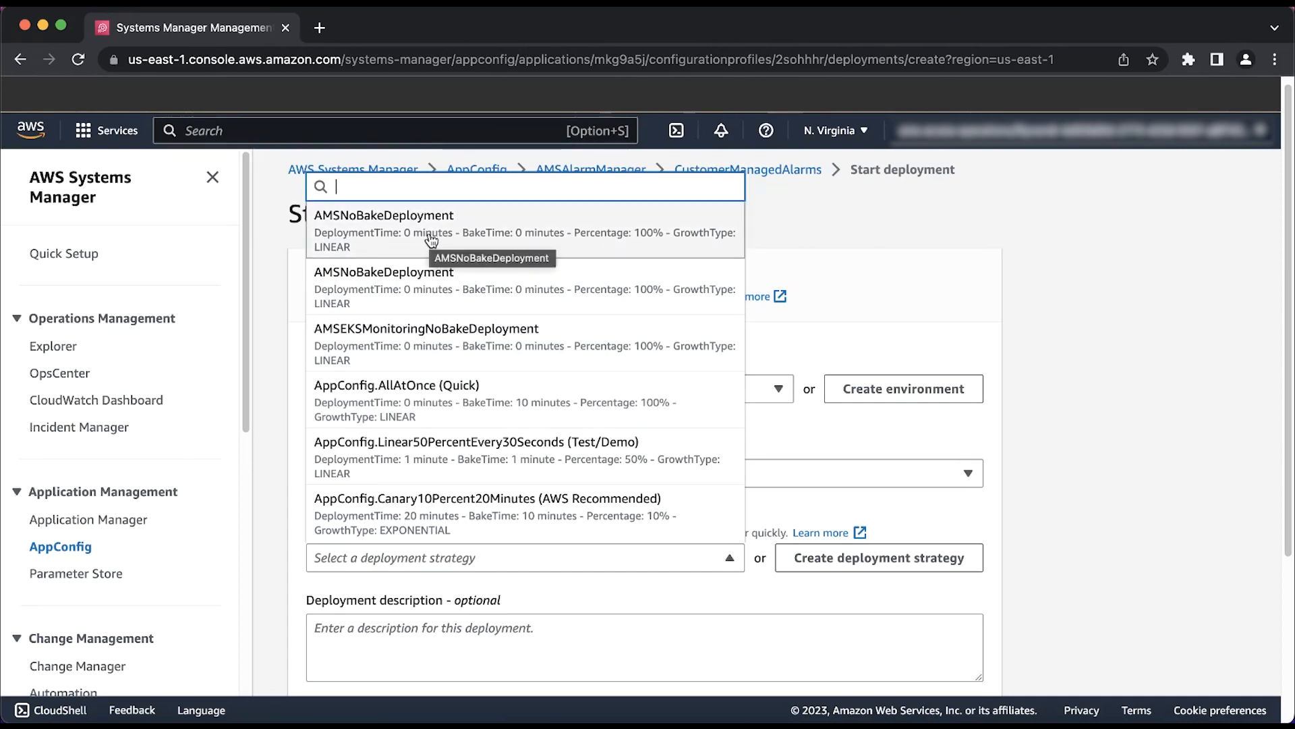
left_click(384, 214)
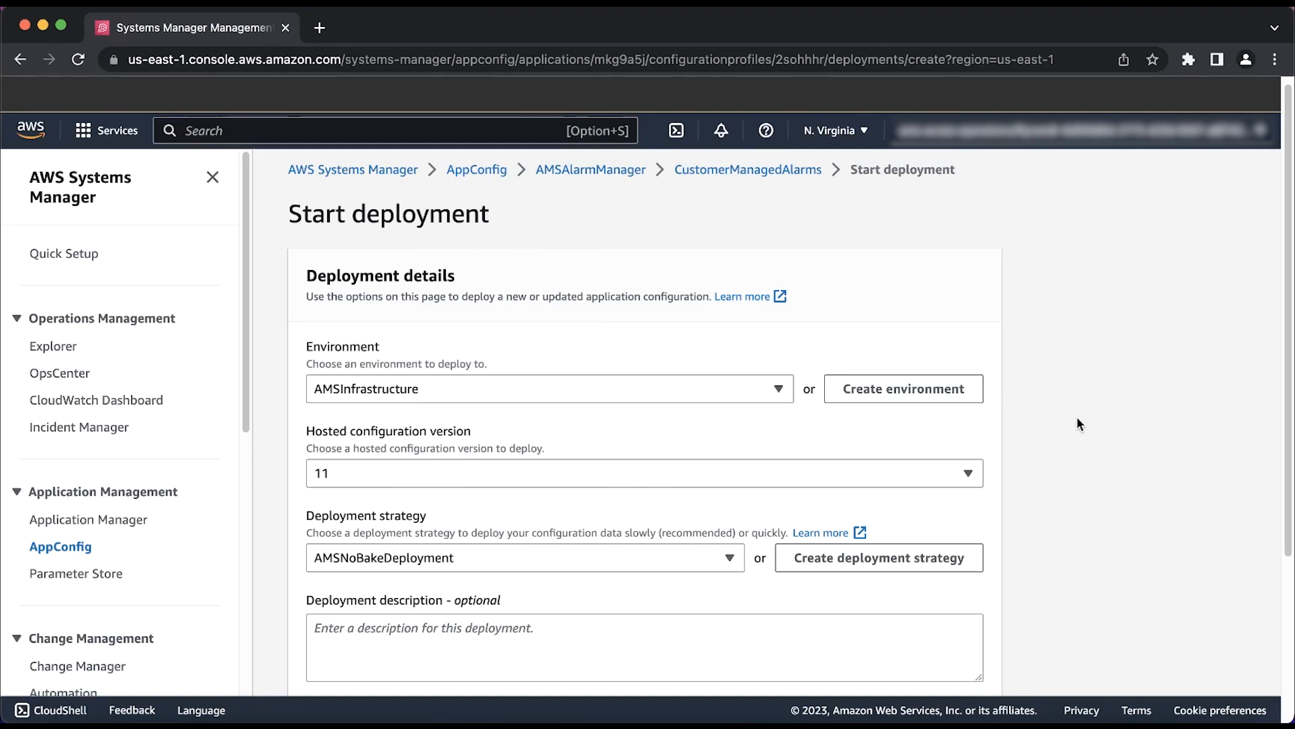
scroll("down", 3)
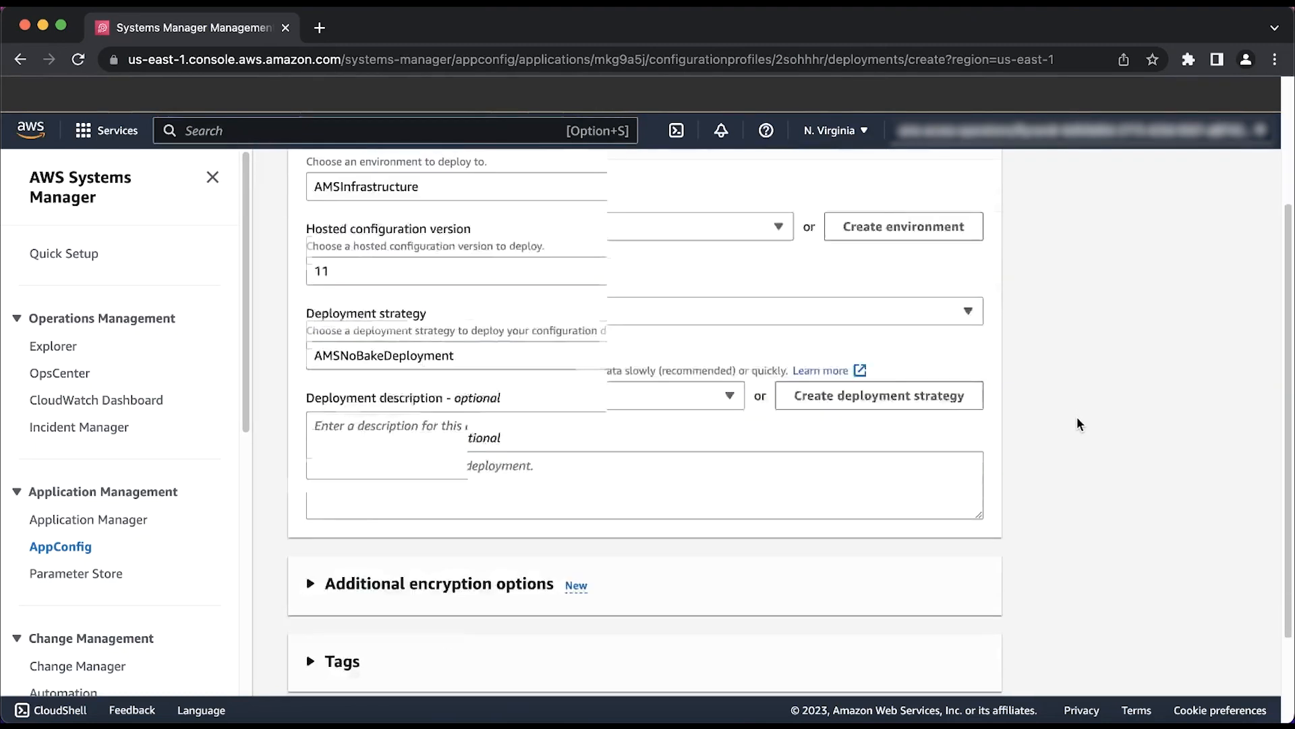
scroll("down", 3)
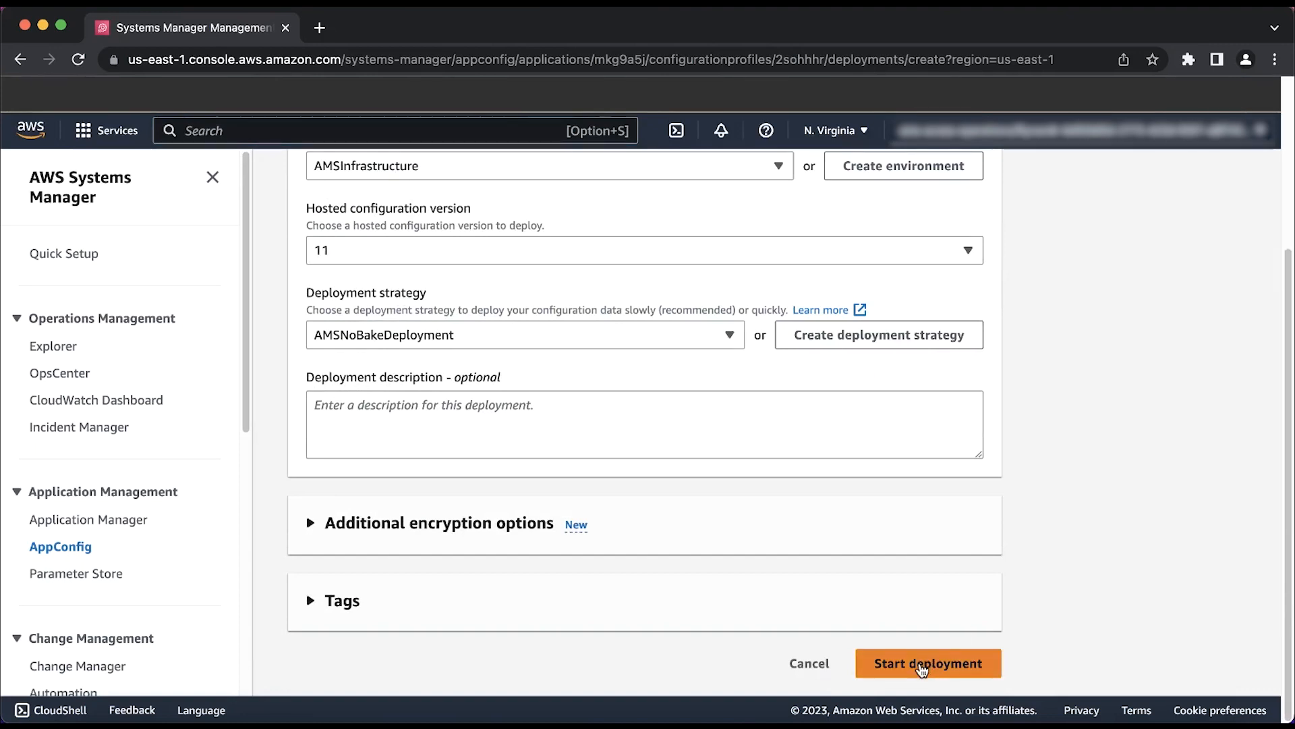
Step: Start Deployment 11 of version 11 to AMSInfrastructure and let it reach 100%
left_click(929, 664)
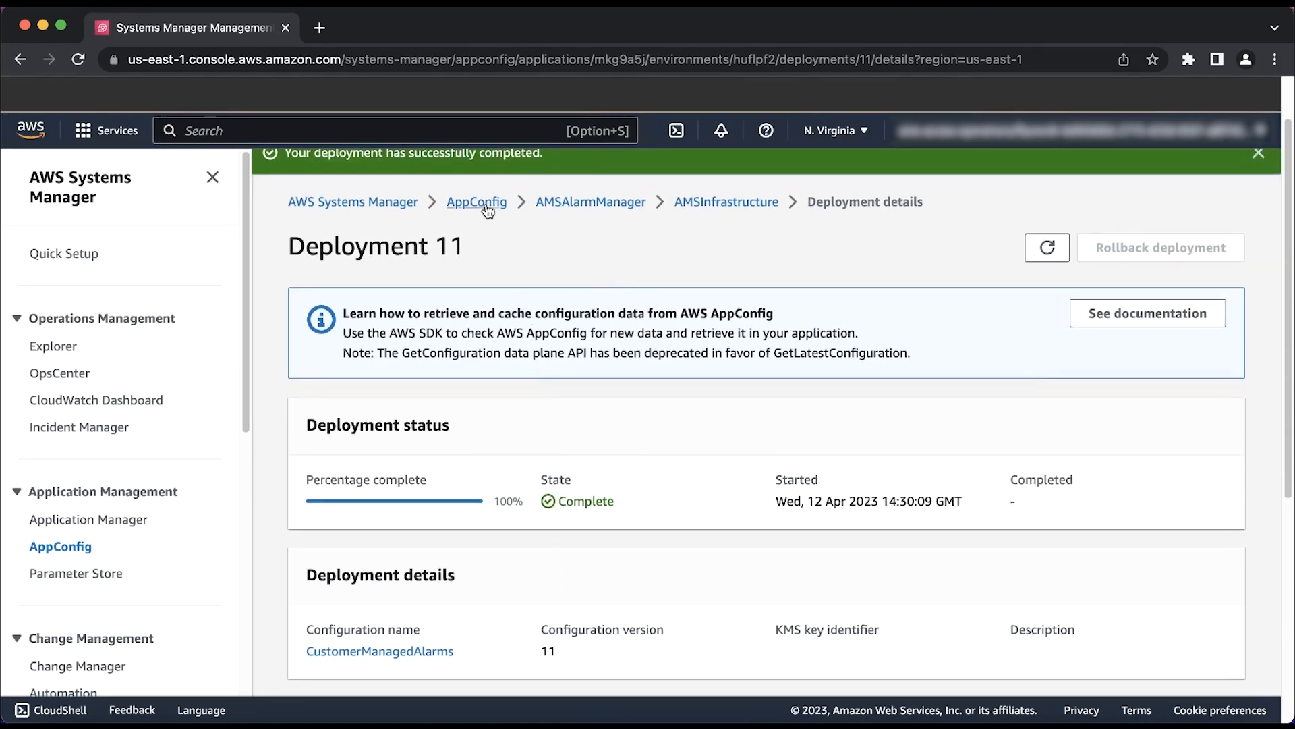
mouse_move(476, 201)
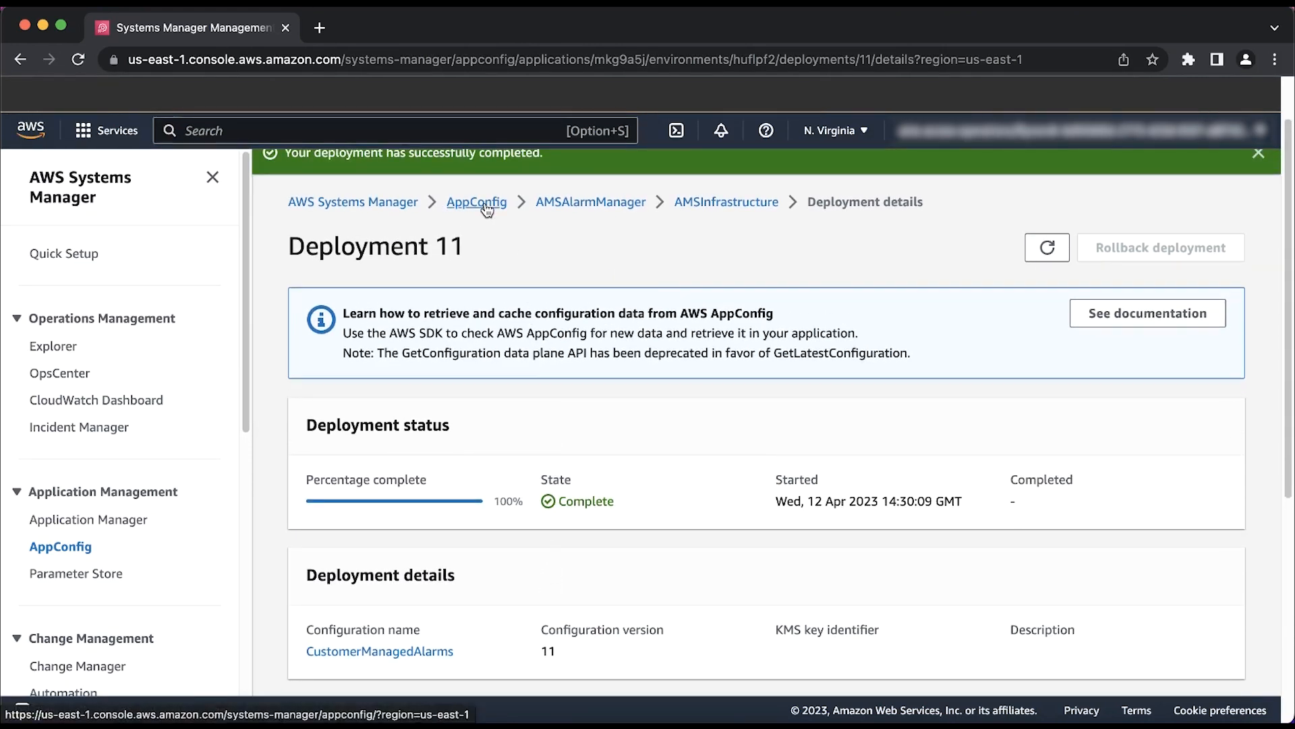
Step: Navigate back to CustomerManagedAlarms and confirm version 11 shows Threshold 85
left_click(476, 201)
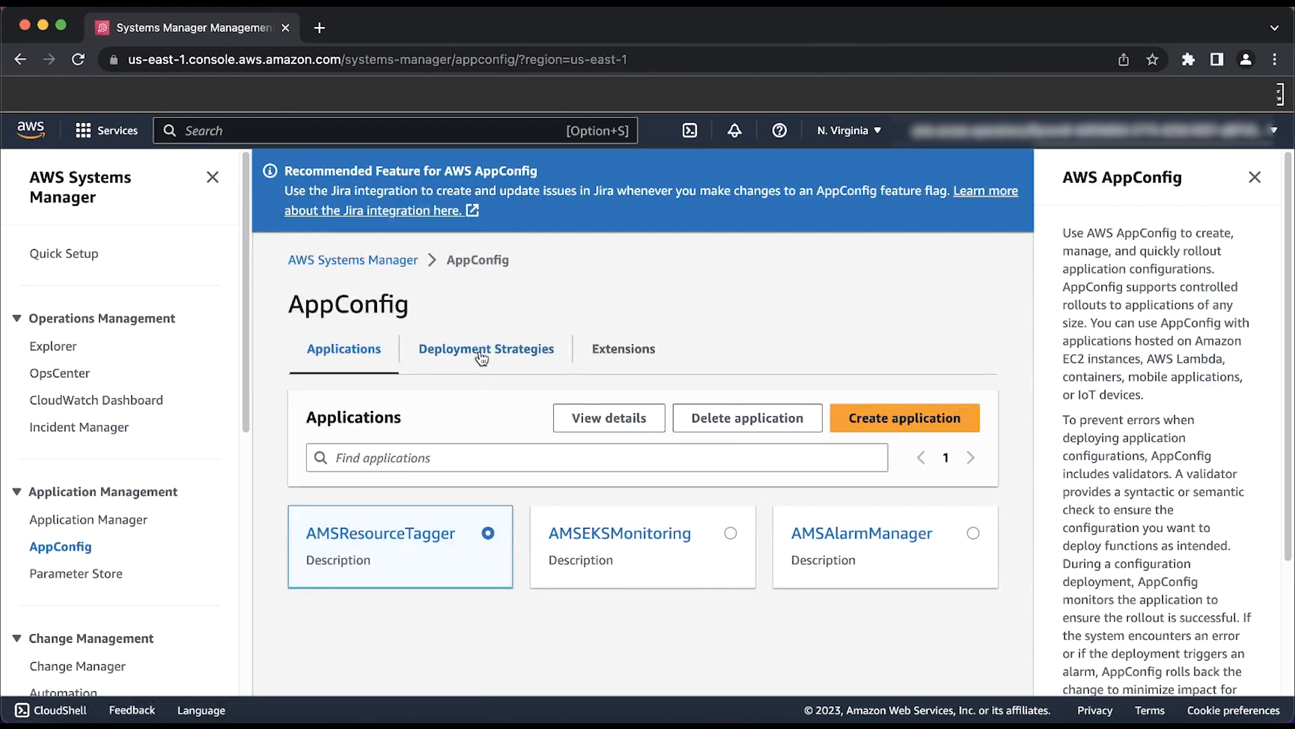
mouse_move(862, 533)
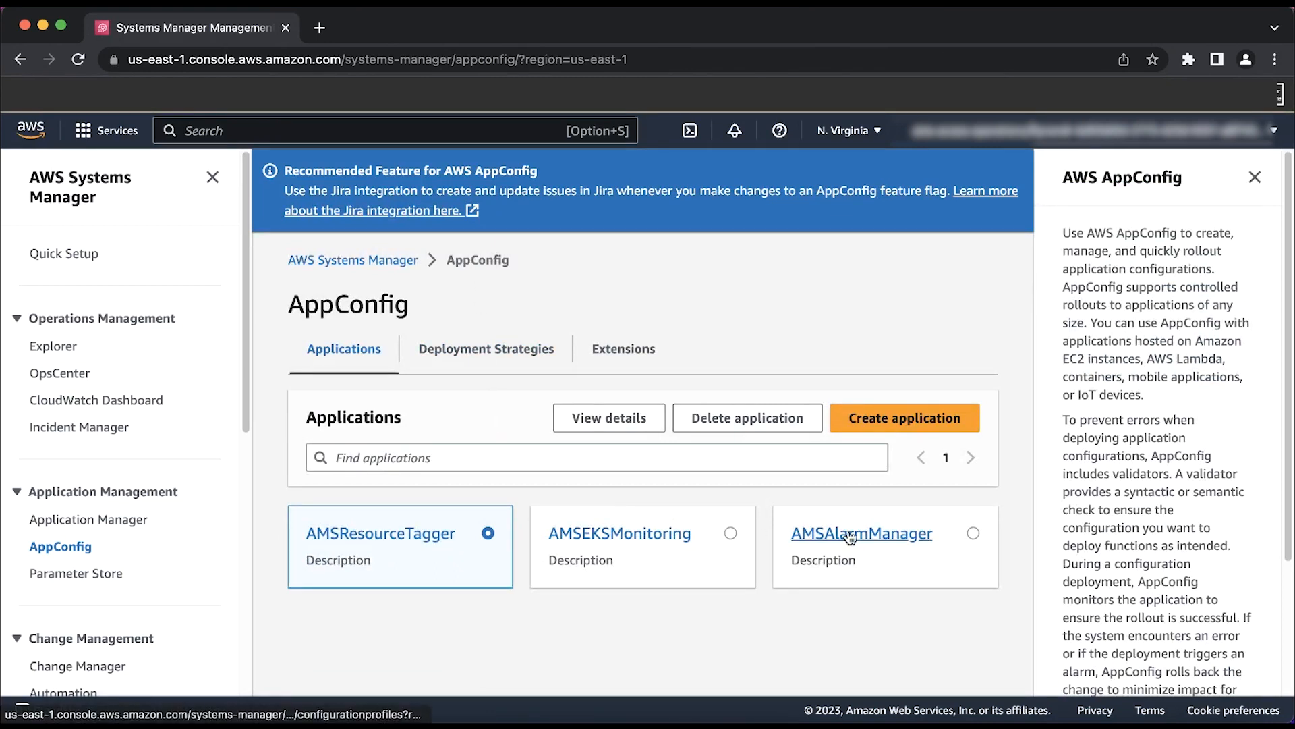
left_click(863, 533)
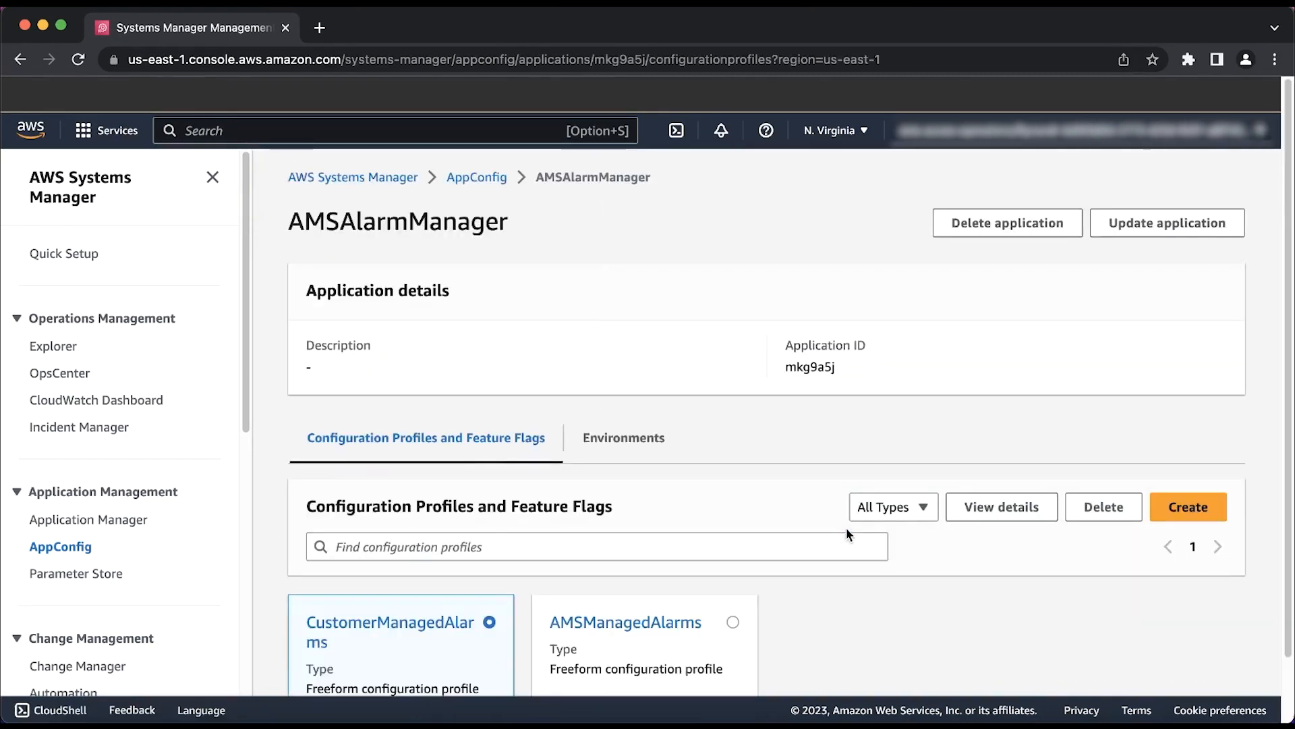
scroll("down", 3)
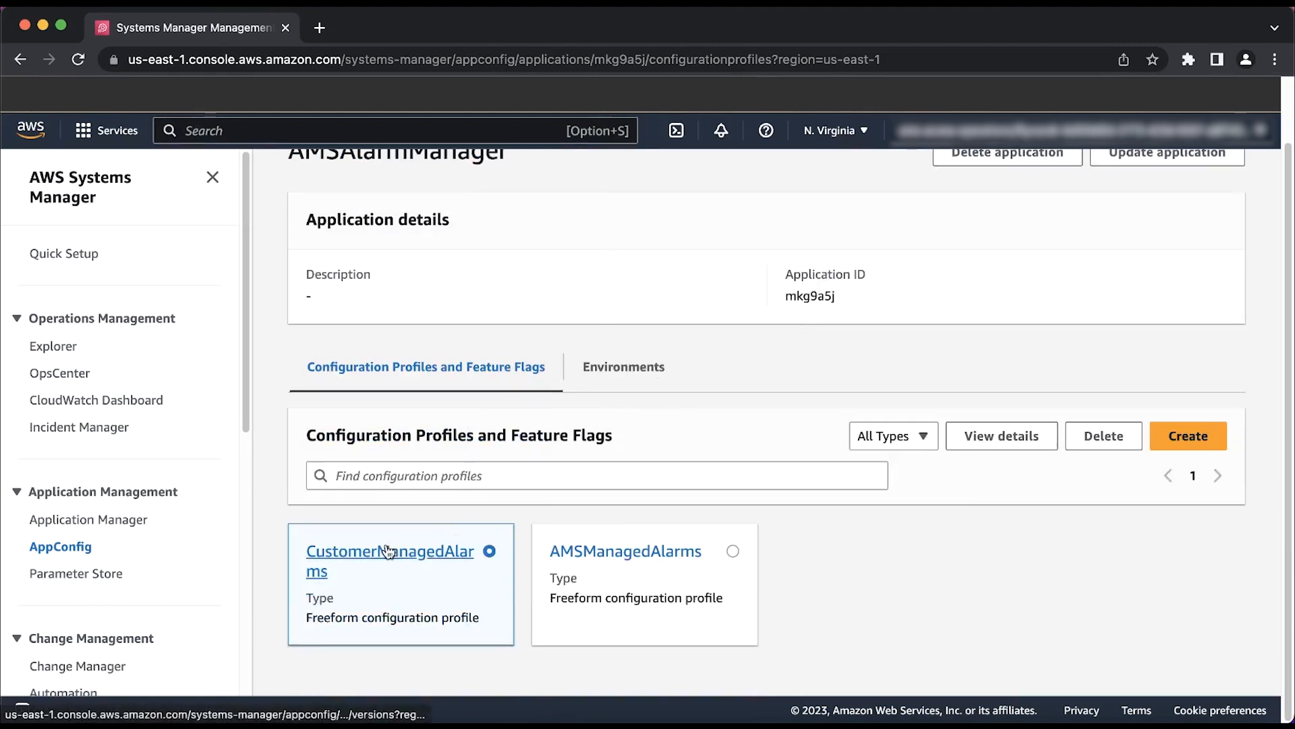
left_click(391, 551)
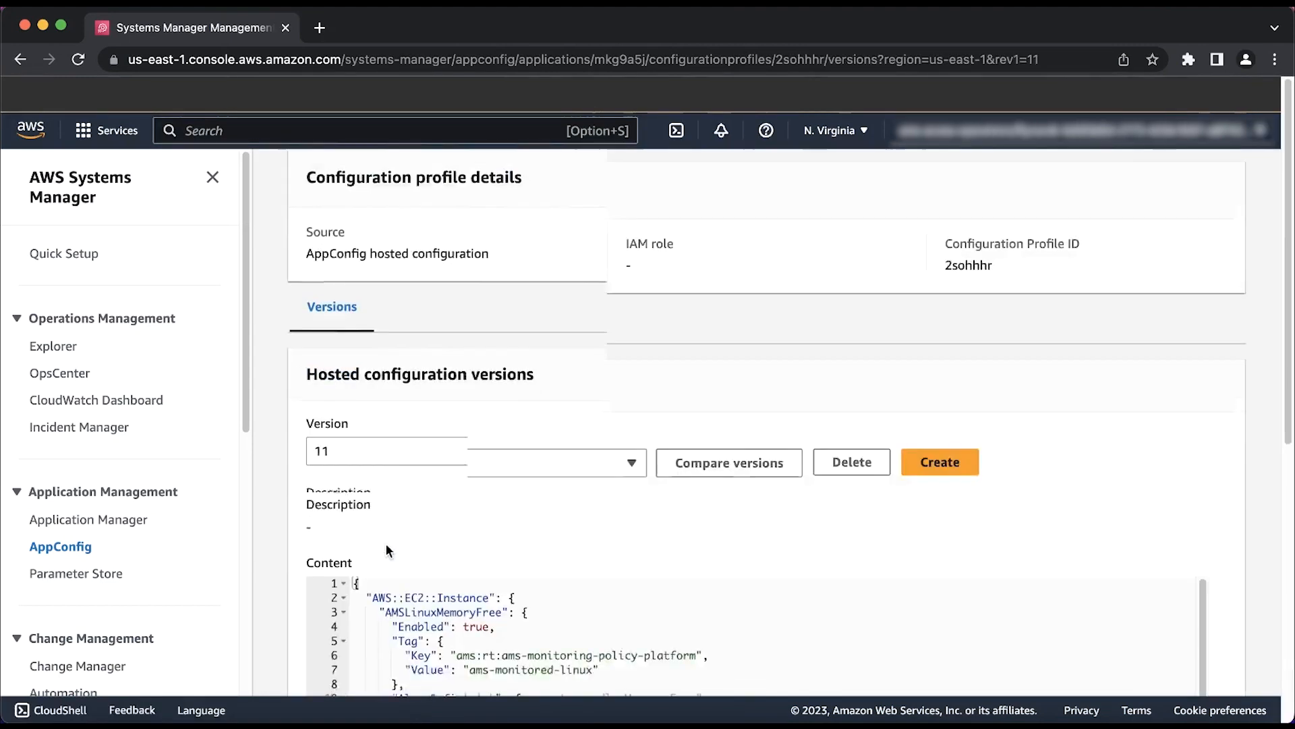
scroll("down", 3)
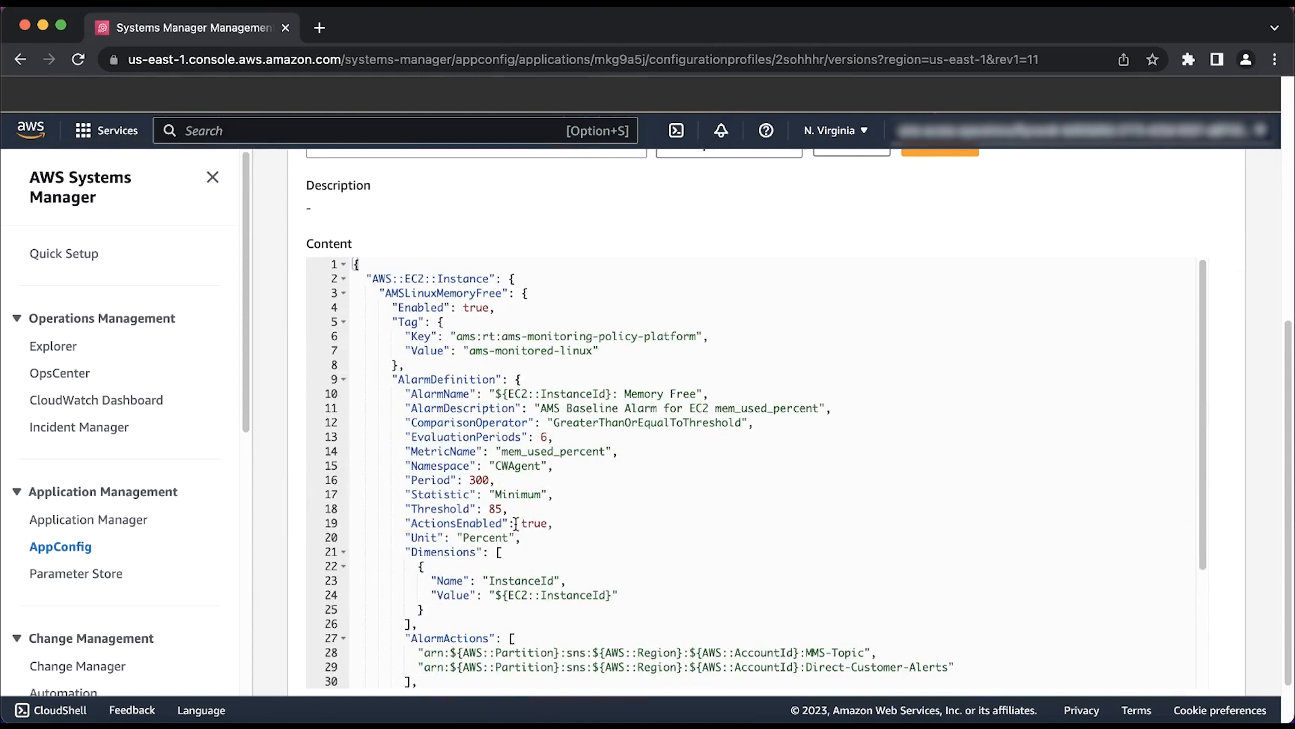
double_click(455, 509)
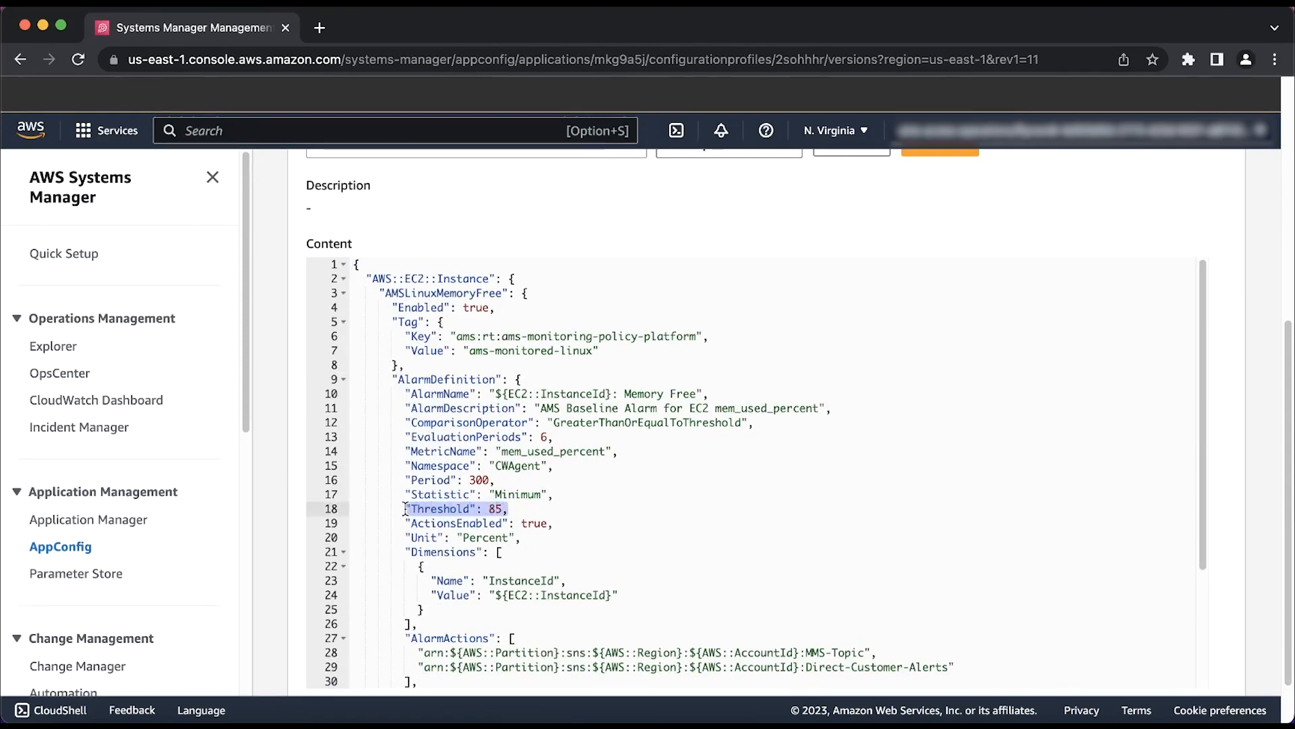
mouse_move(734, 470)
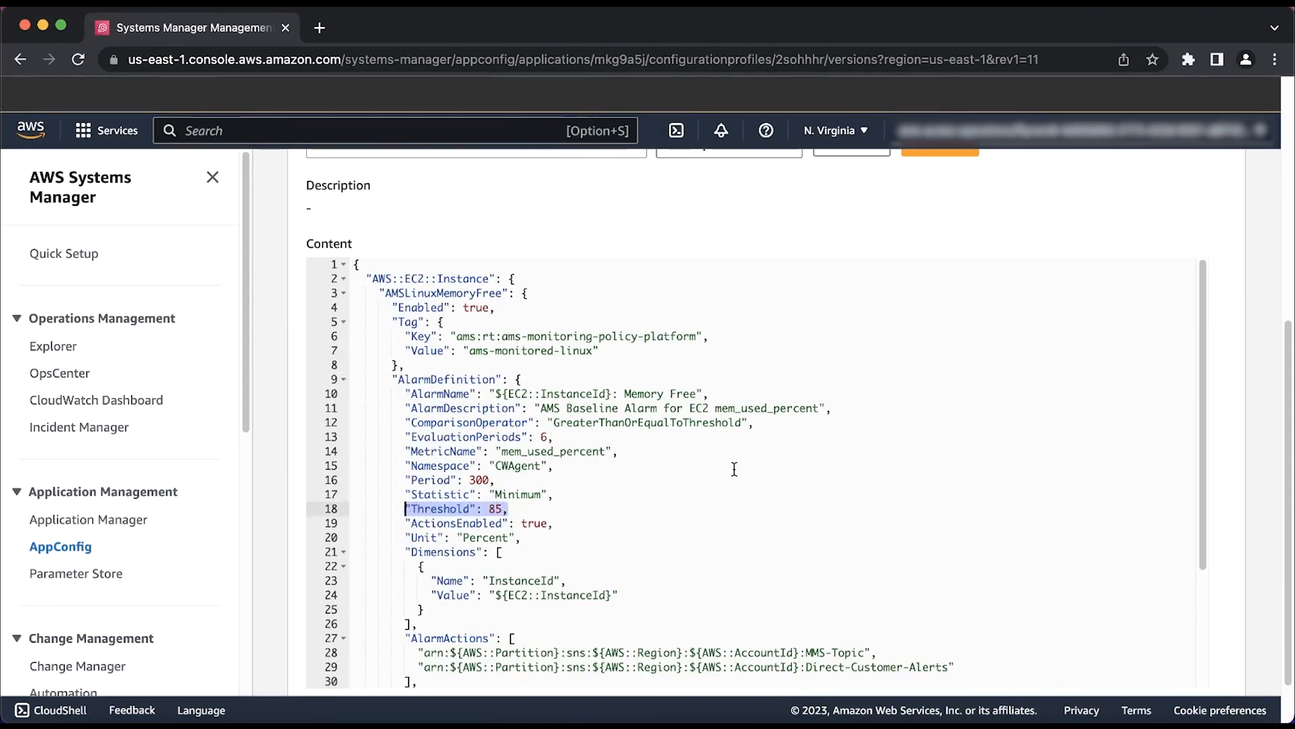